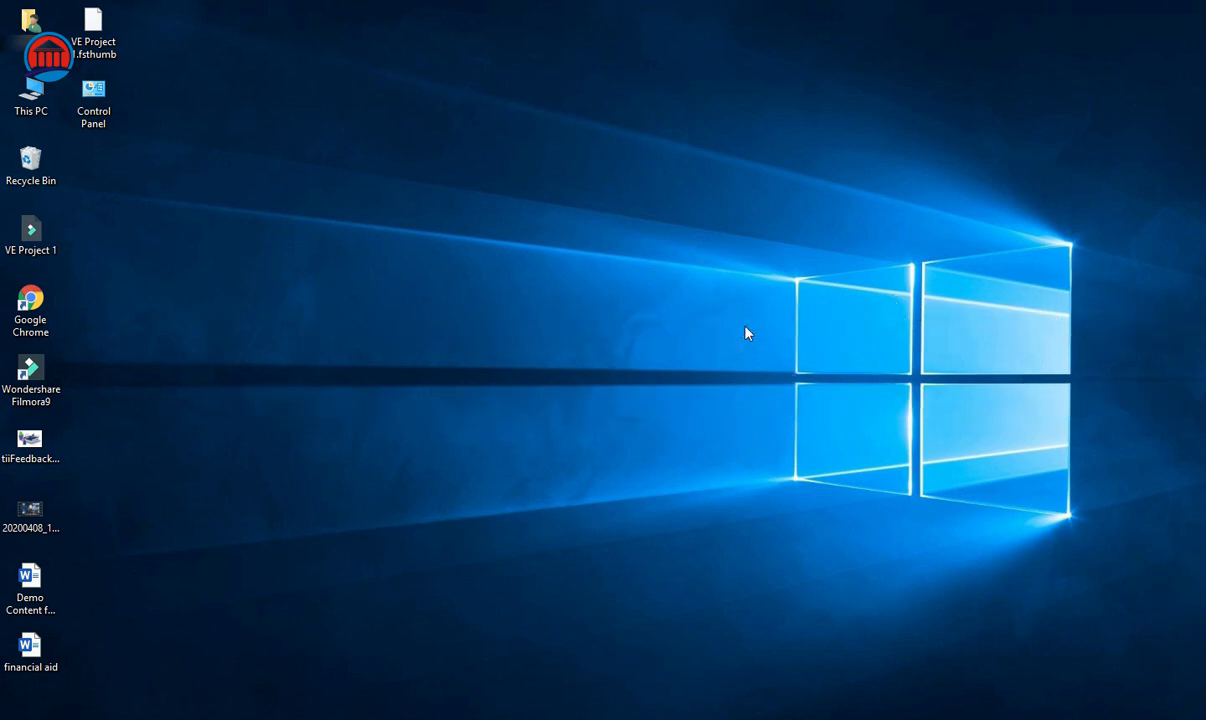
mouse_move(745, 345)
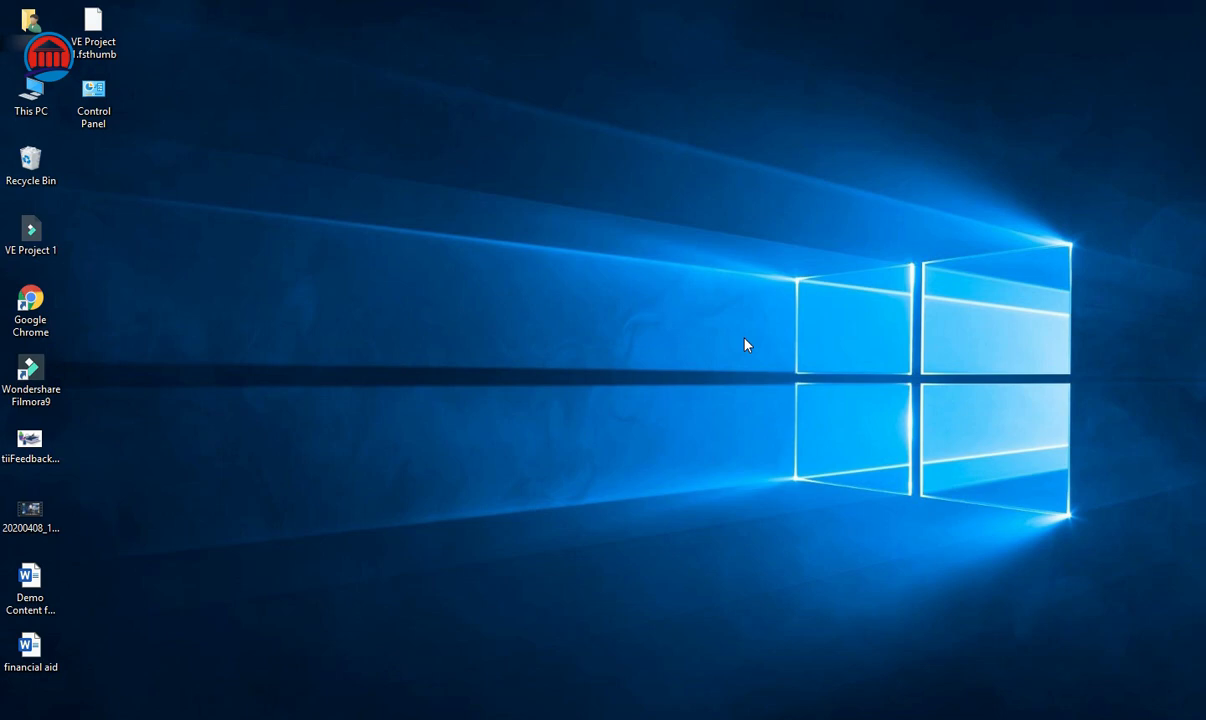
mouse_move(750, 387)
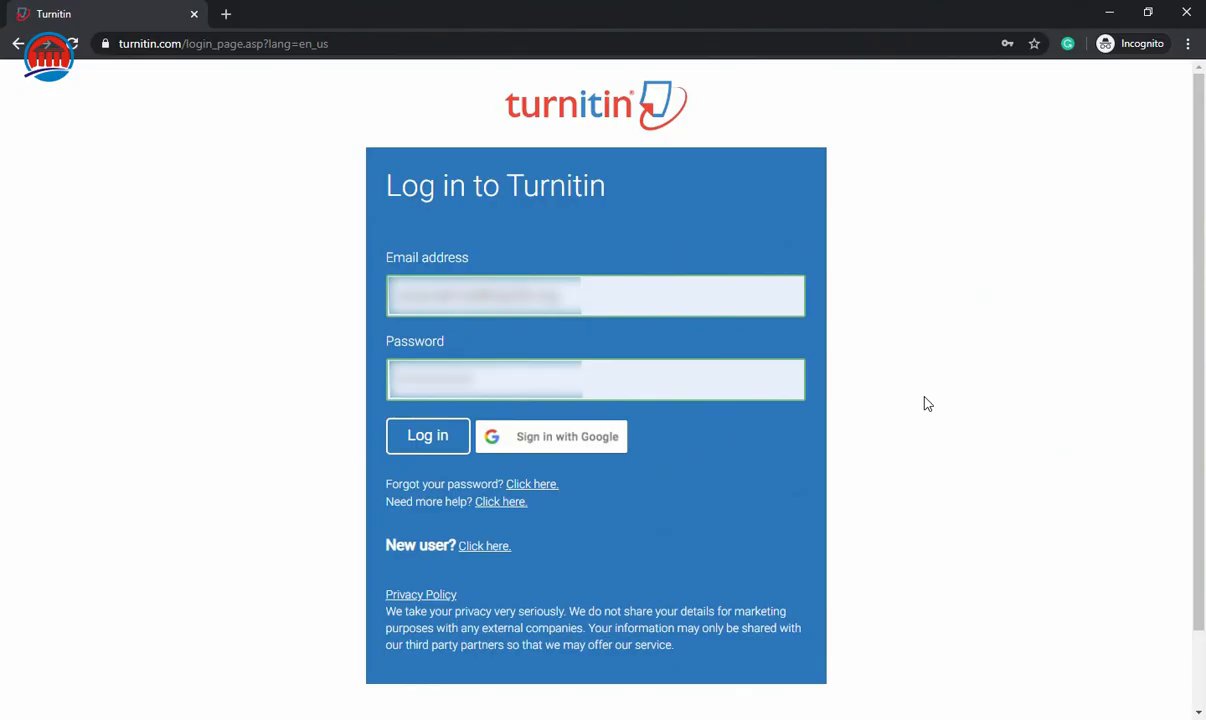
mouse_move(640, 518)
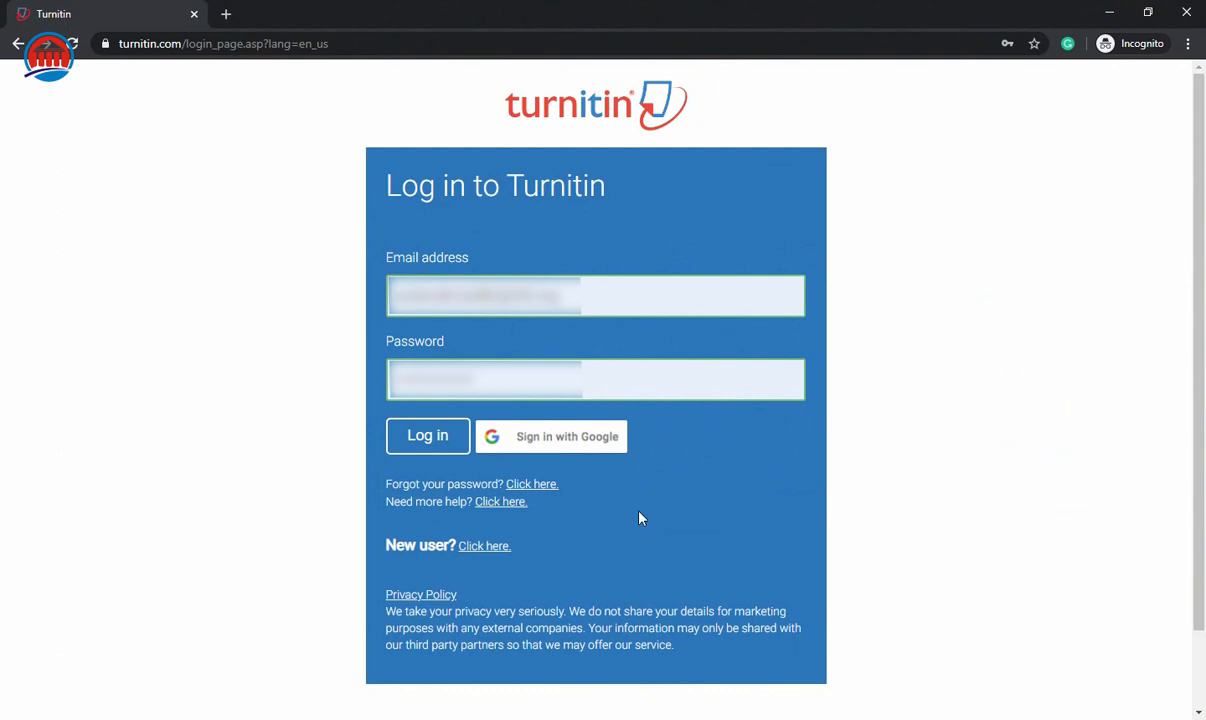
mouse_move(427, 436)
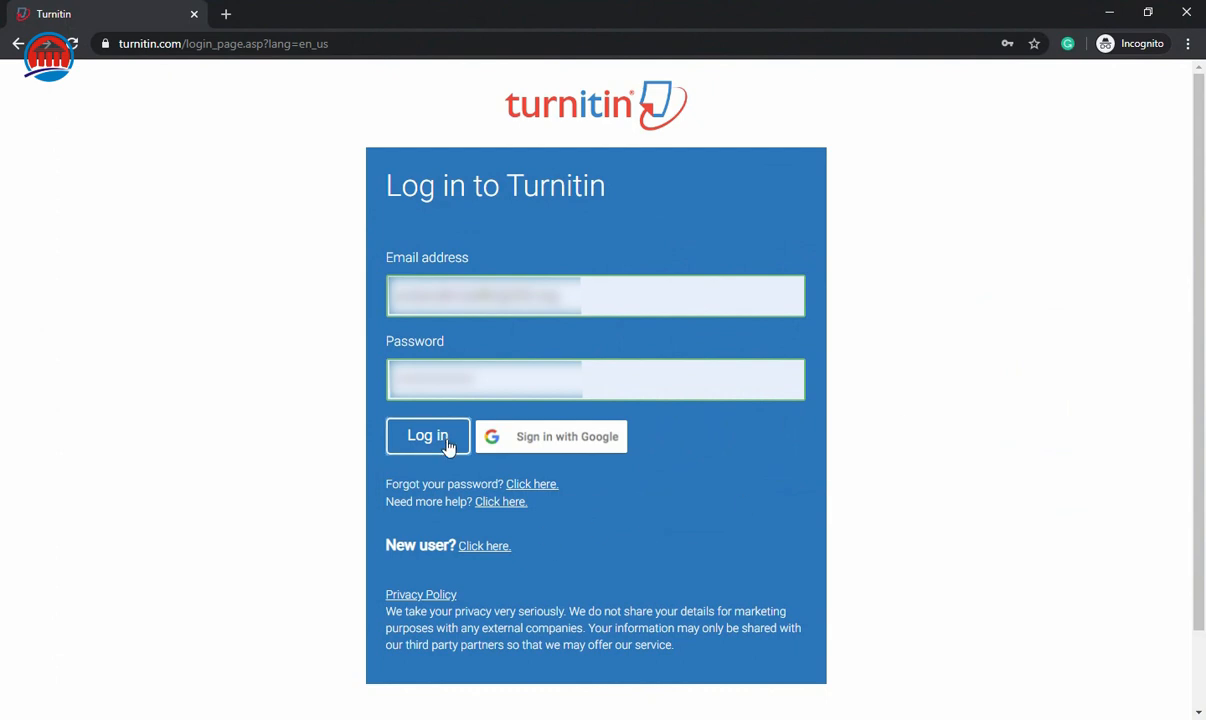
Log in to Turnitin with the saved email and password.
click(427, 436)
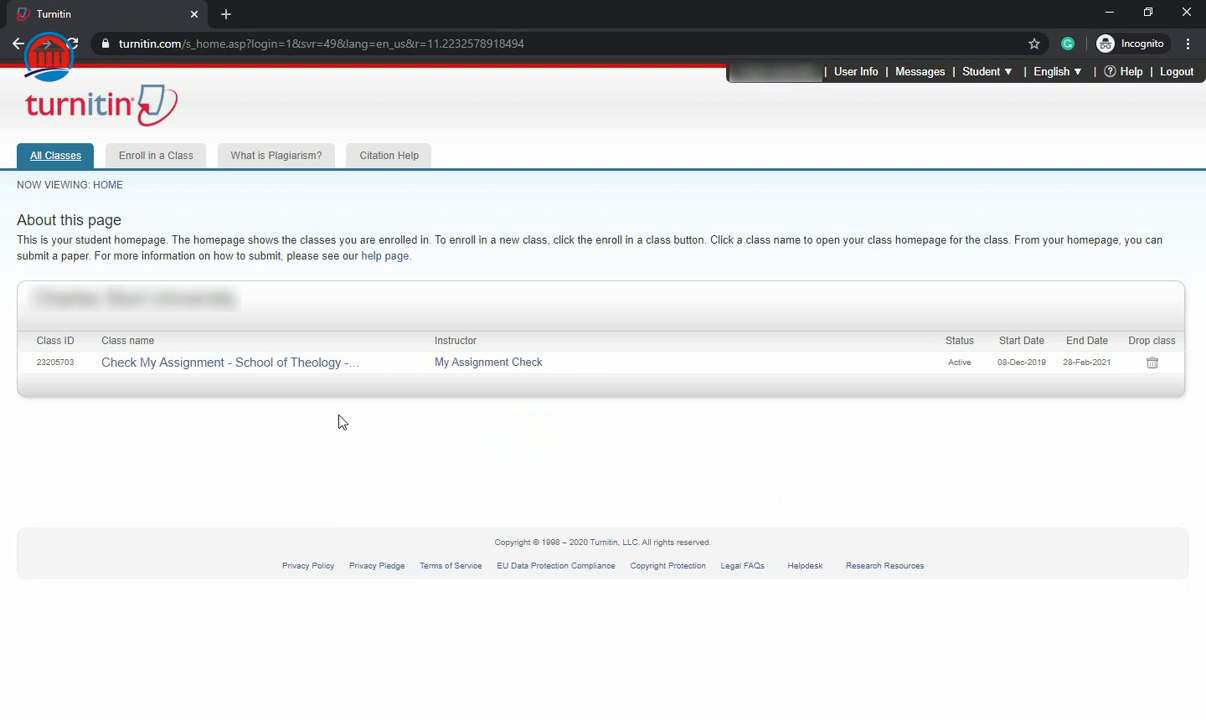
mouse_move(937, 133)
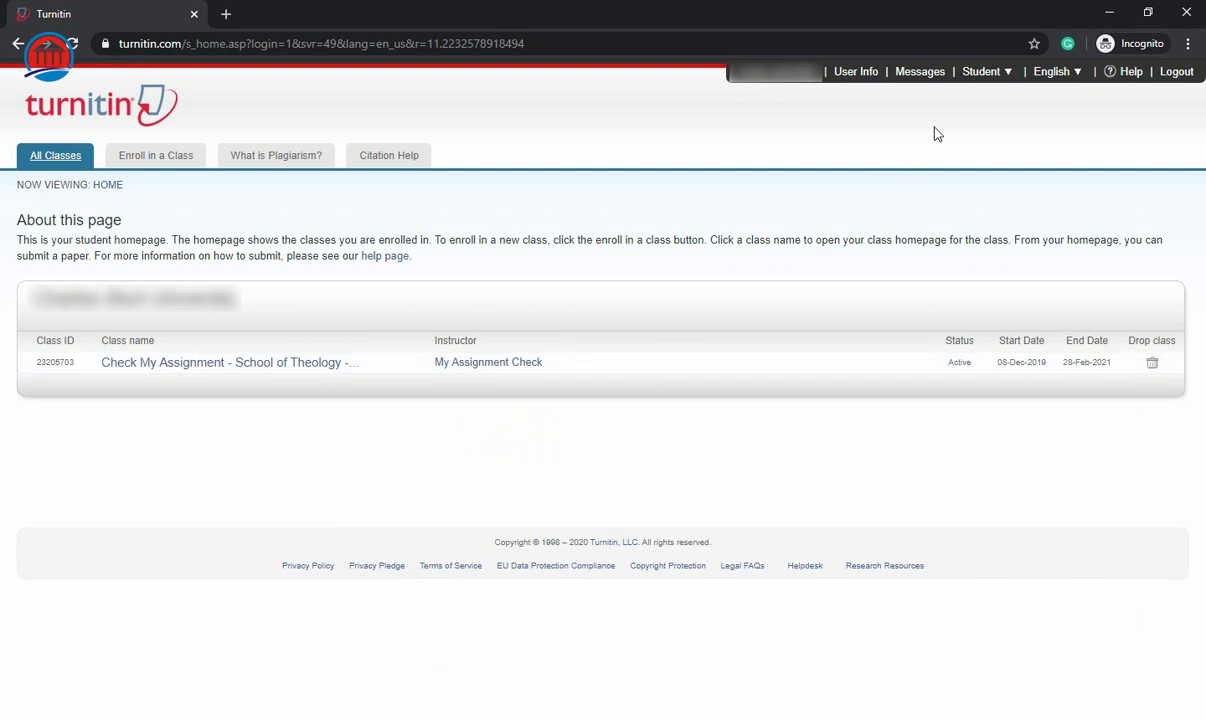
mouse_move(594, 424)
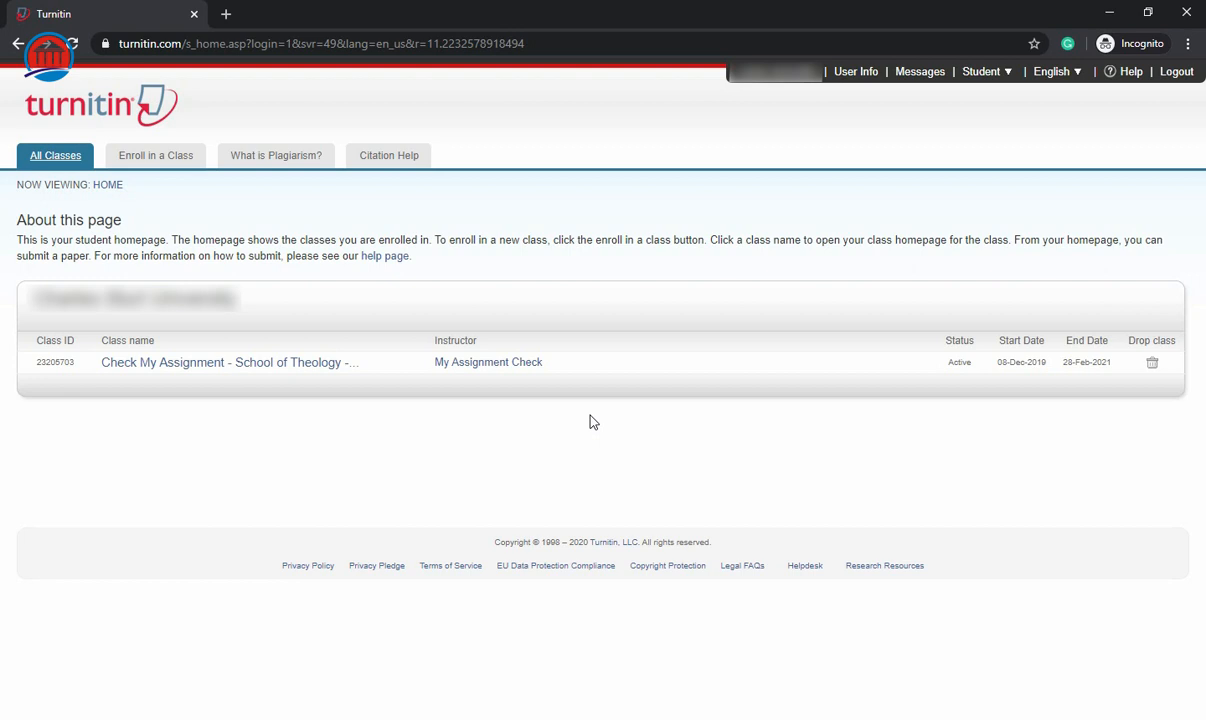
mouse_move(181, 190)
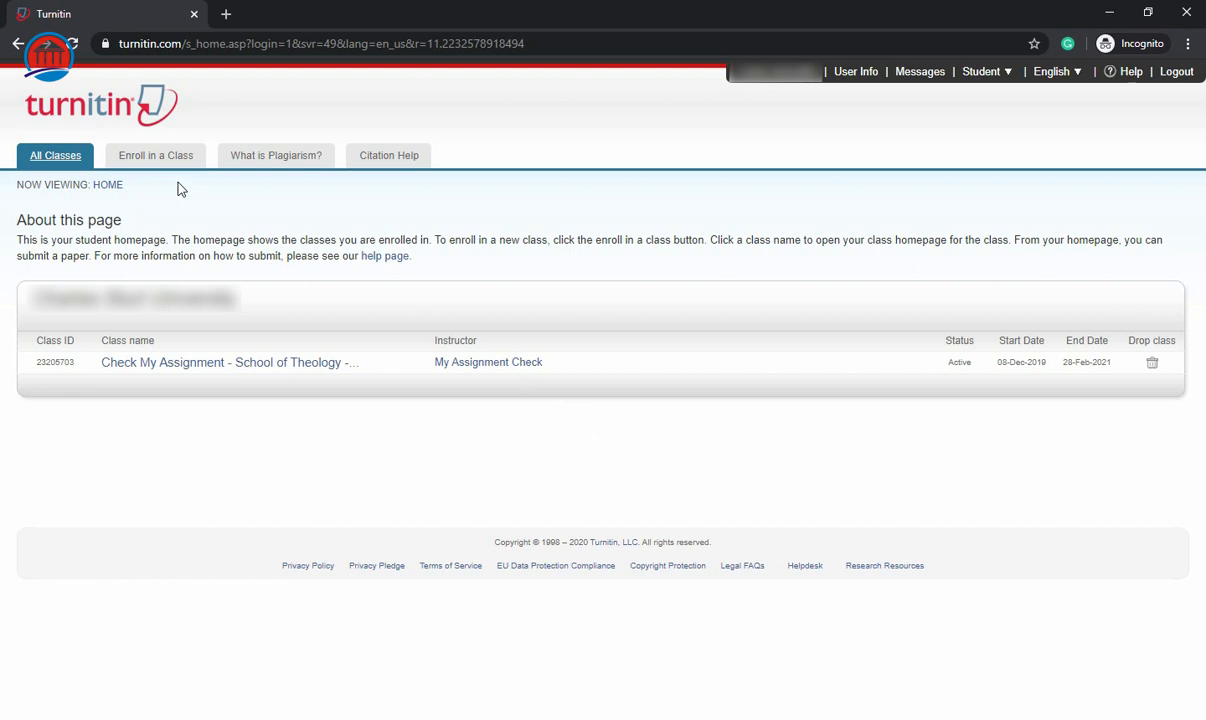
mouse_move(170, 170)
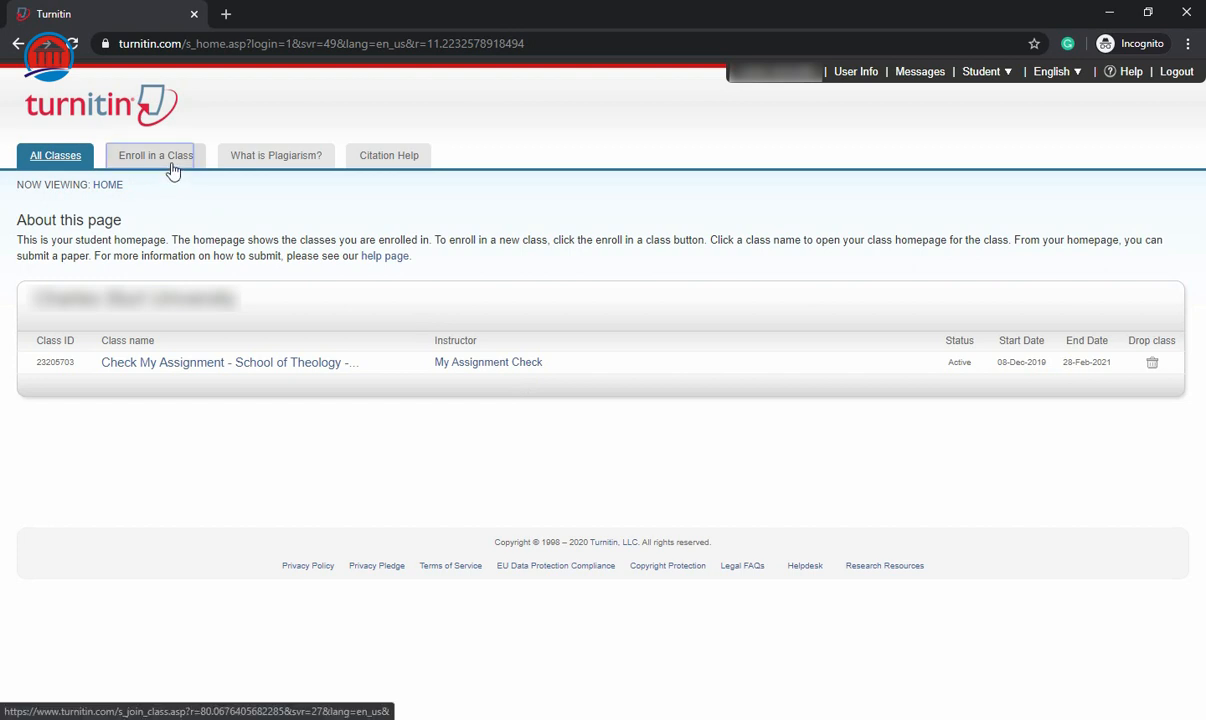
View the Enroll in a Class form, then head back to All Classes.
click(154, 155)
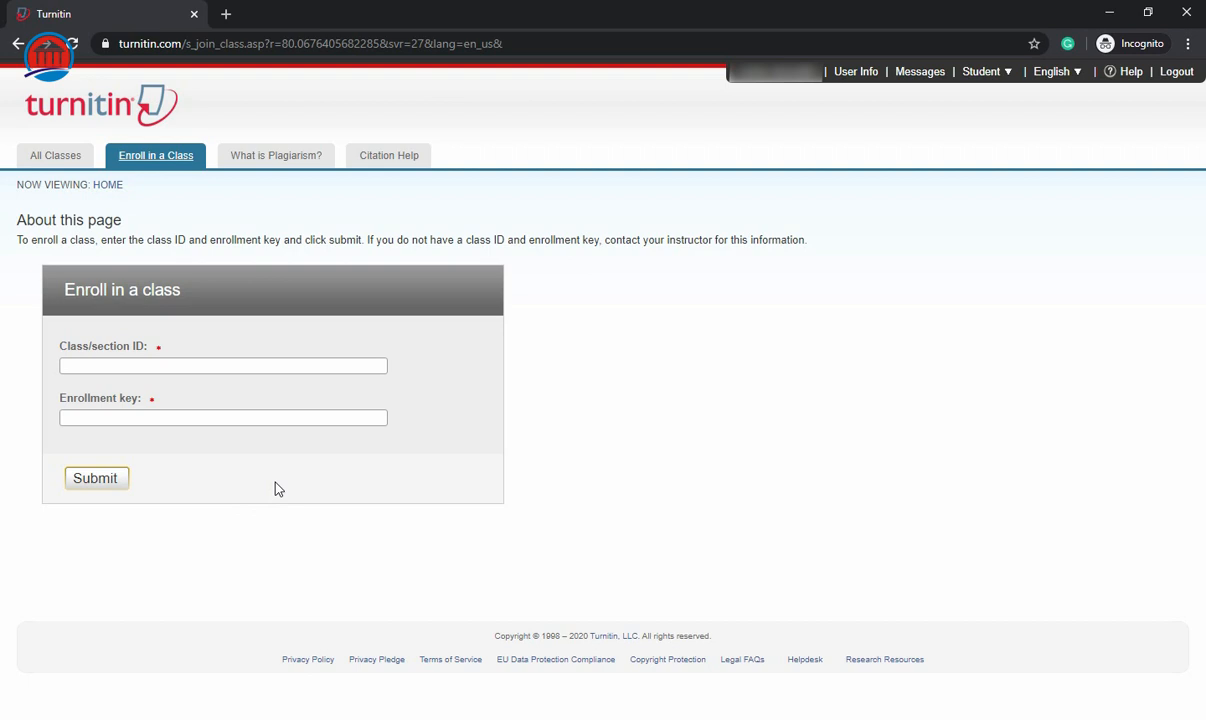
mouse_move(271, 488)
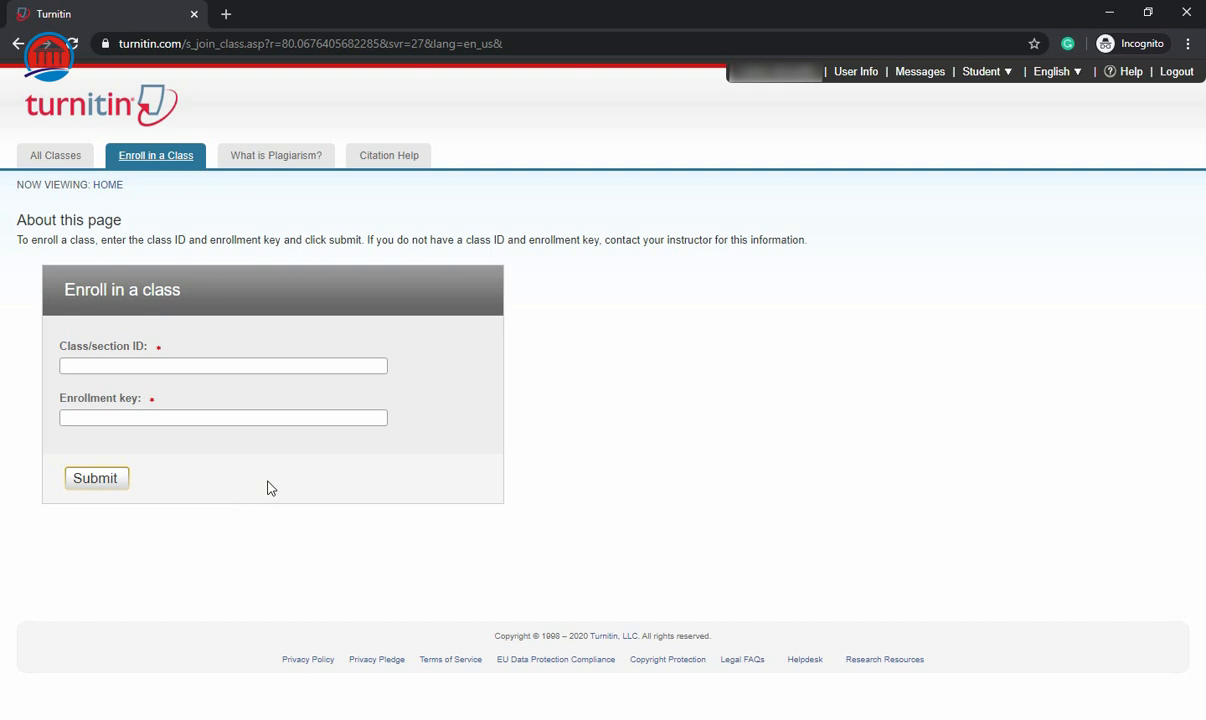
mouse_move(127, 274)
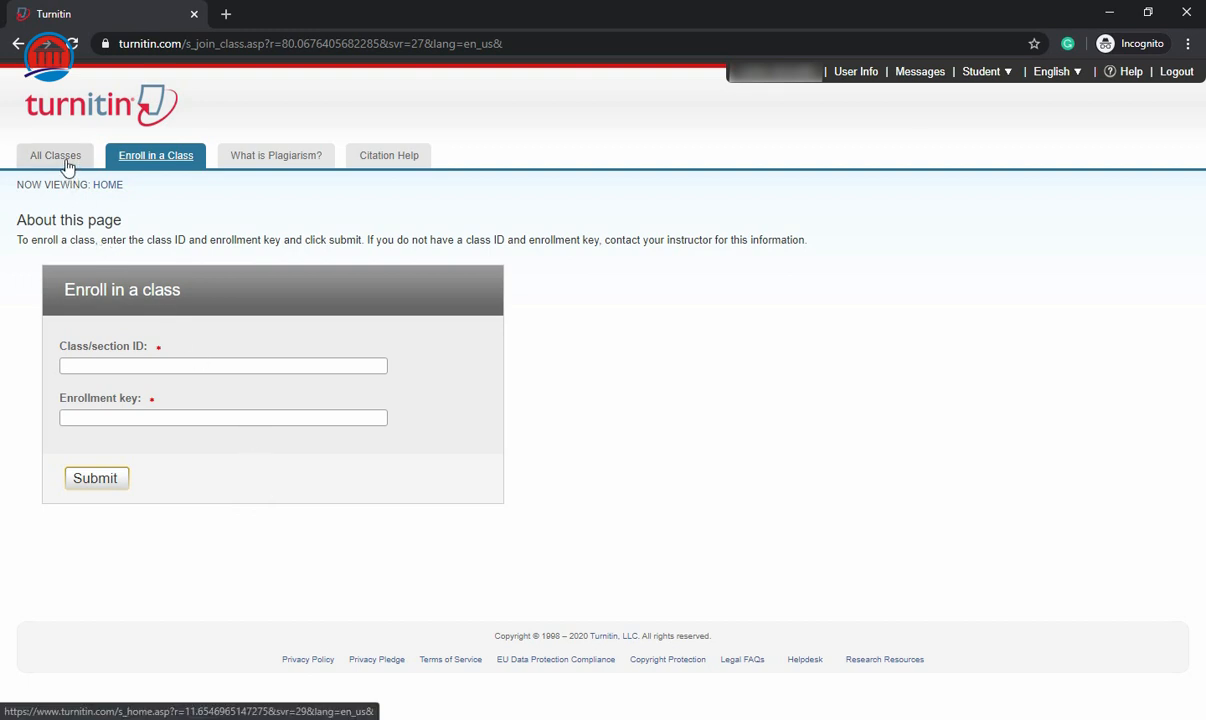
click(55, 155)
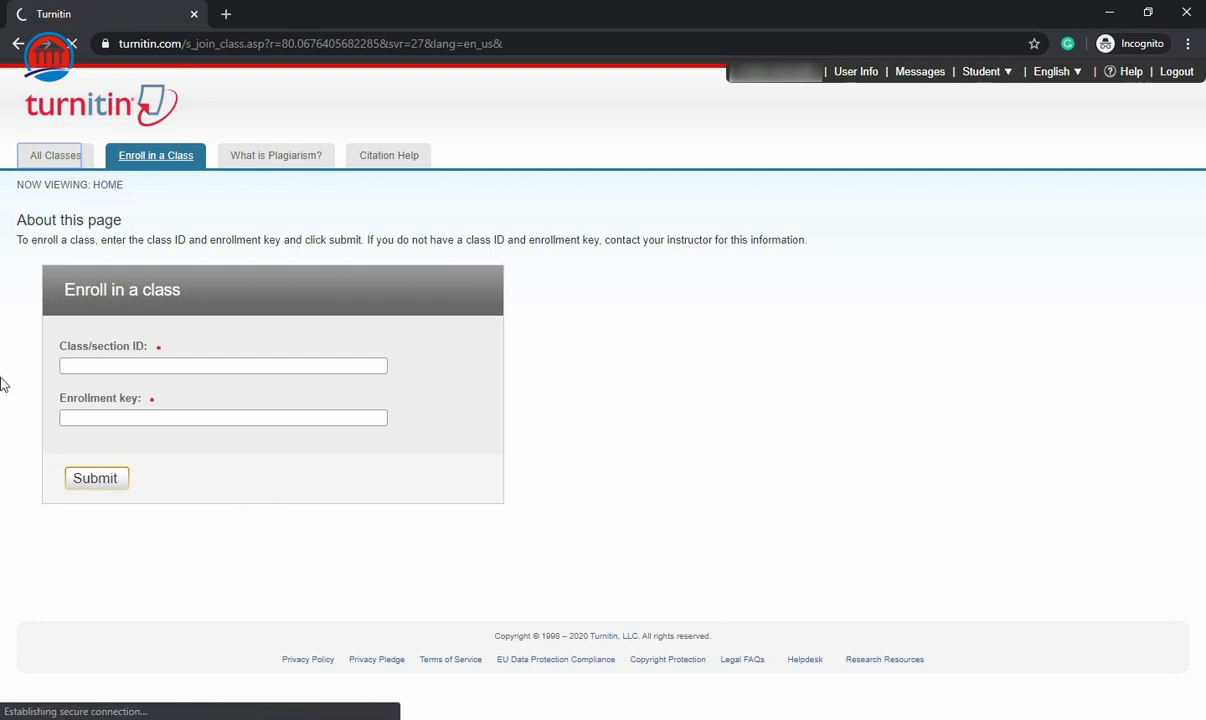
Open the Check My Assignment - School of Theology class from the class list.
click(95, 478)
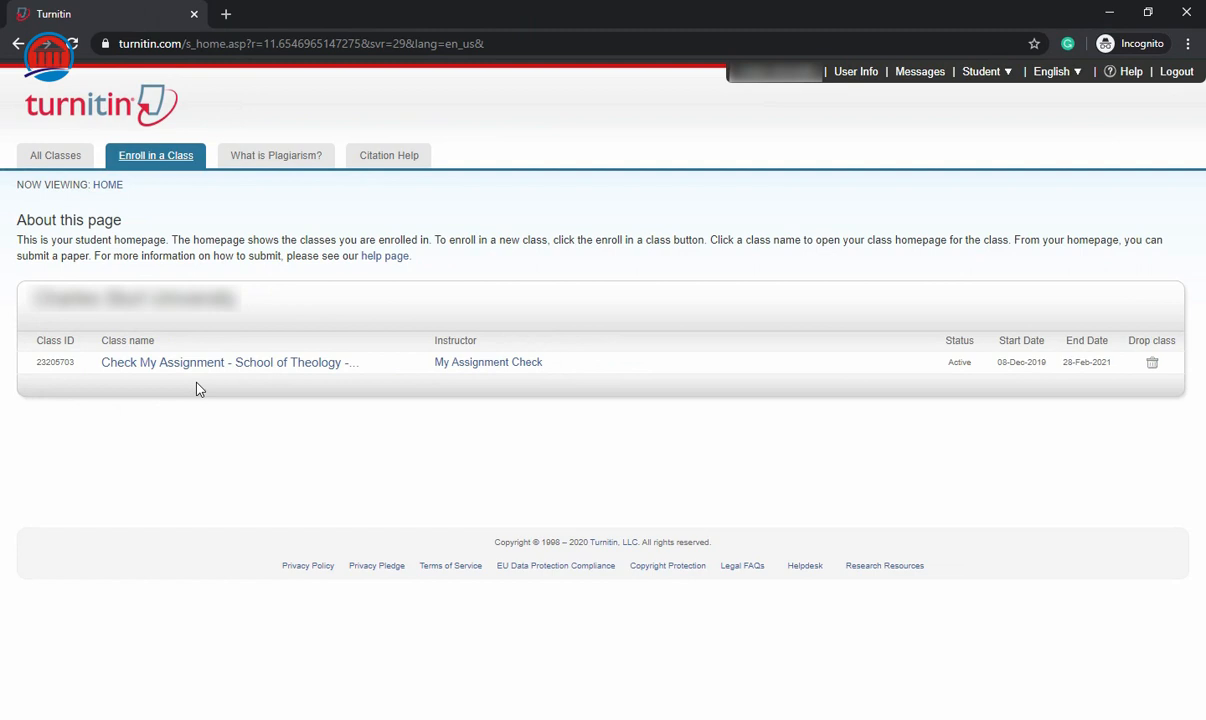
mouse_move(228, 403)
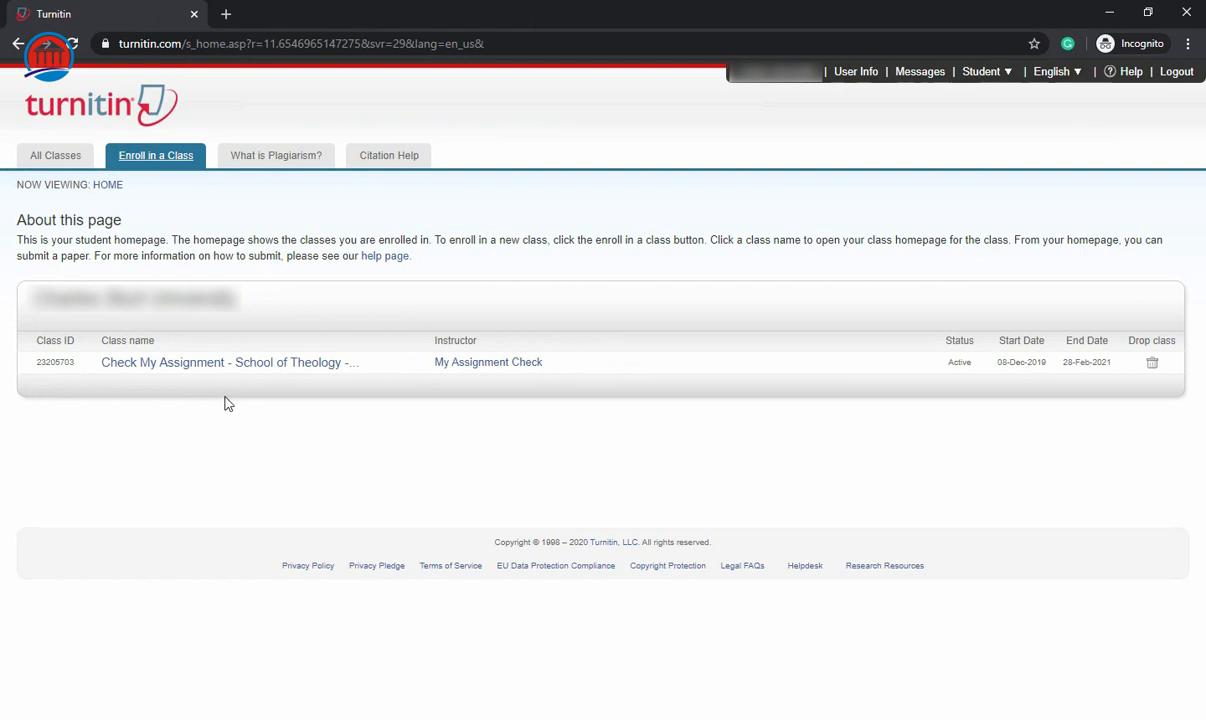
mouse_move(500, 432)
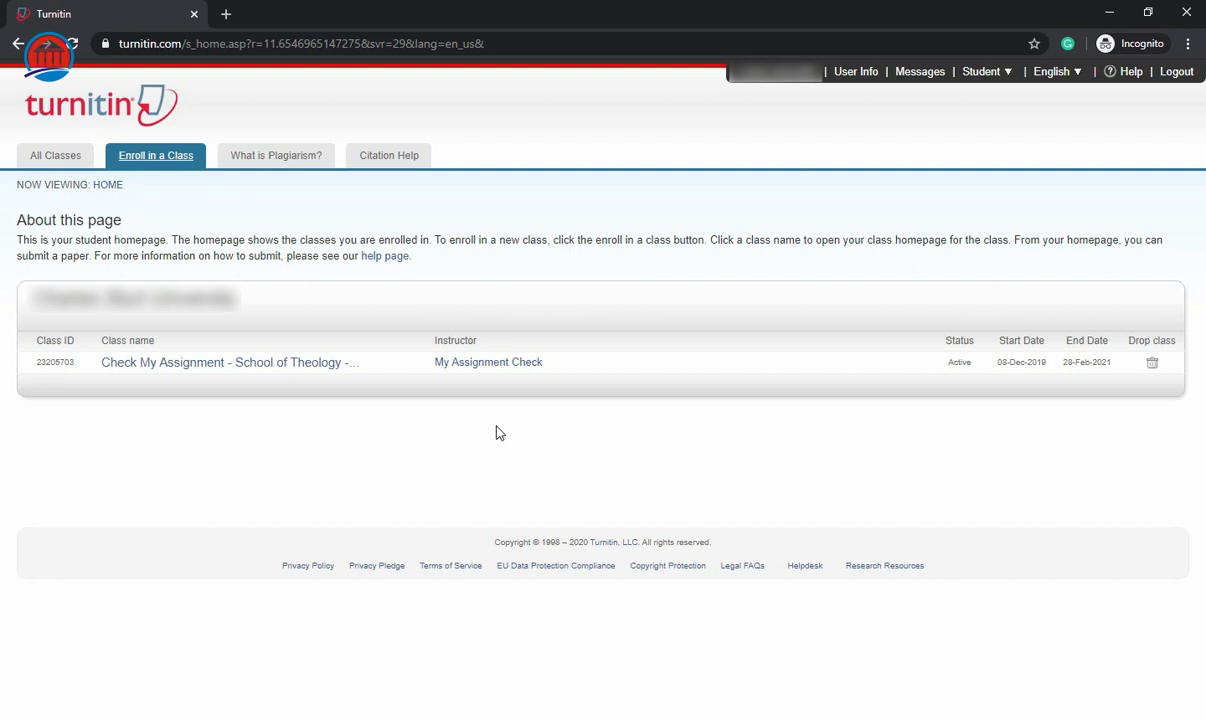
mouse_move(356, 429)
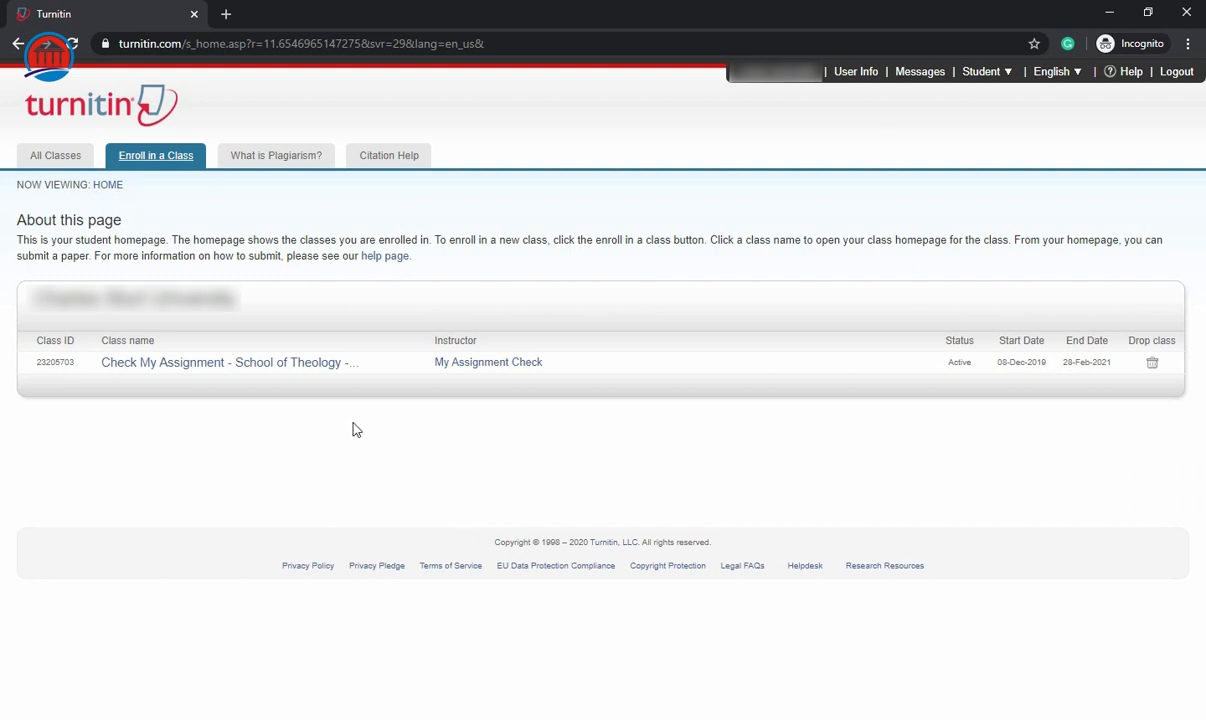
mouse_move(190, 362)
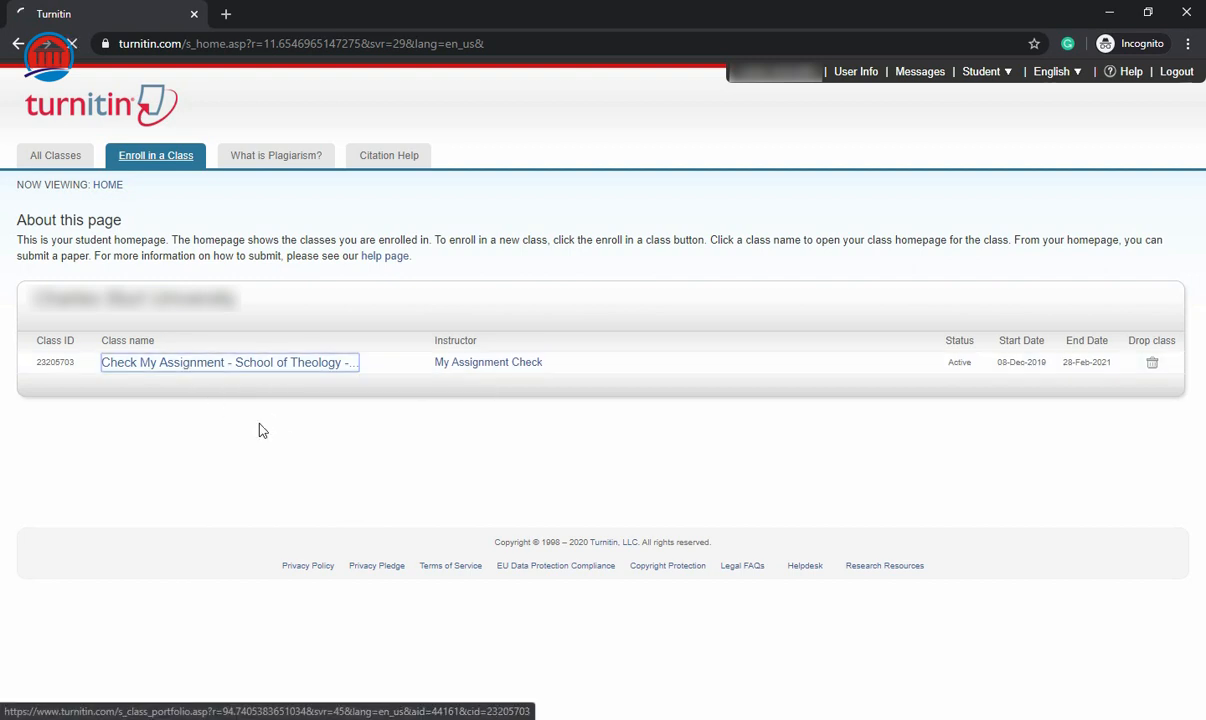
click(224, 362)
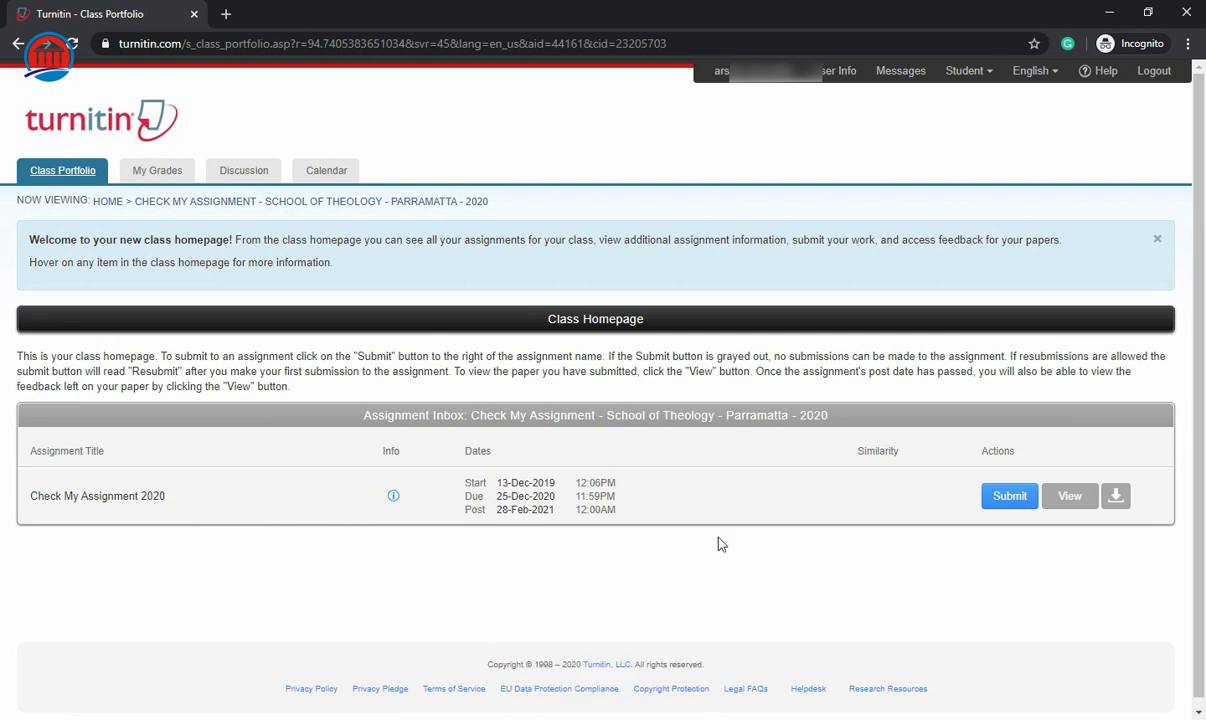
mouse_move(930, 541)
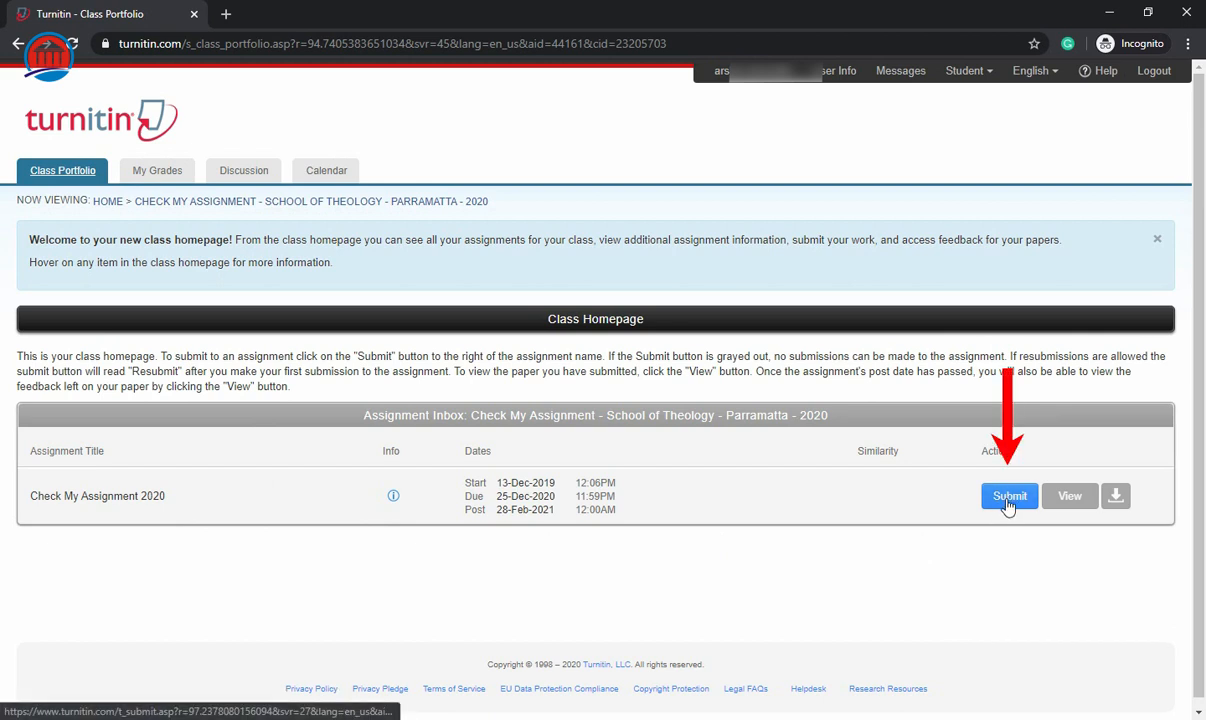
Start a submission to the Check My Assignment 2020 assignment.
click(1009, 496)
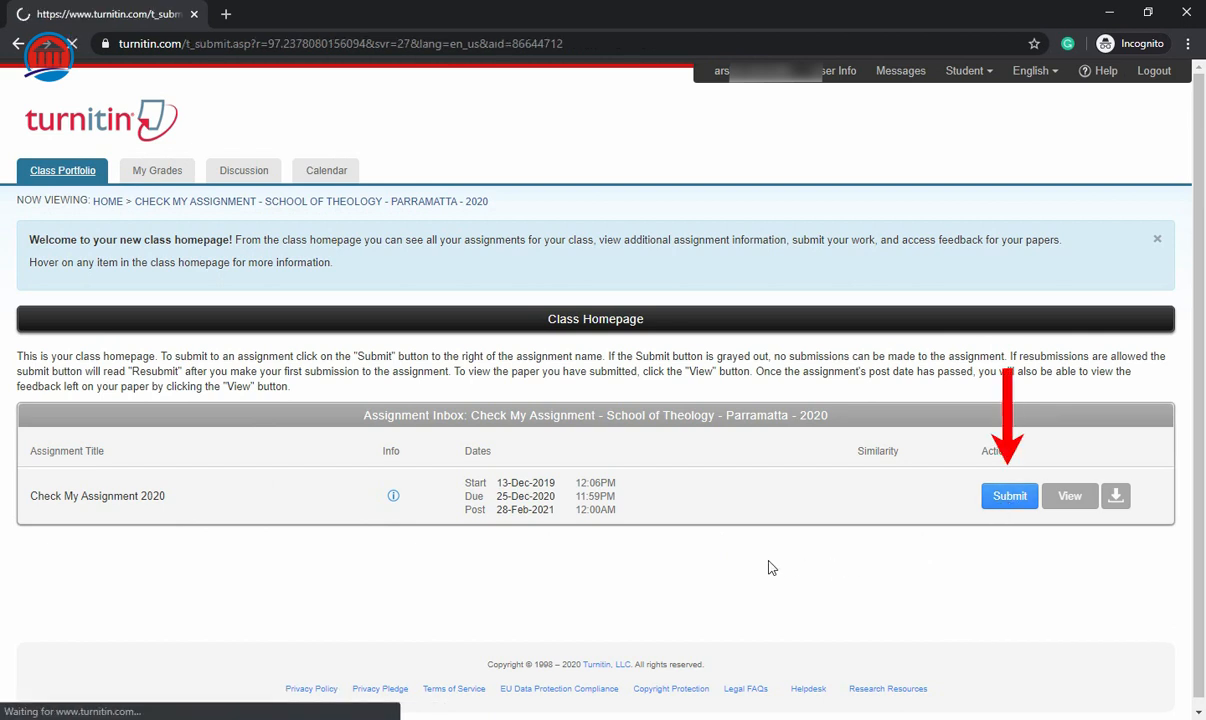
Enter 'Demo Plagiarism Report' as the single-file submission title.
click(1009, 496)
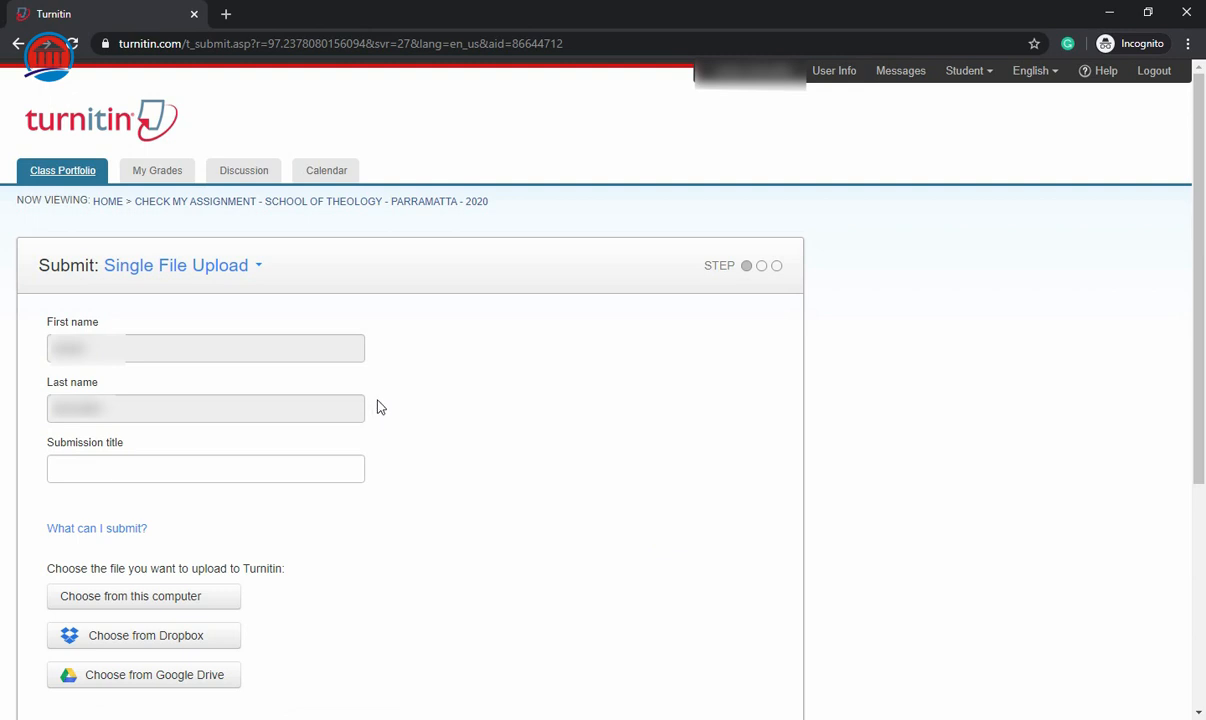
mouse_move(743, 125)
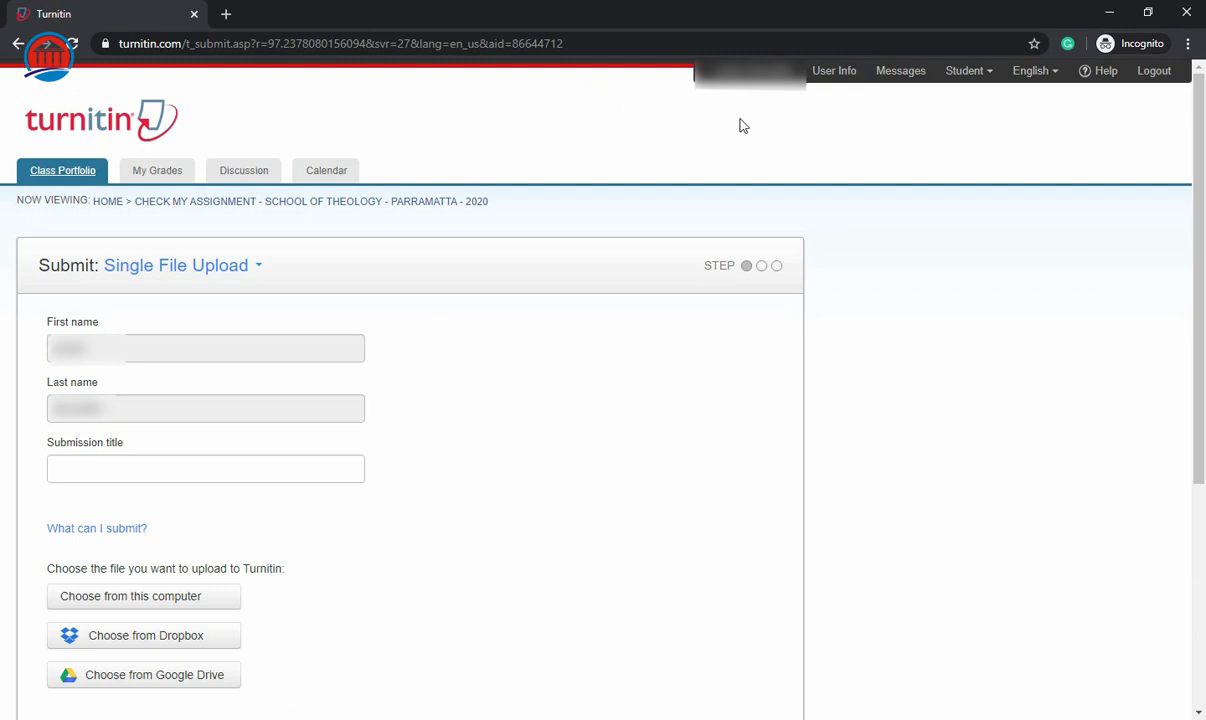
mouse_move(398, 453)
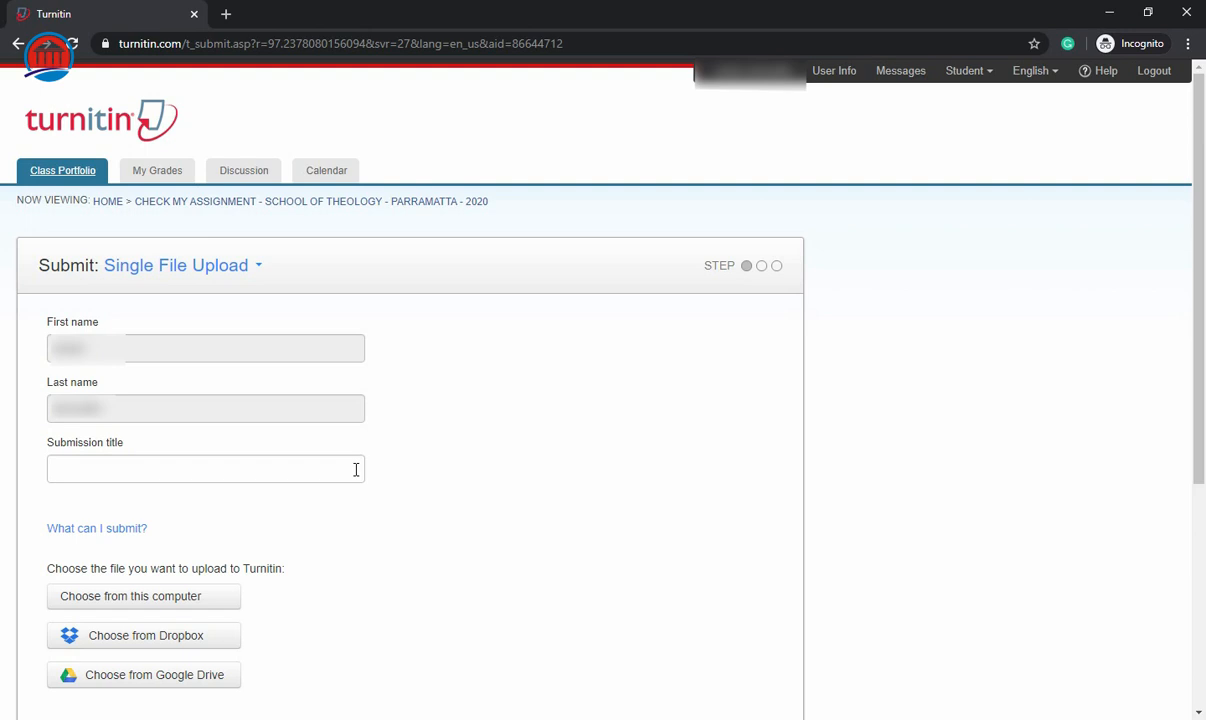
click(205, 469)
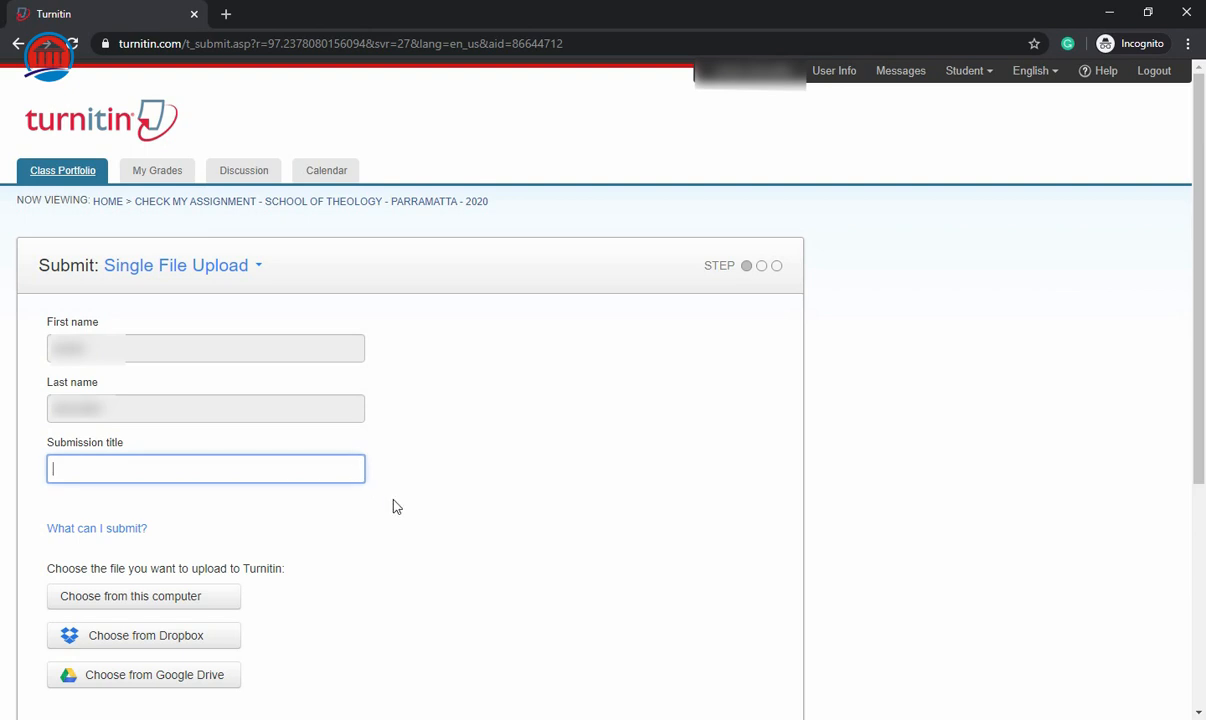
text(Demo)
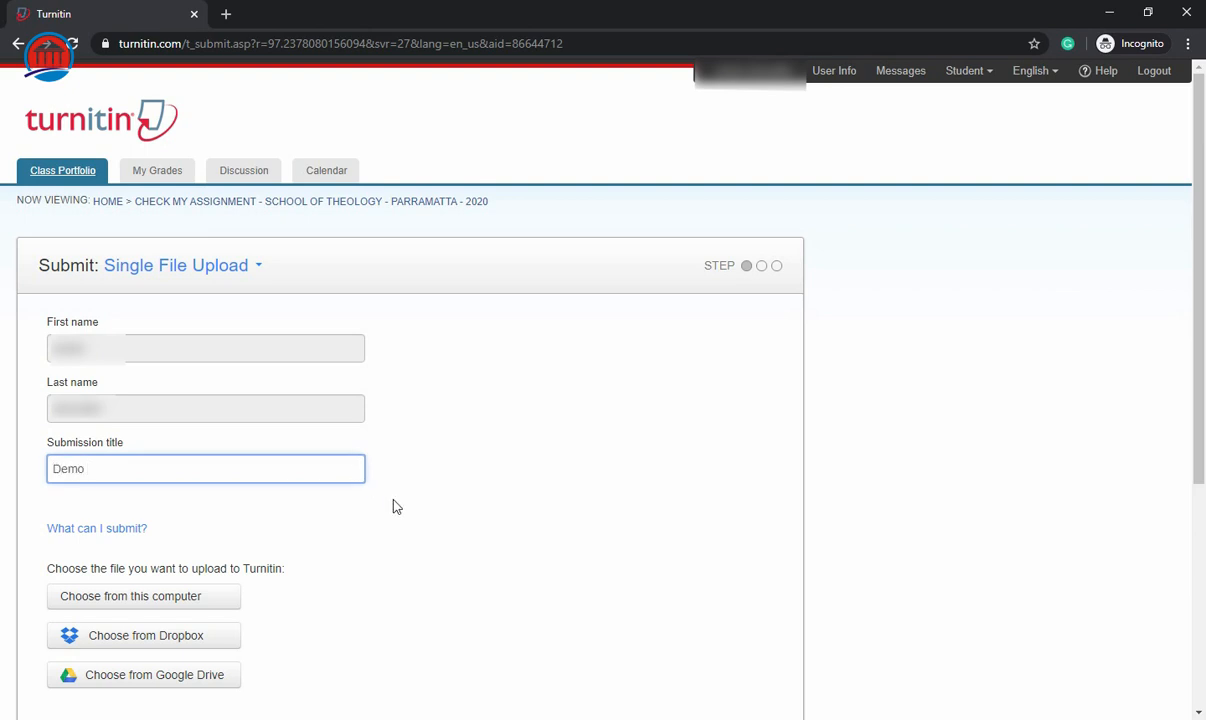
text(Plar)
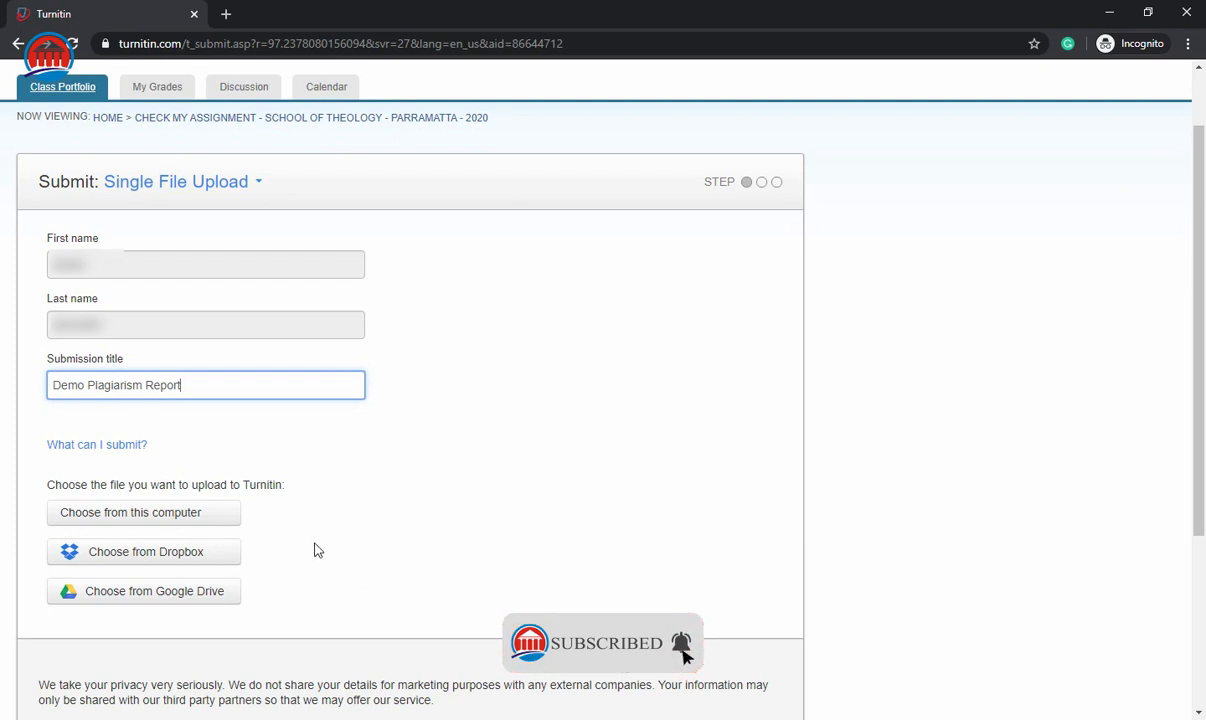
mouse_move(232, 512)
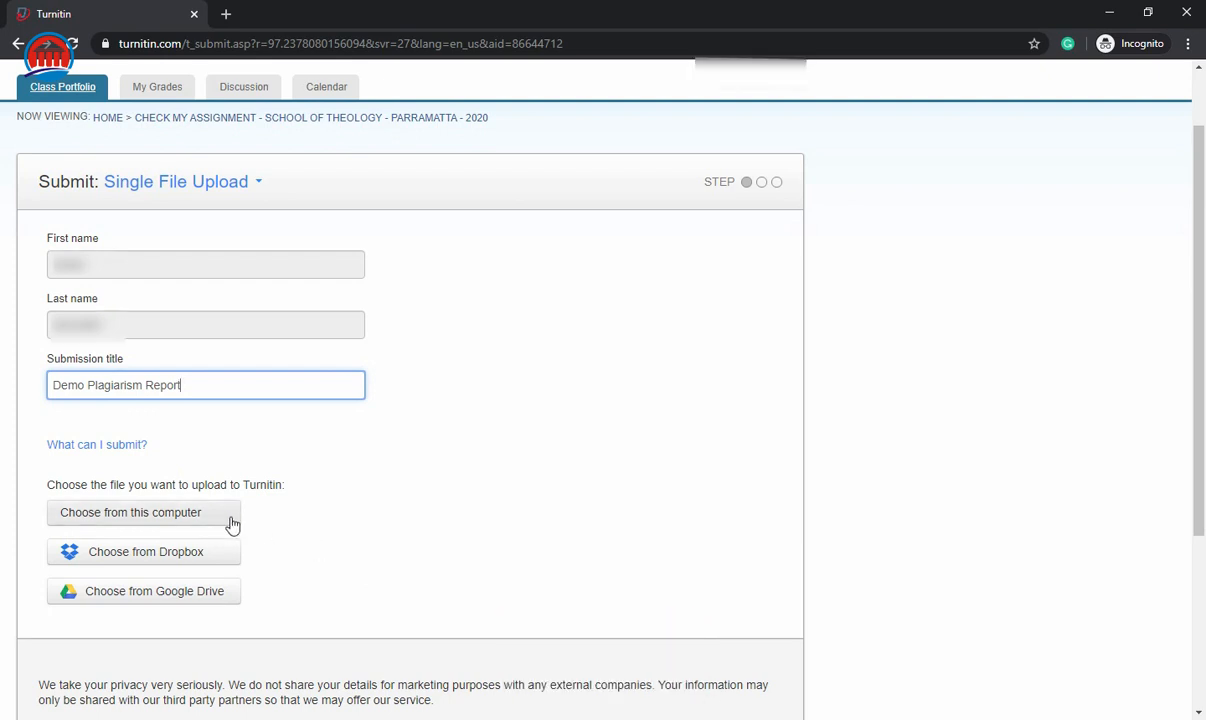
mouse_move(218, 599)
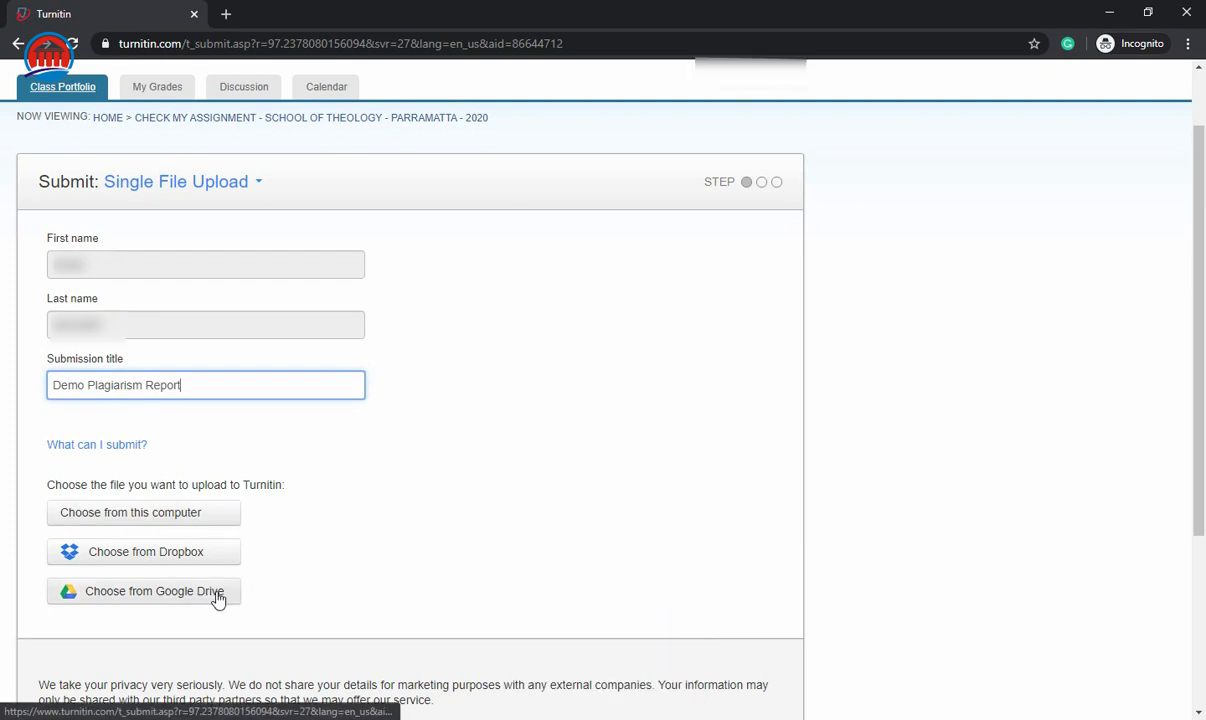
mouse_move(222, 557)
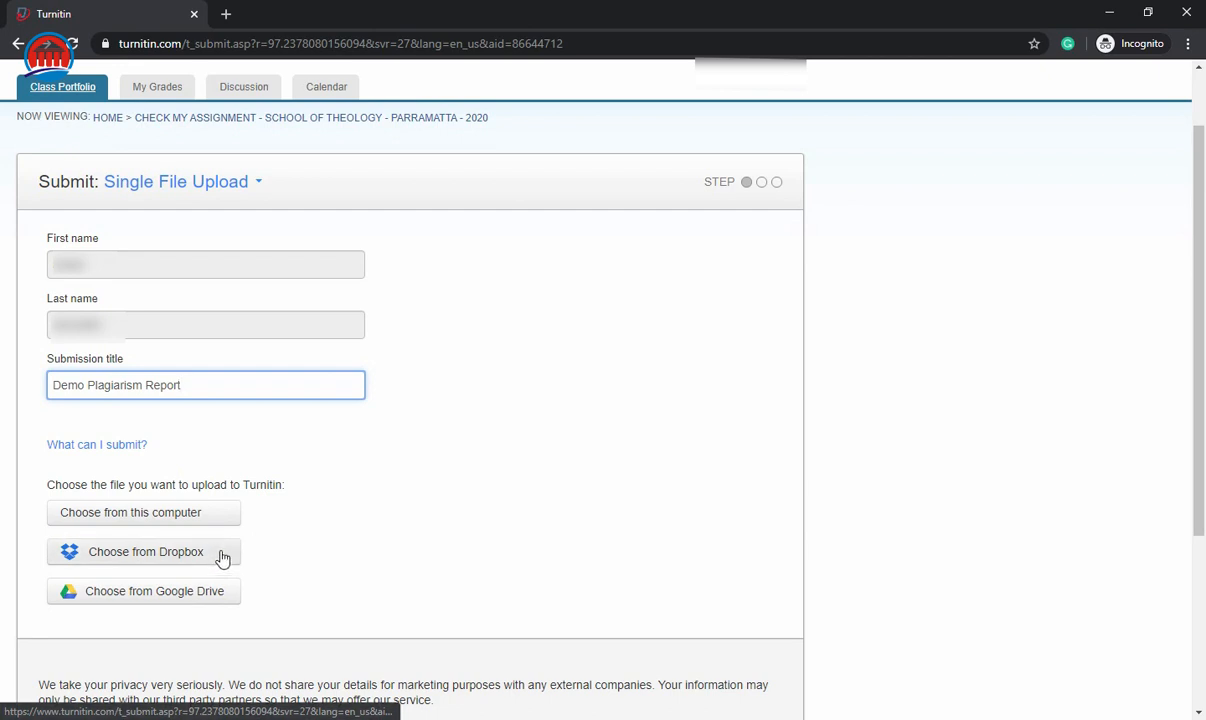
mouse_move(218, 525)
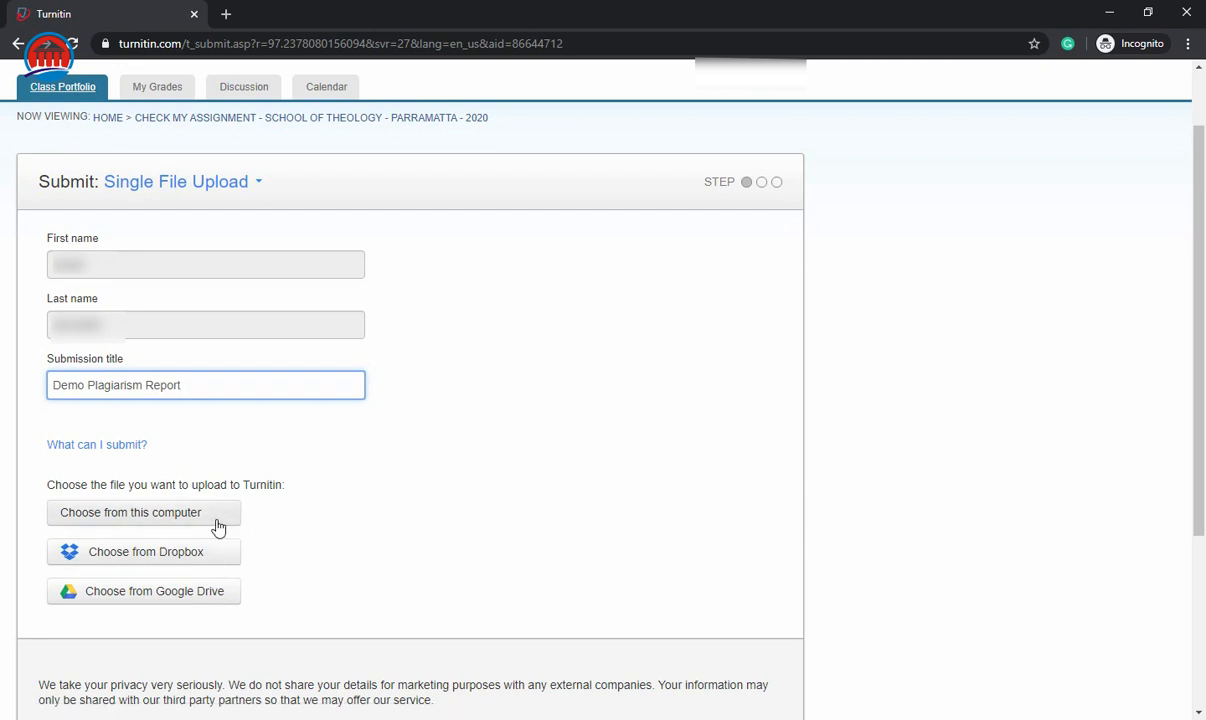
mouse_move(264, 549)
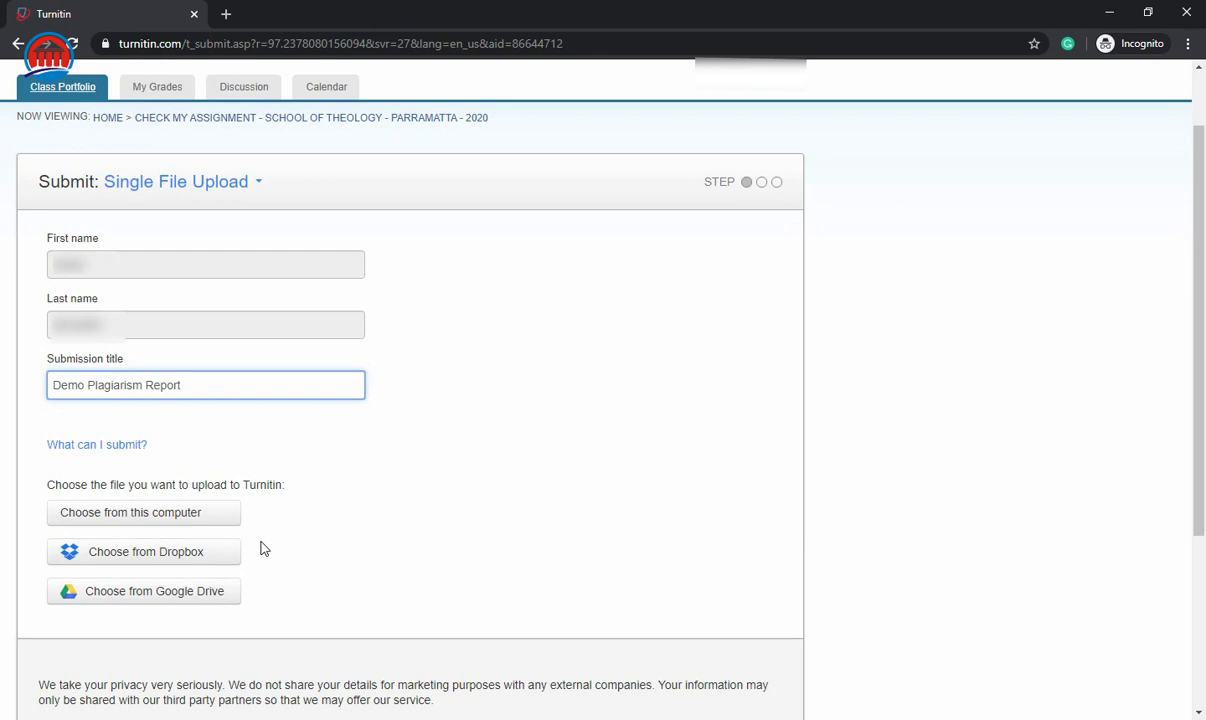
Attach Demo Content for Plagiarism.docx from the Desktop and upload it.
click(130, 512)
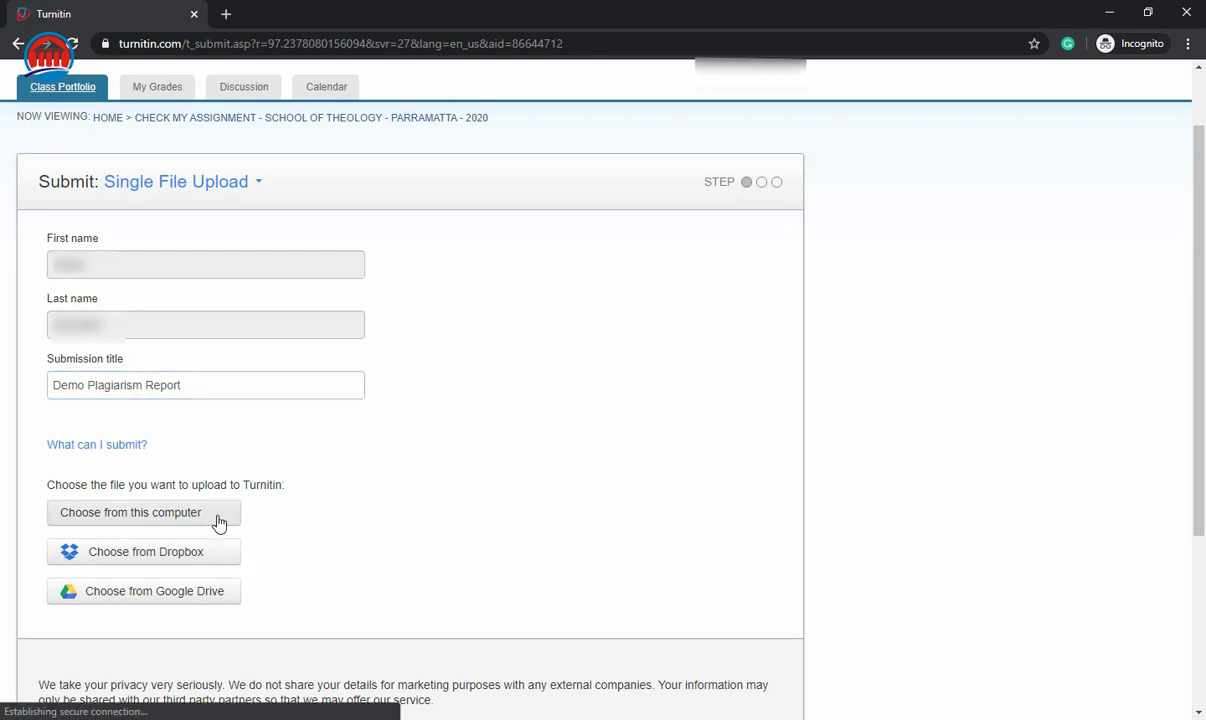
click(130, 512)
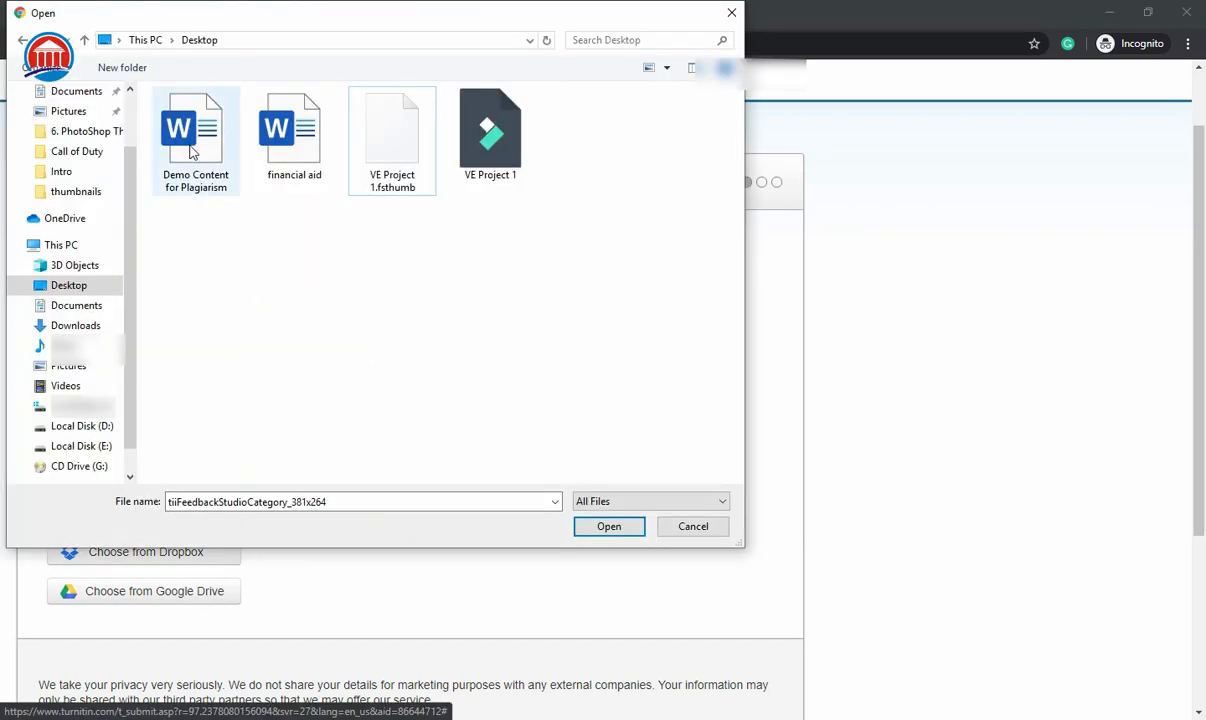
click(195, 130)
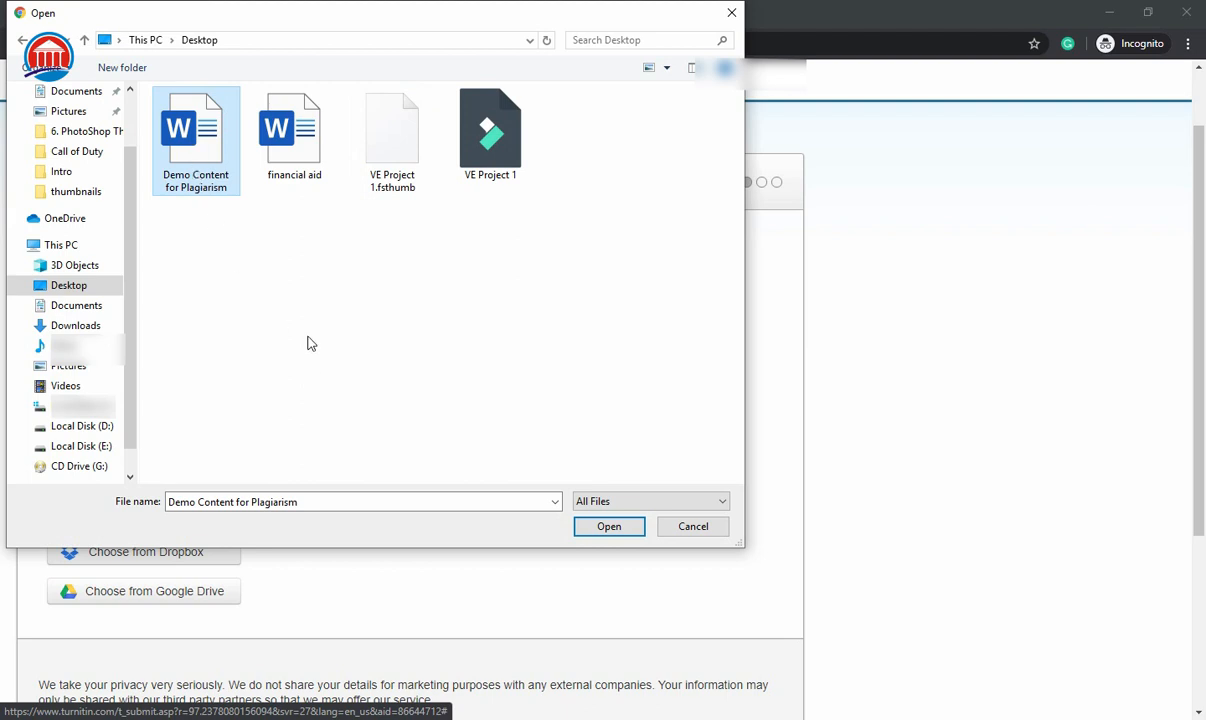
mouse_move(609, 526)
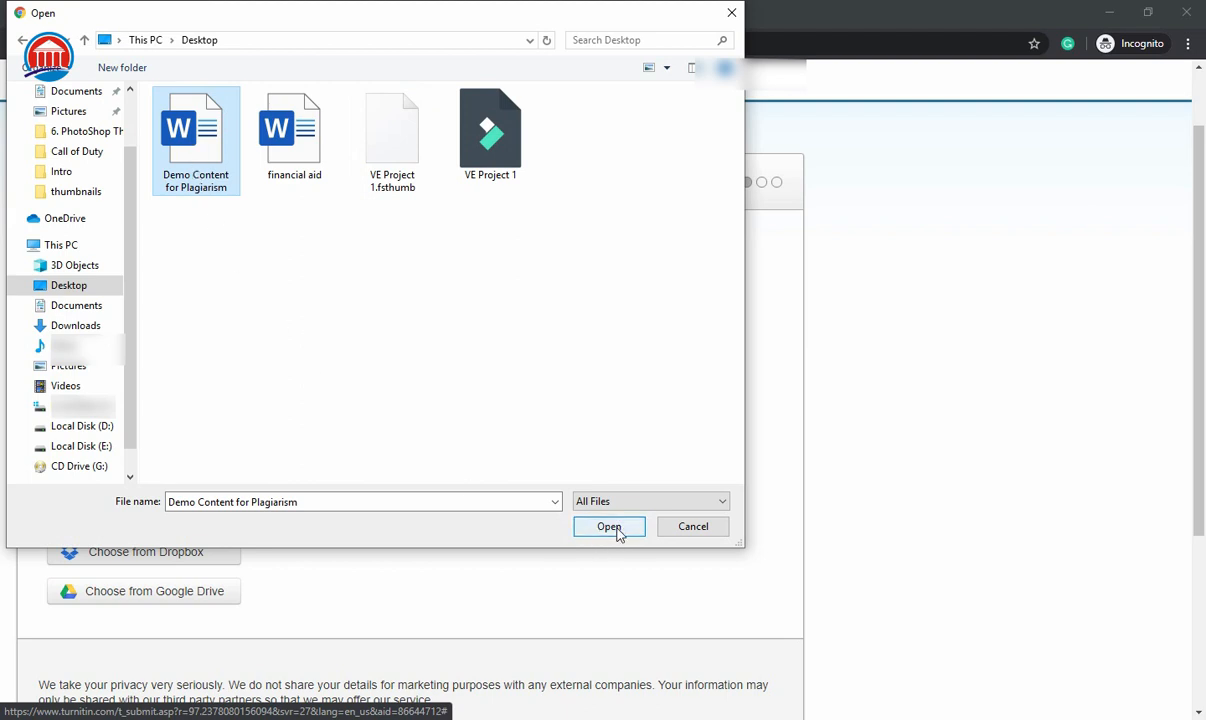
click(609, 527)
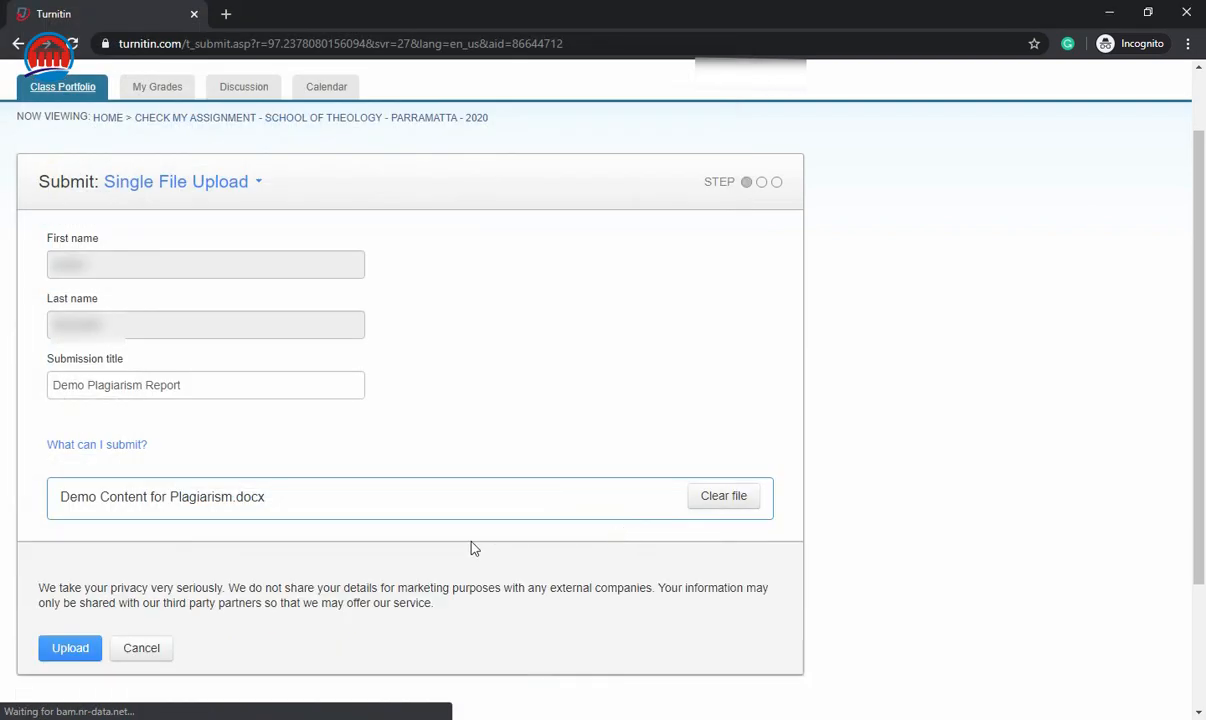
mouse_move(498, 538)
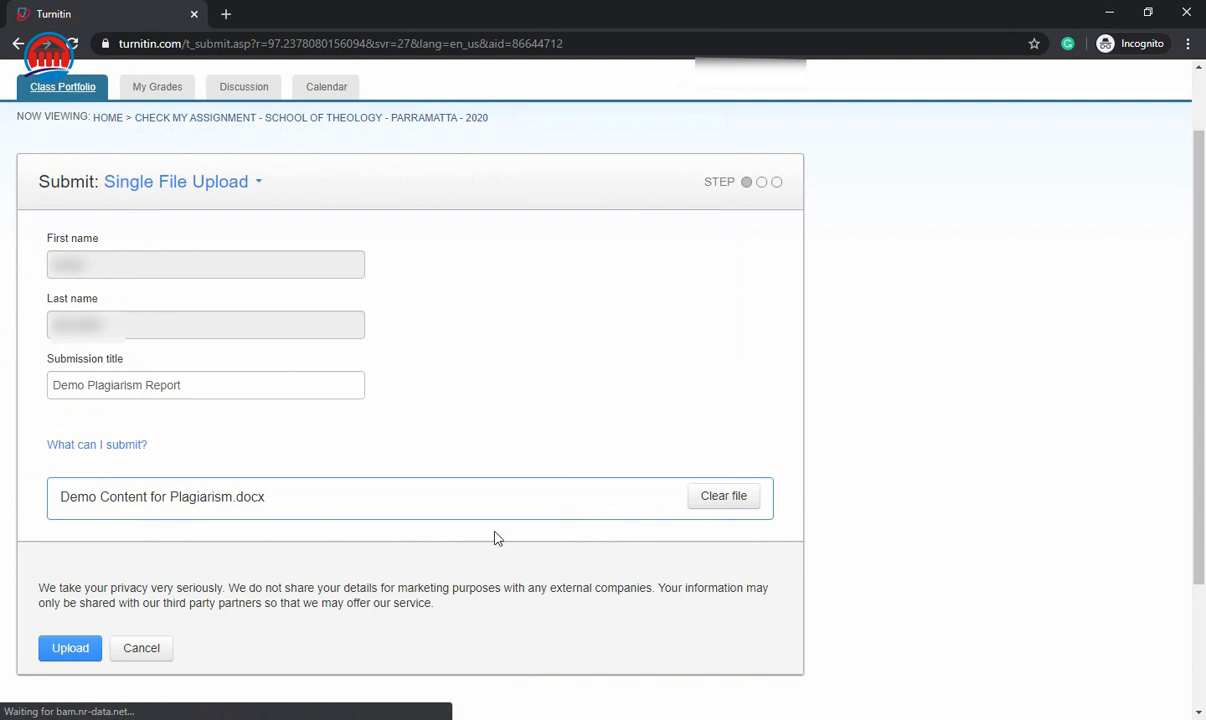
mouse_move(70, 648)
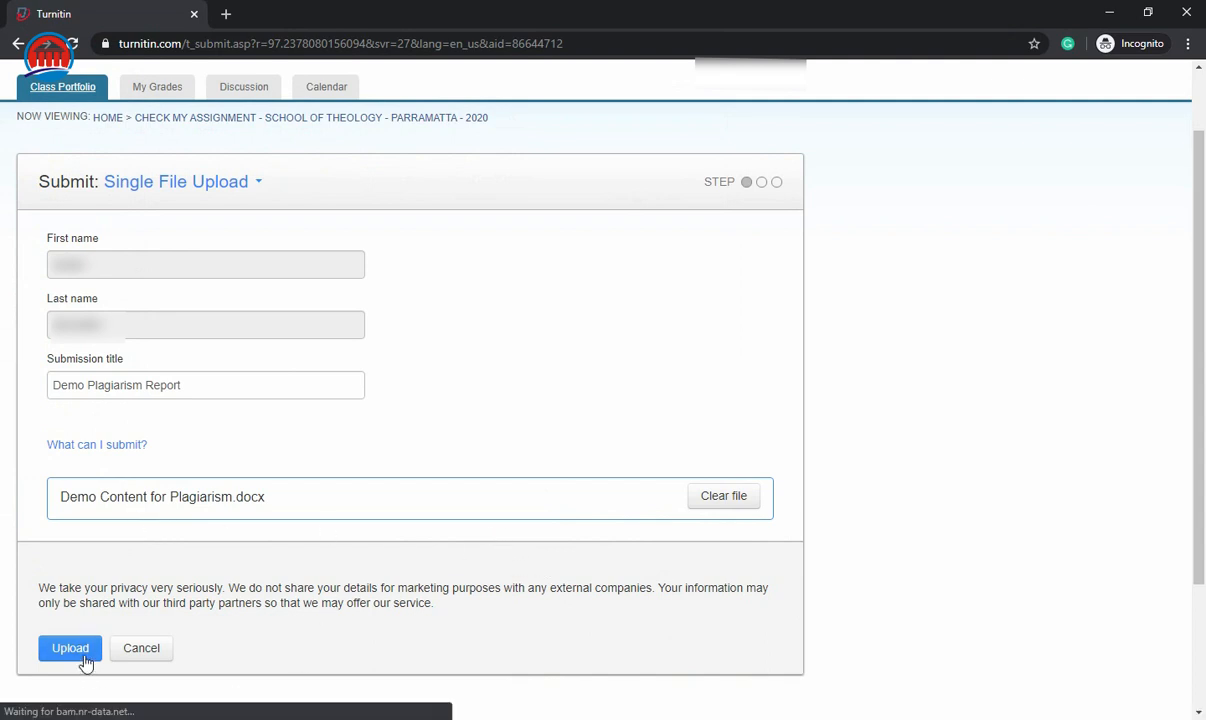
click(70, 648)
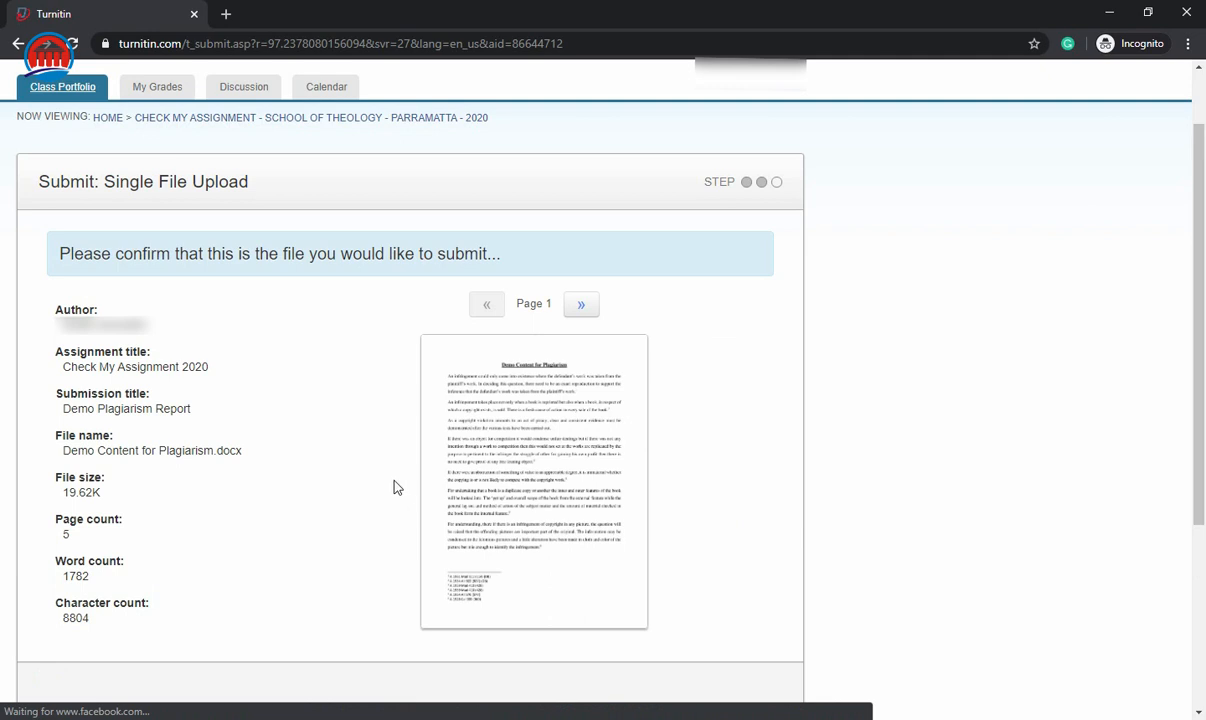
mouse_move(581, 304)
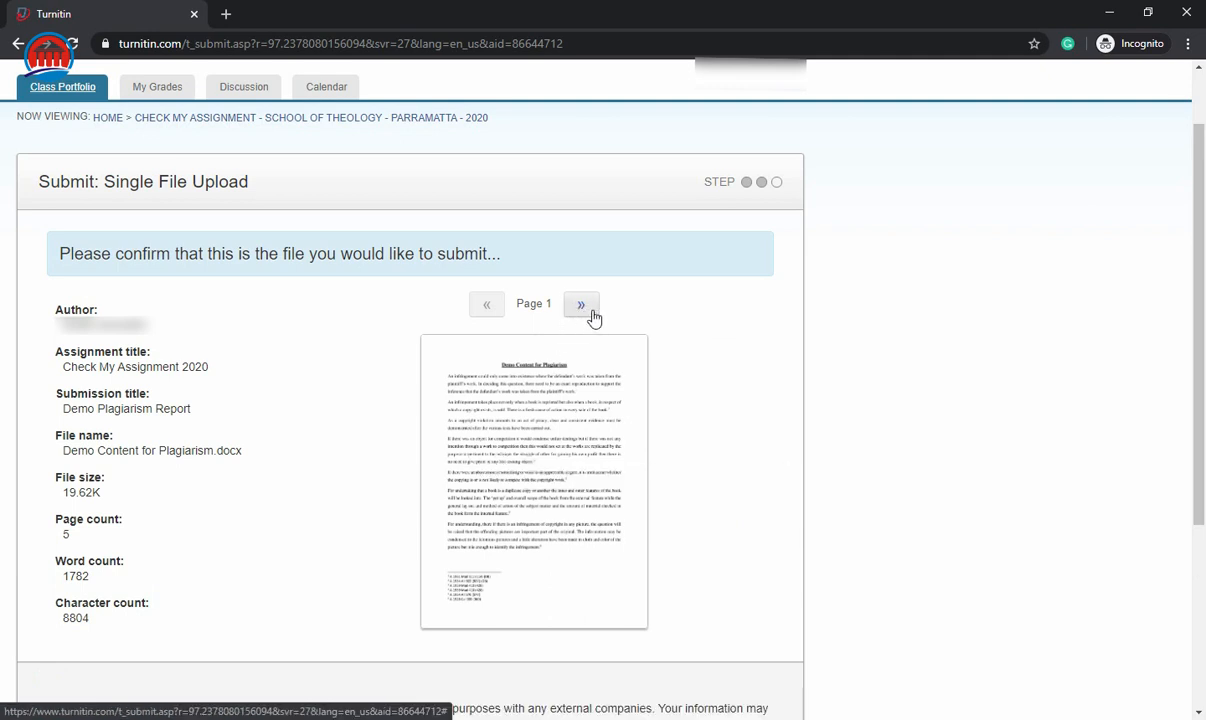
Preview page 2 of the uploaded document, then confirm the submission.
click(581, 304)
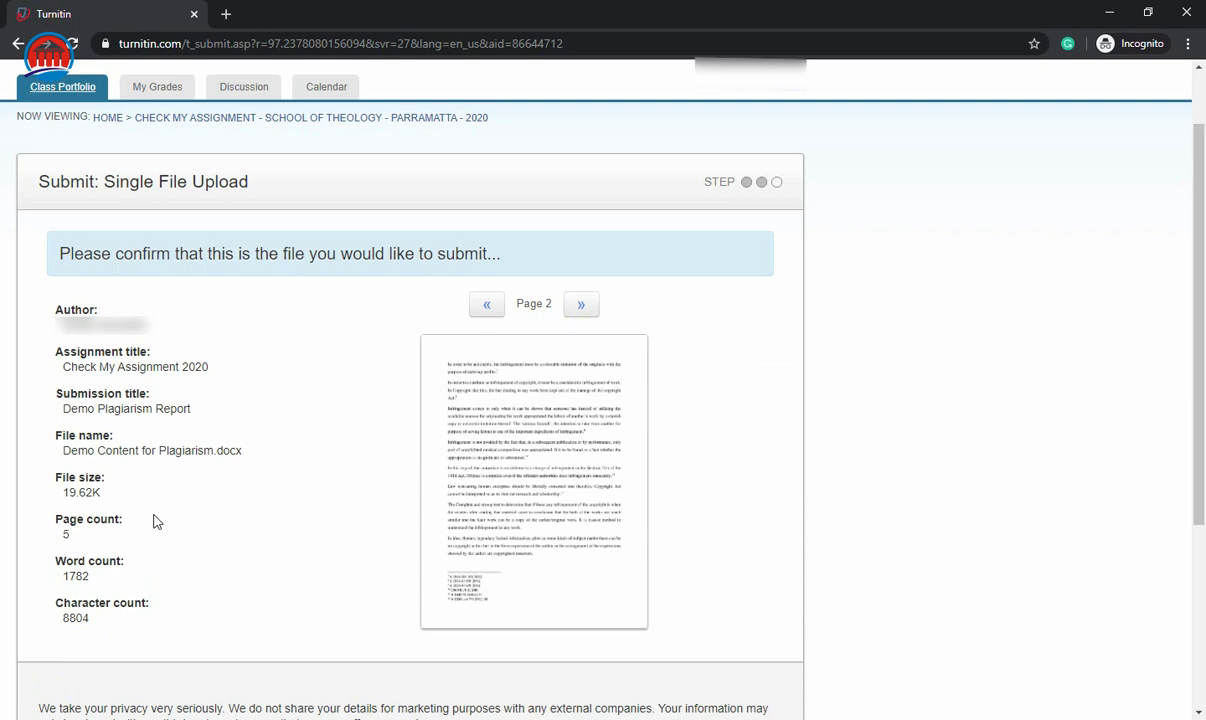
mouse_move(137, 533)
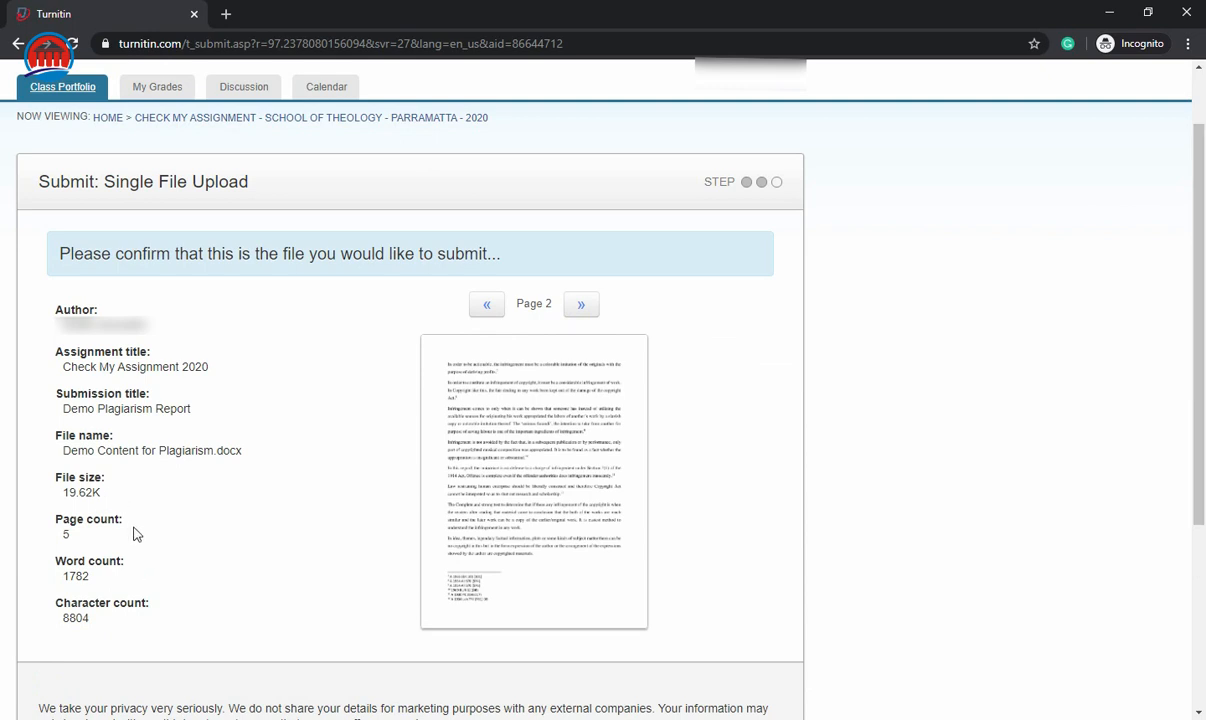
mouse_move(109, 583)
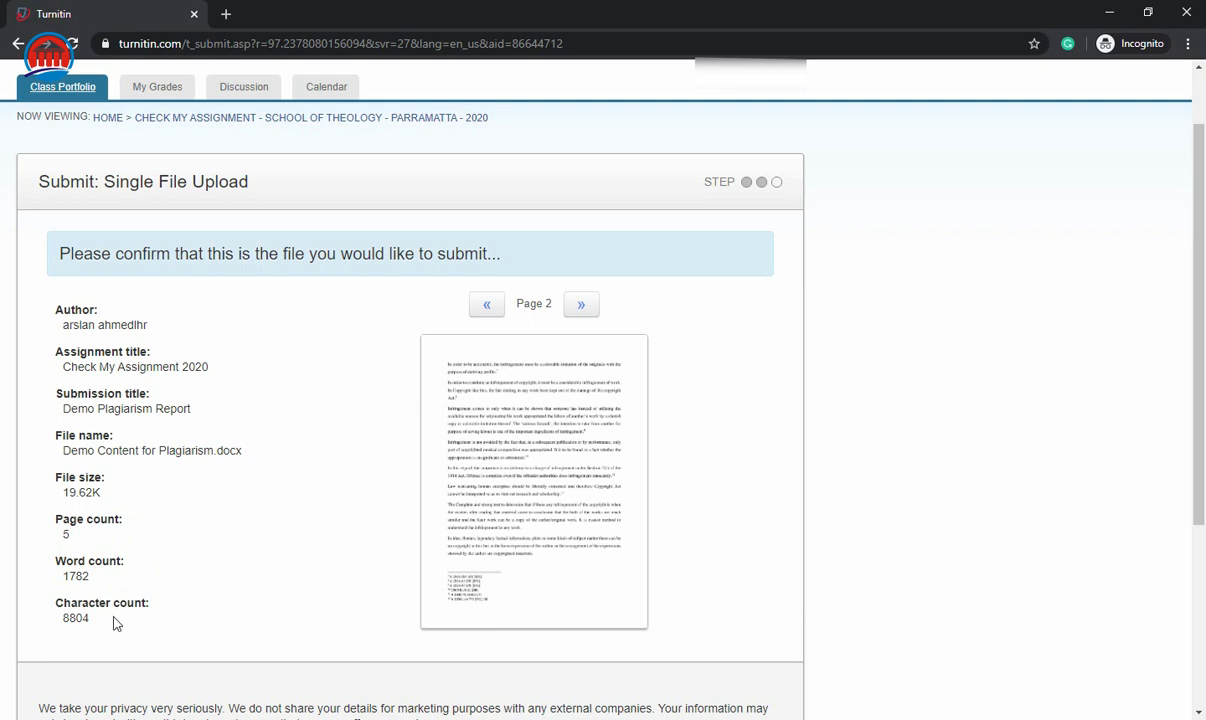
mouse_move(220, 562)
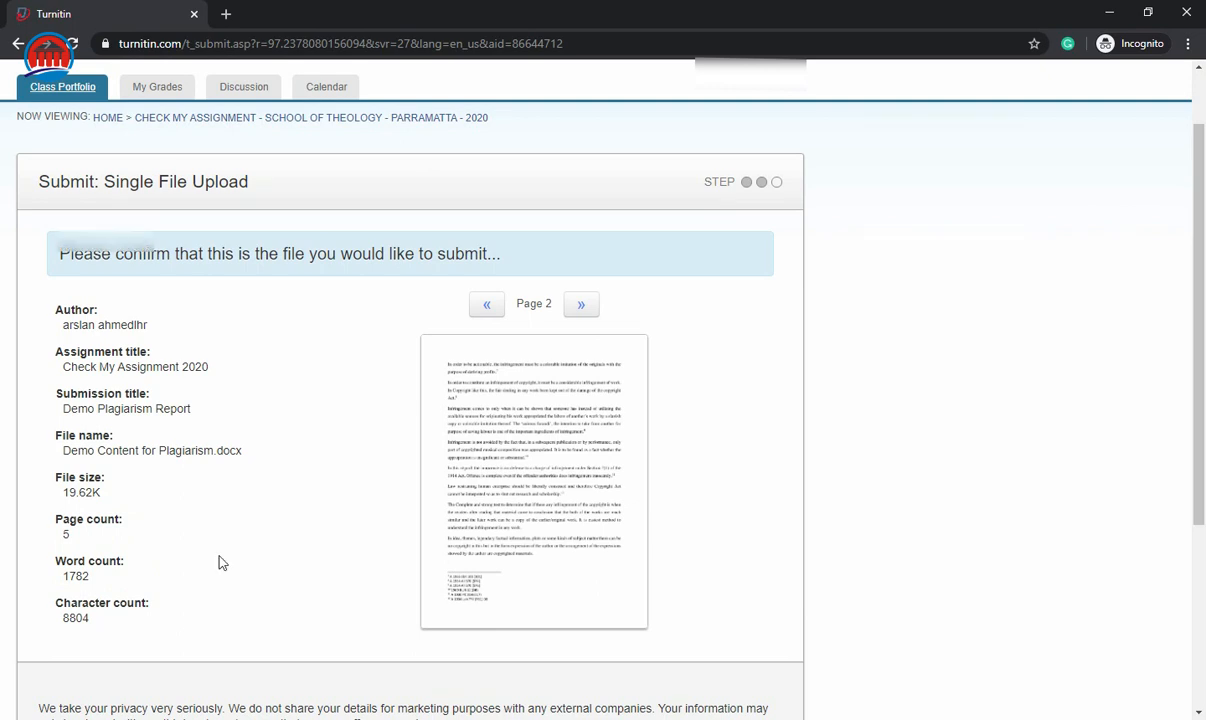
scroll(down, 3)
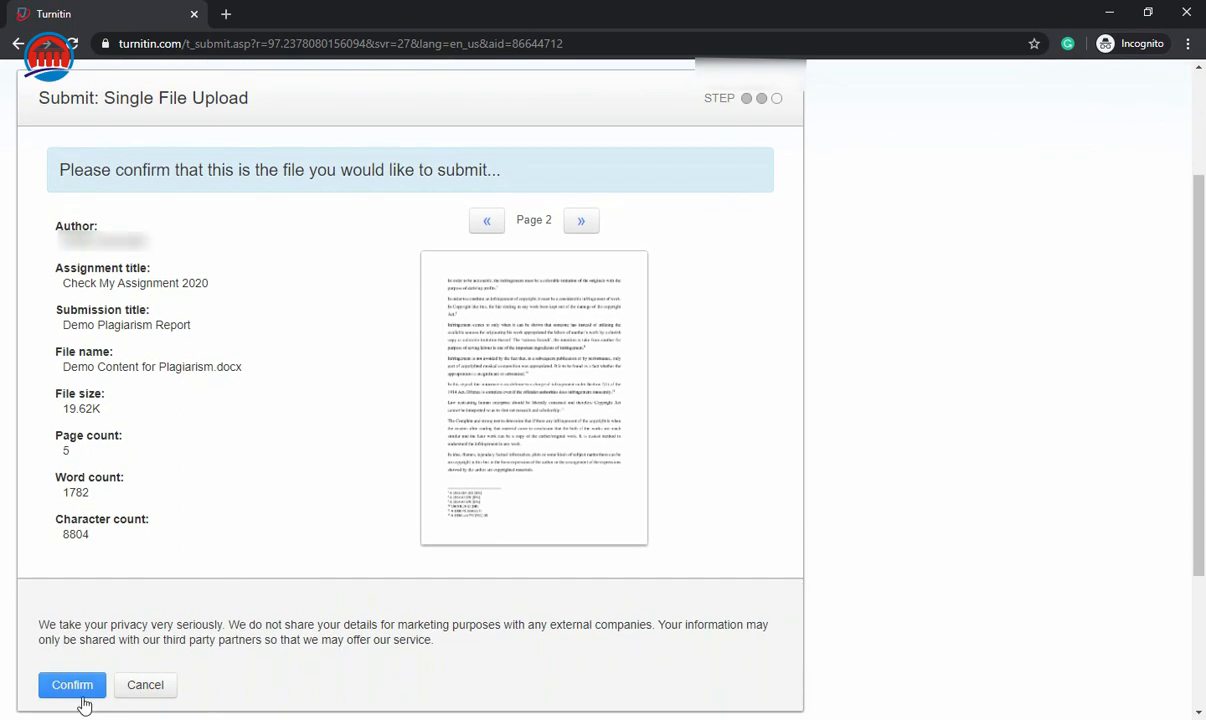
click(72, 685)
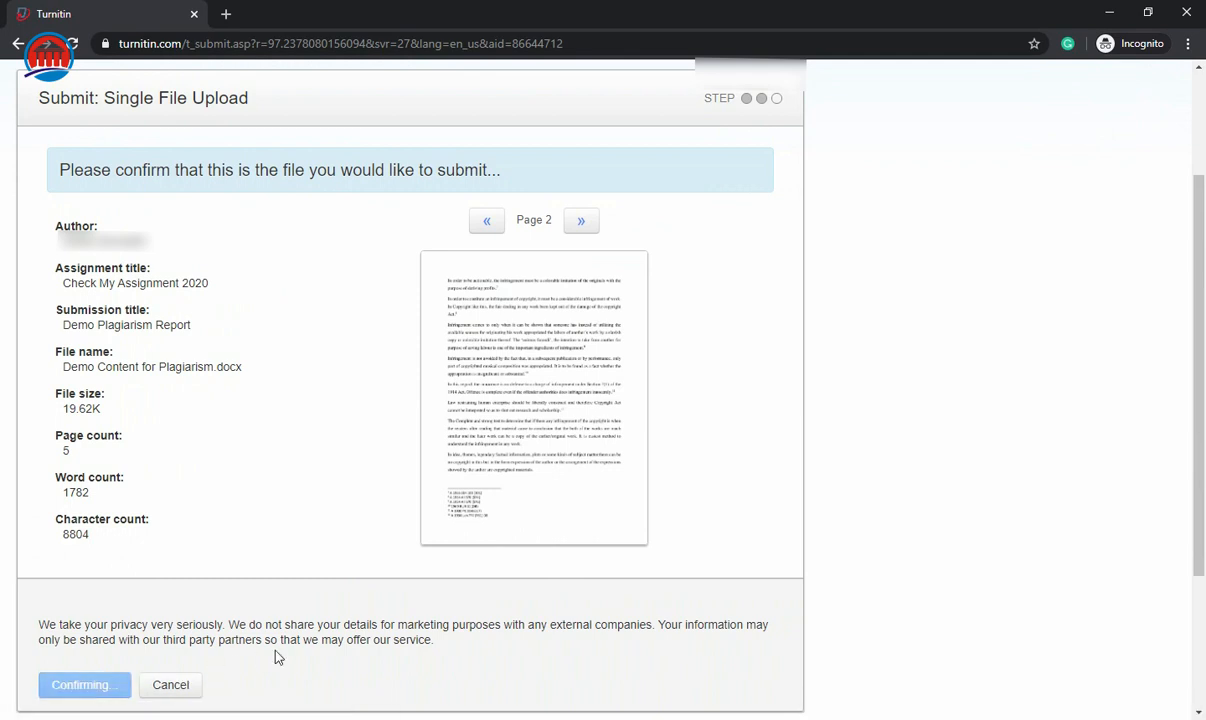
Return from the submission receipt to the class assignment list, now showing 98% similarity.
click(84, 684)
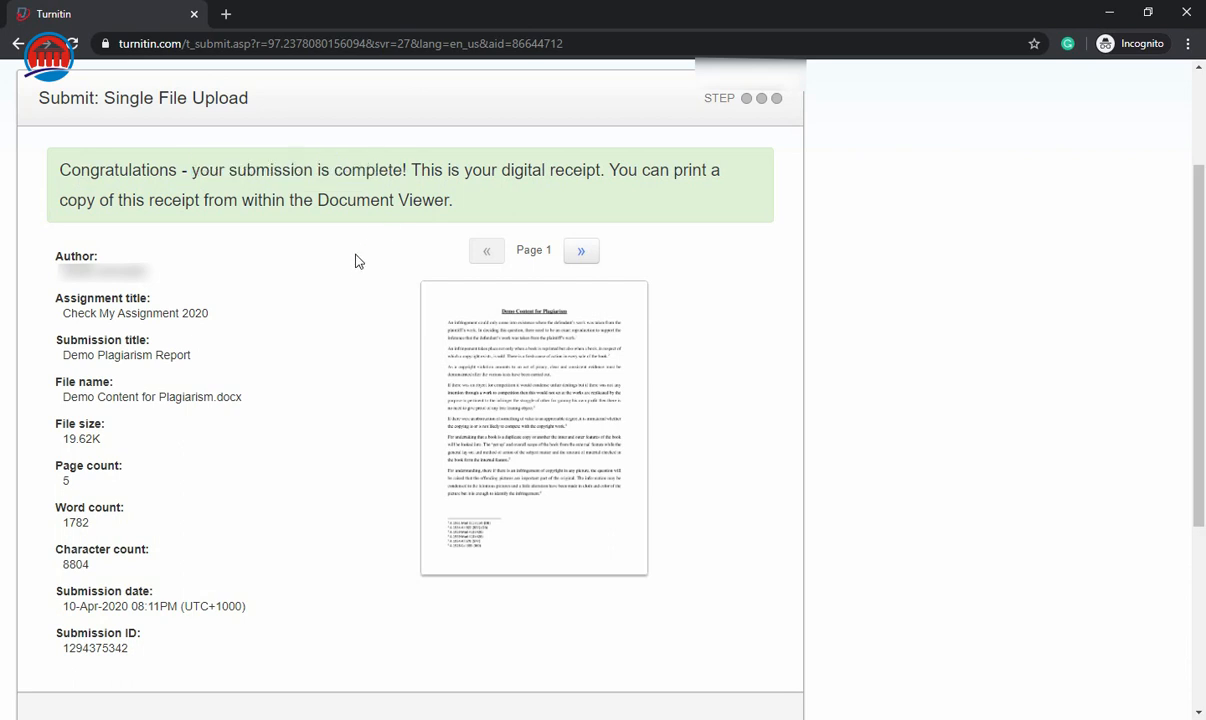
scroll(down, 3)
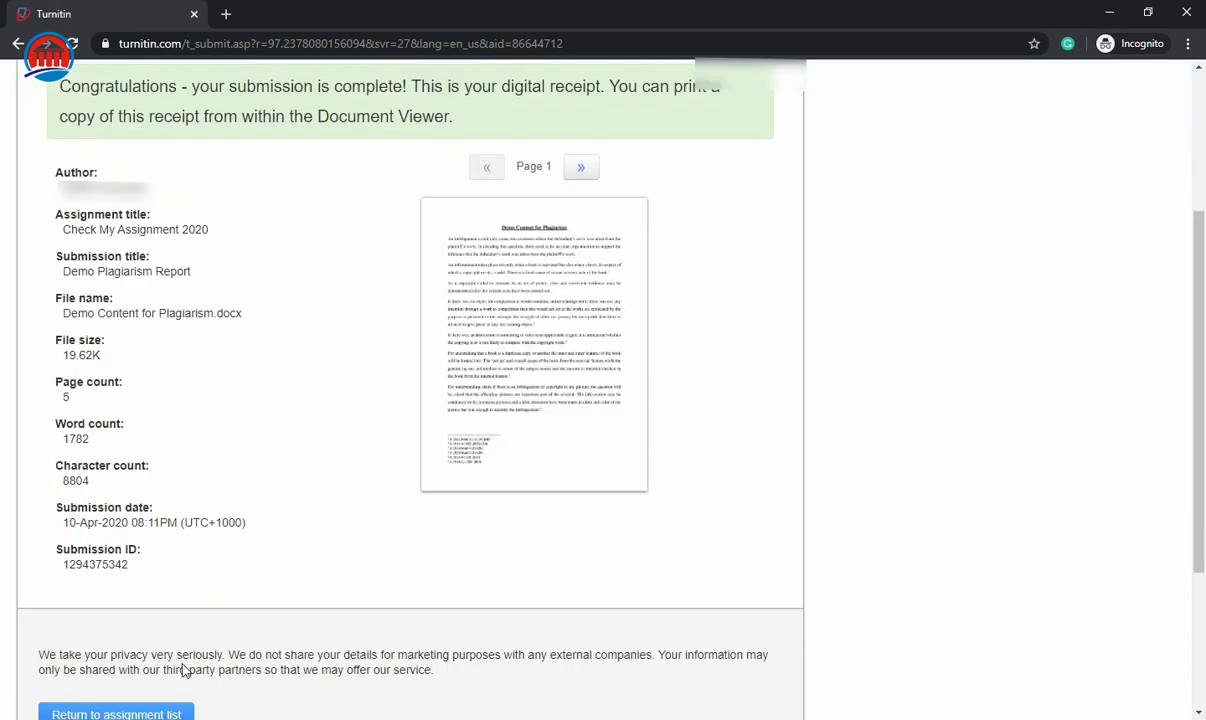
scroll(down, 3)
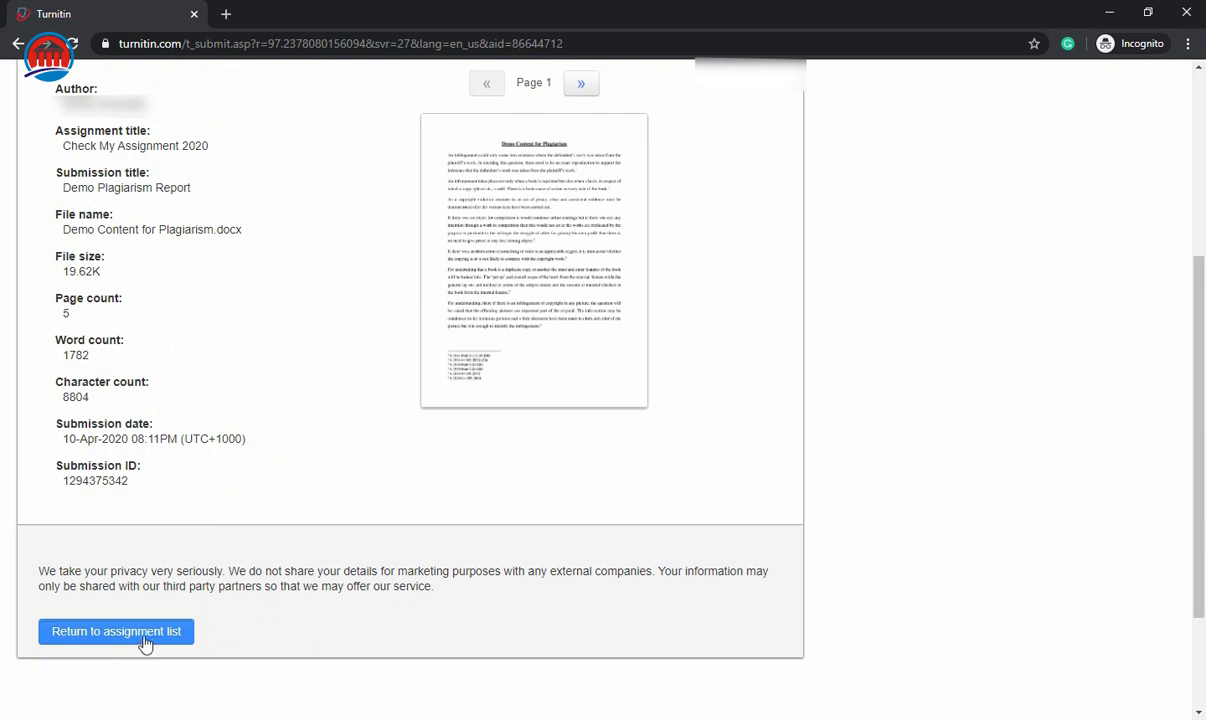
click(116, 631)
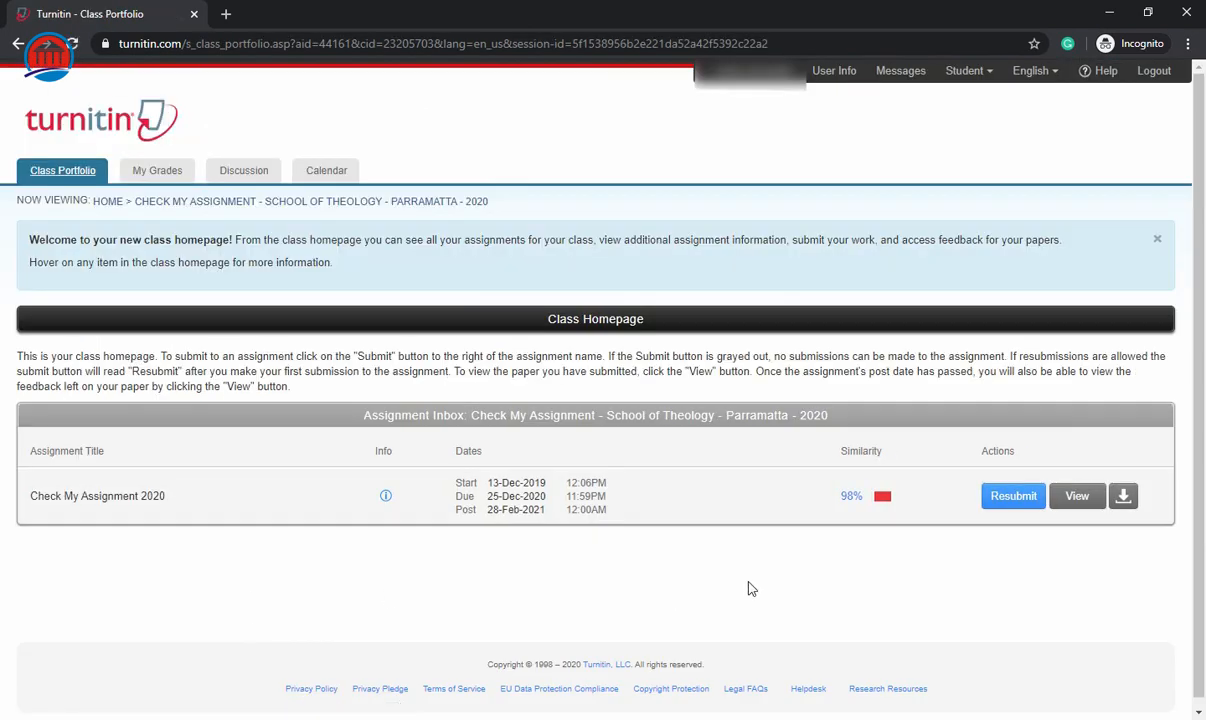
mouse_move(850, 513)
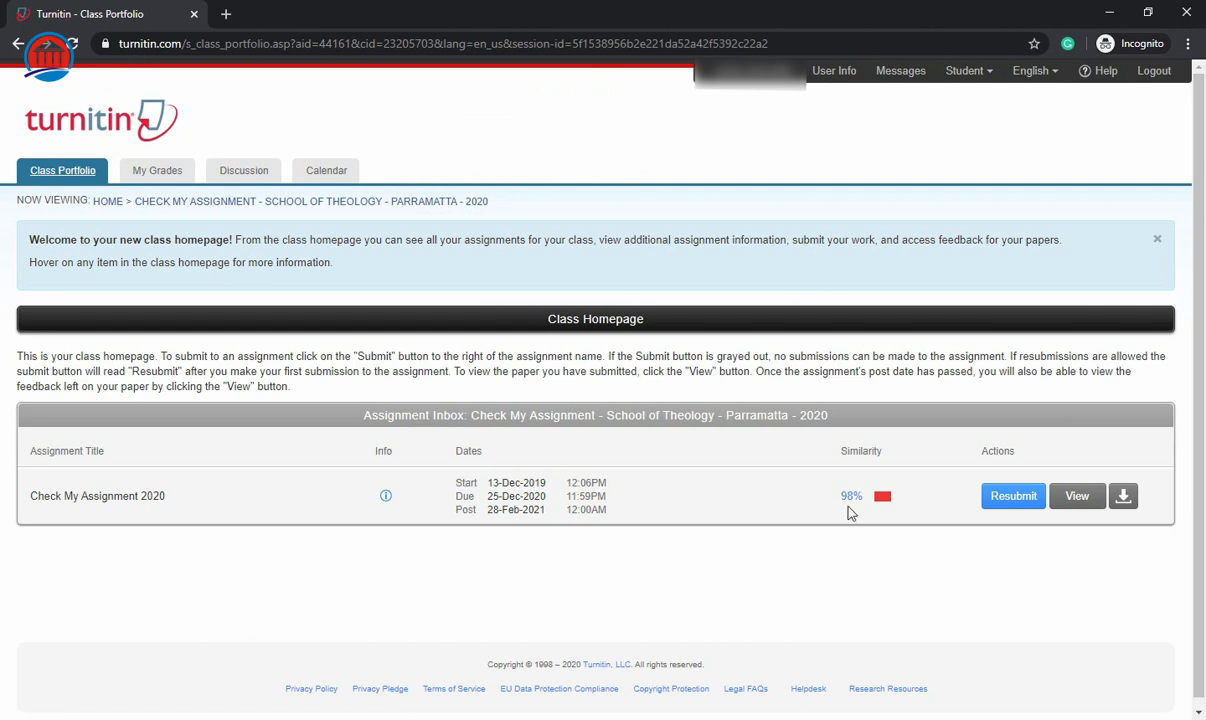
mouse_move(856, 546)
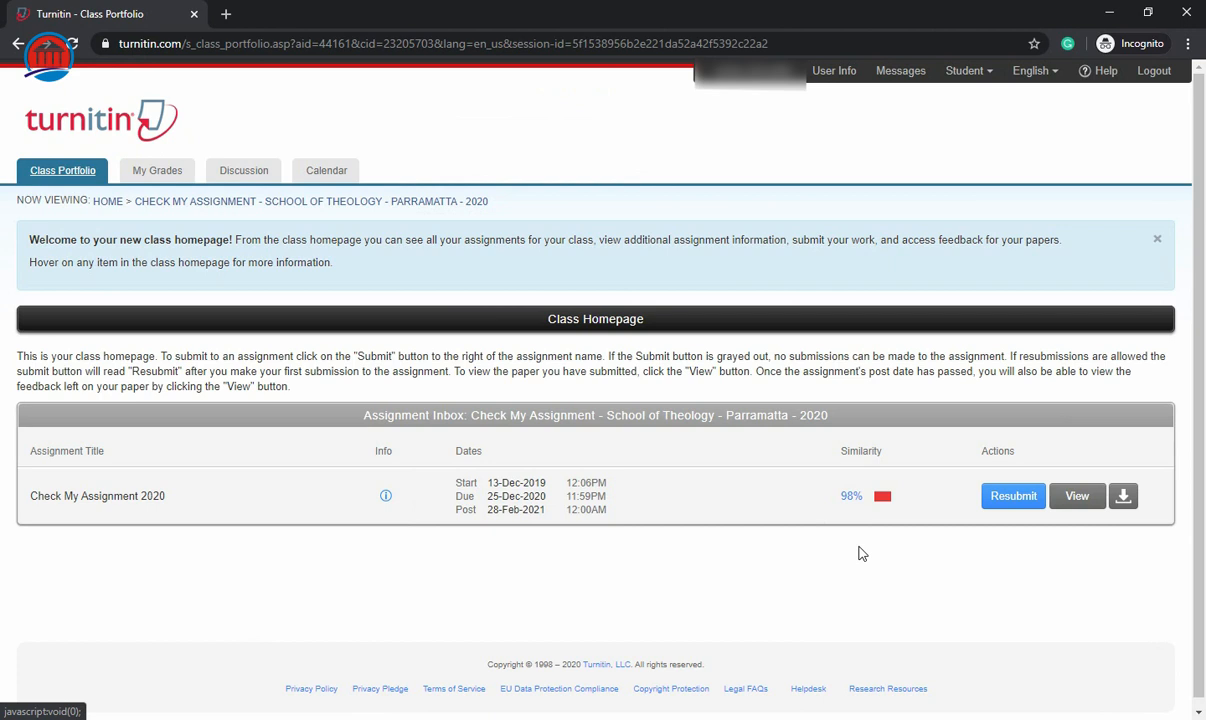
mouse_move(856, 540)
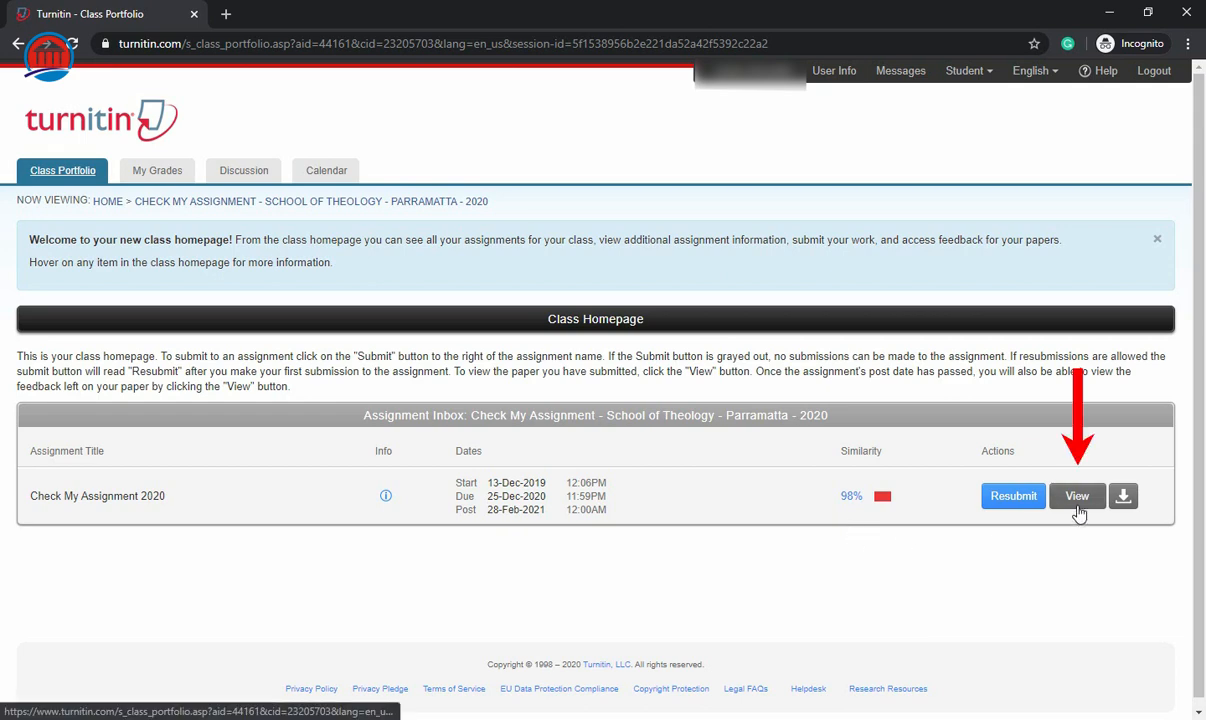
mouse_move(1077, 496)
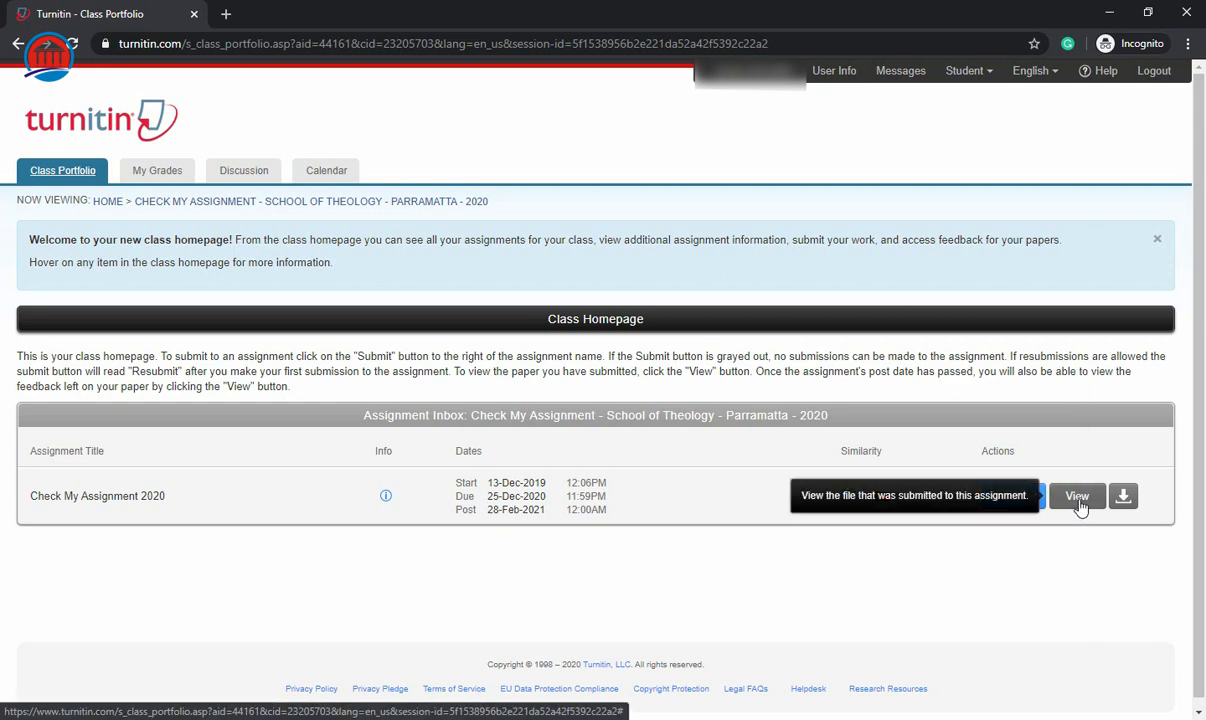
Open the Demo Plagiarism Report in Feedback Studio from the assignment's View button.
click(1077, 496)
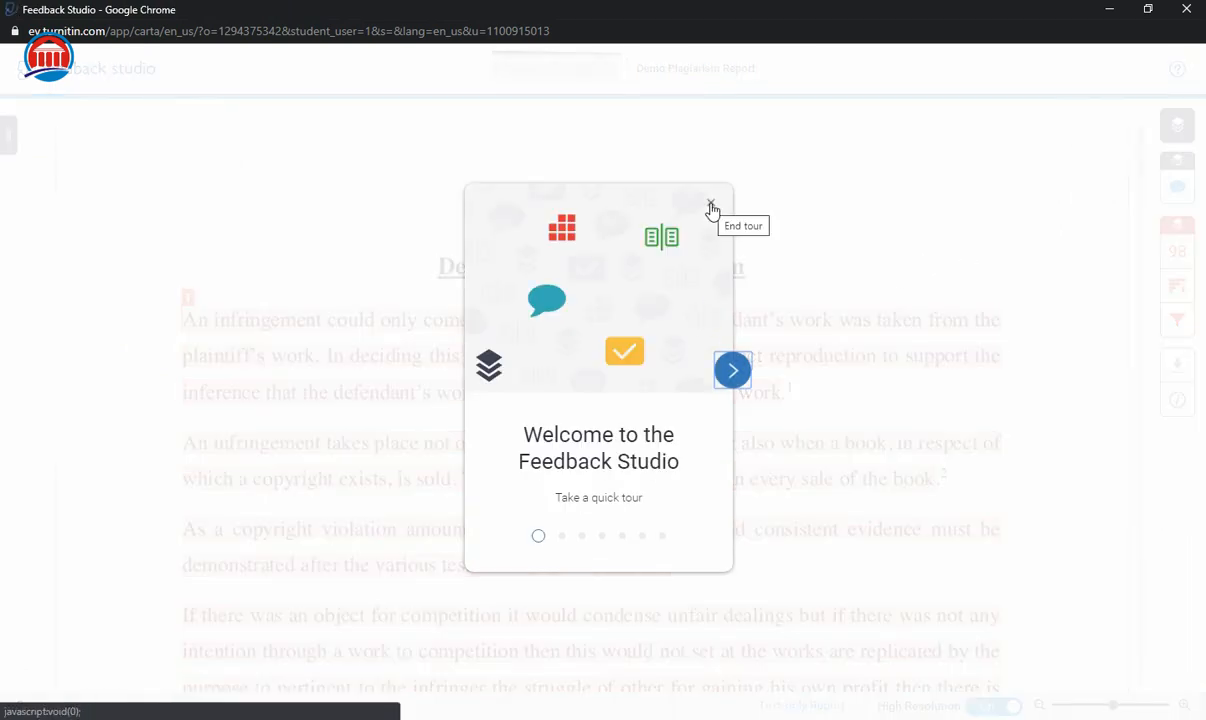
Close the welcome tour and scroll to page 3 of the 98%-similarity report.
click(711, 204)
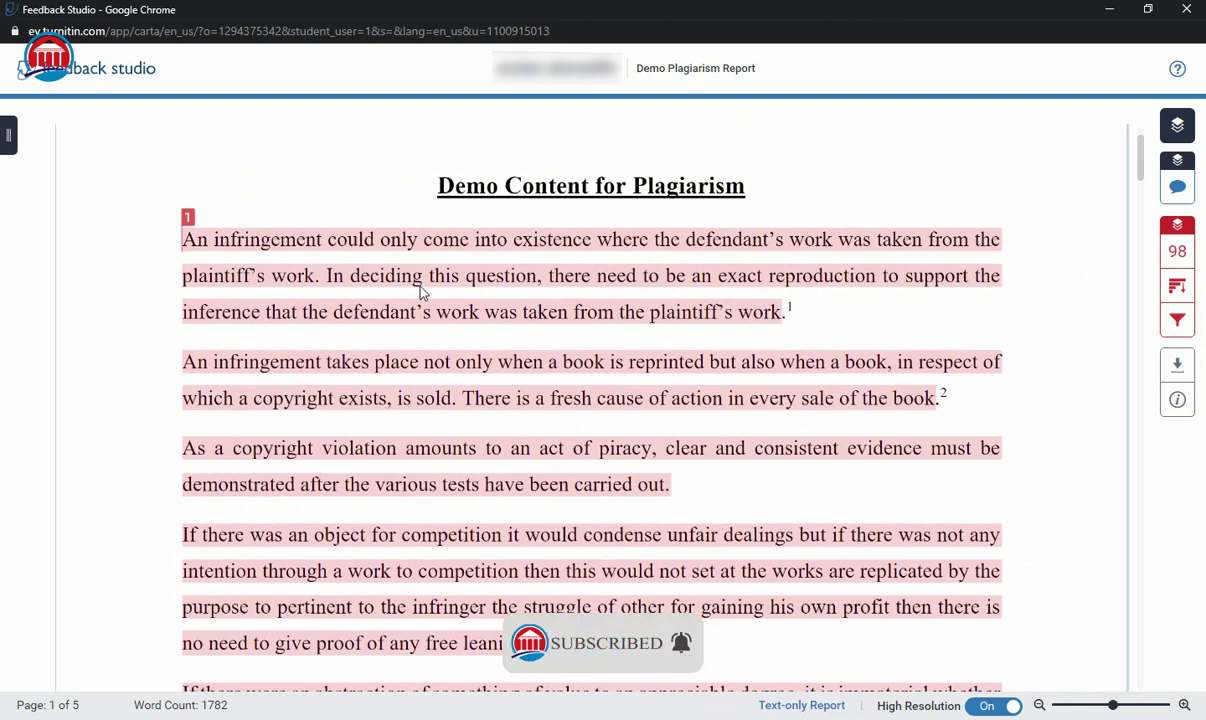
scroll(down, 3)
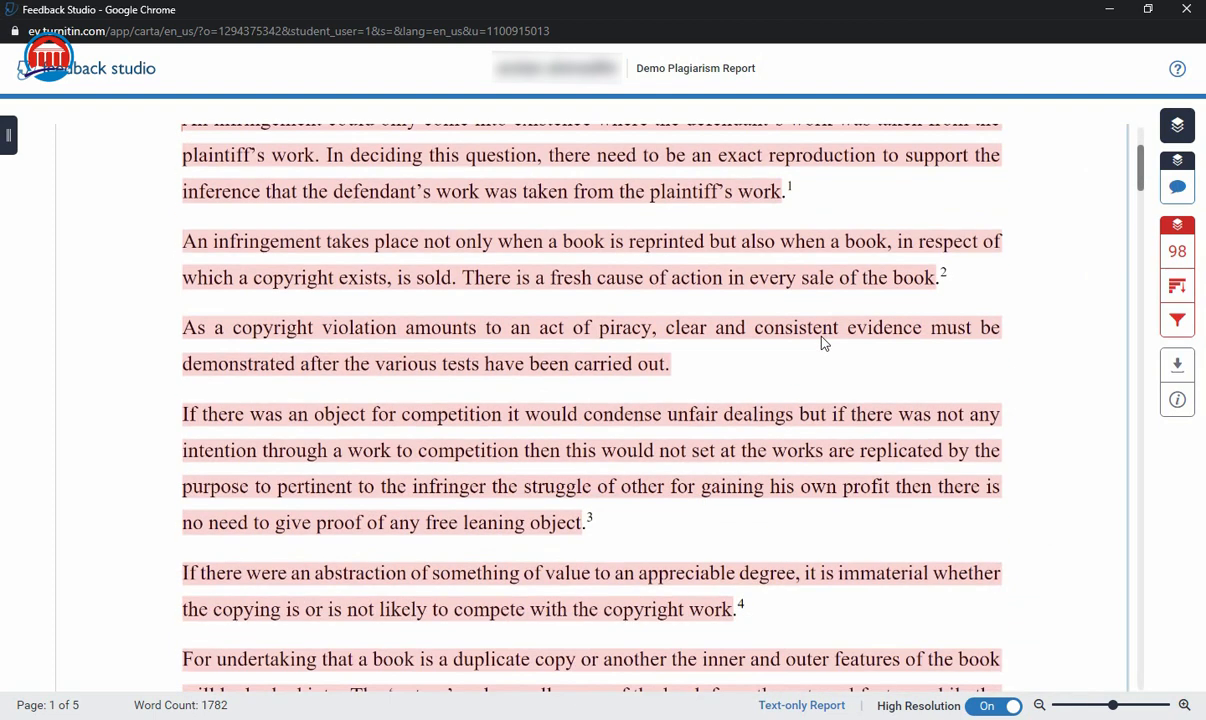
scroll(down, 3)
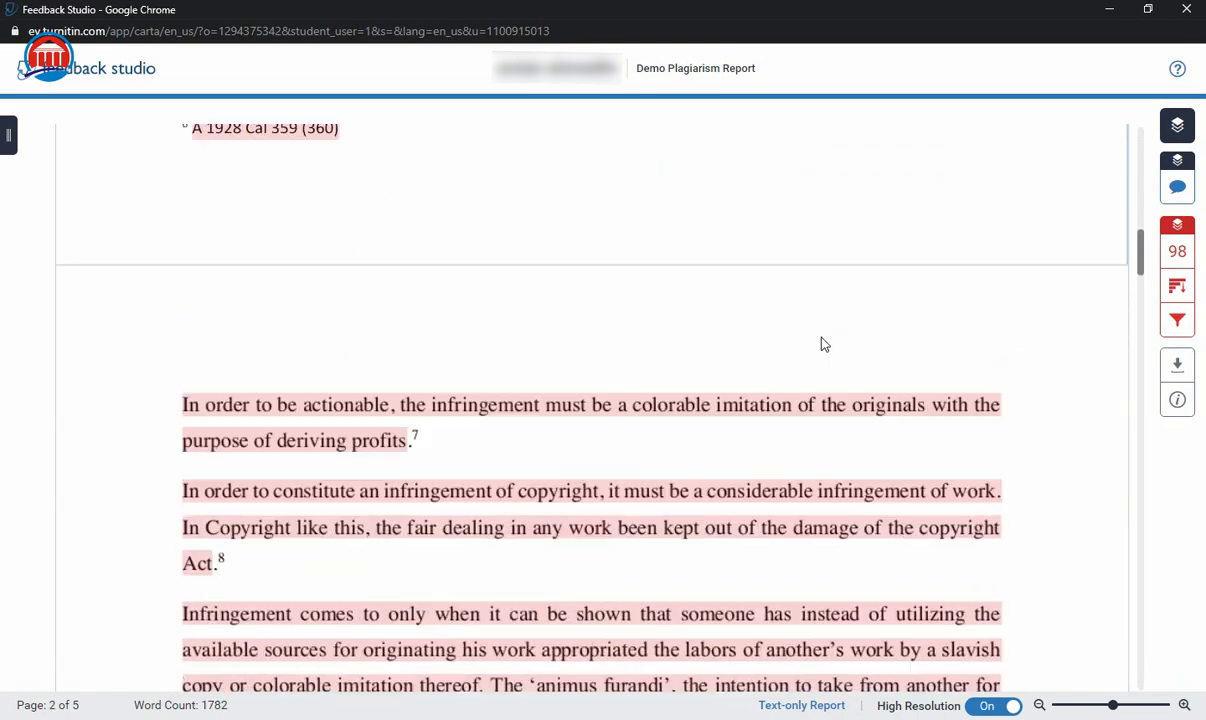
scroll(down, 3)
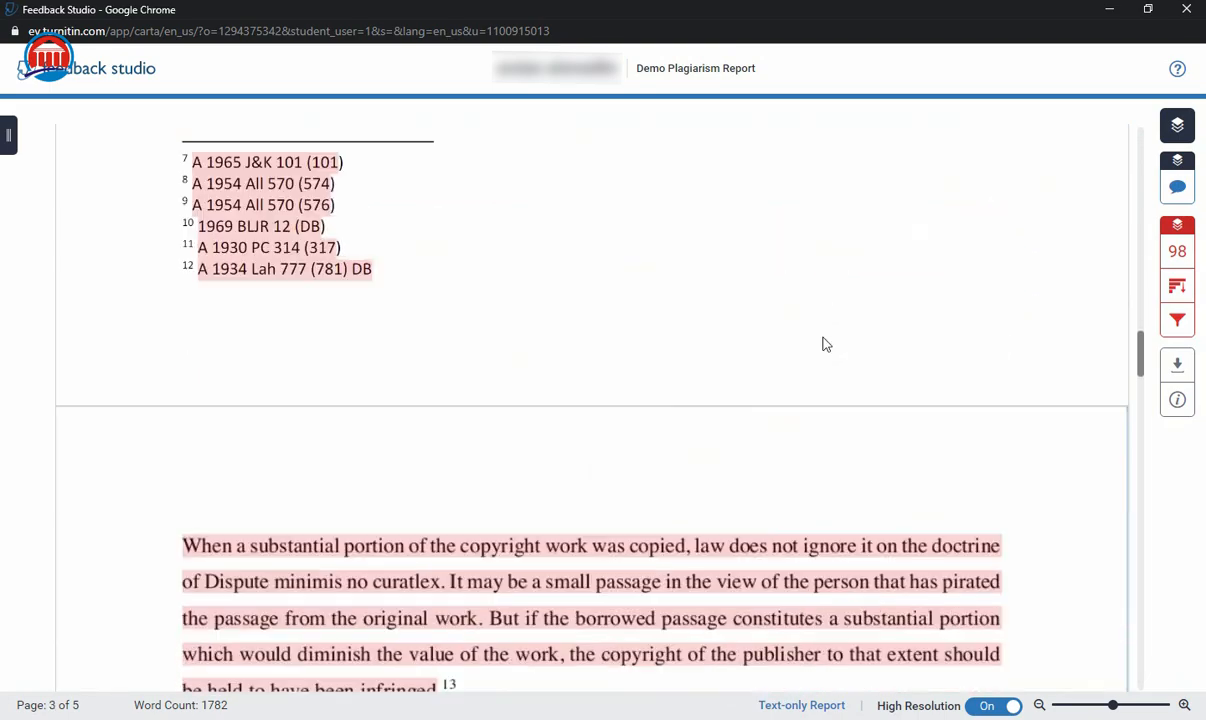
scroll(down, 3)
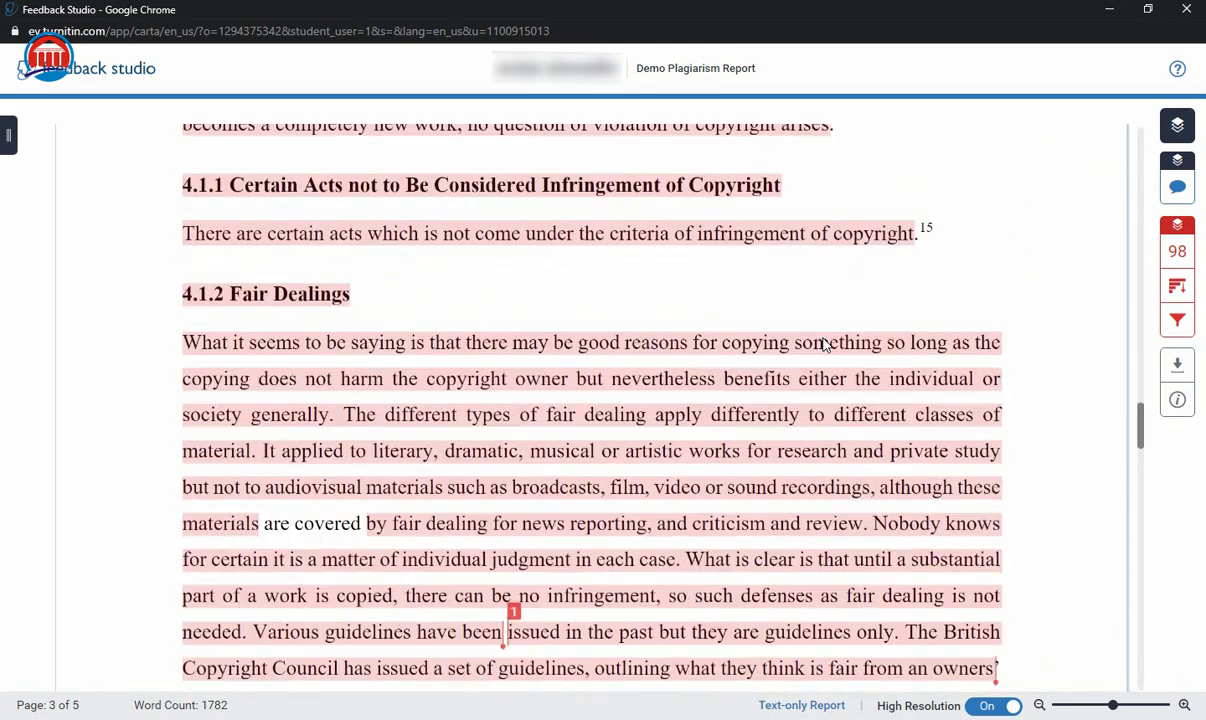
scroll(down, 3)
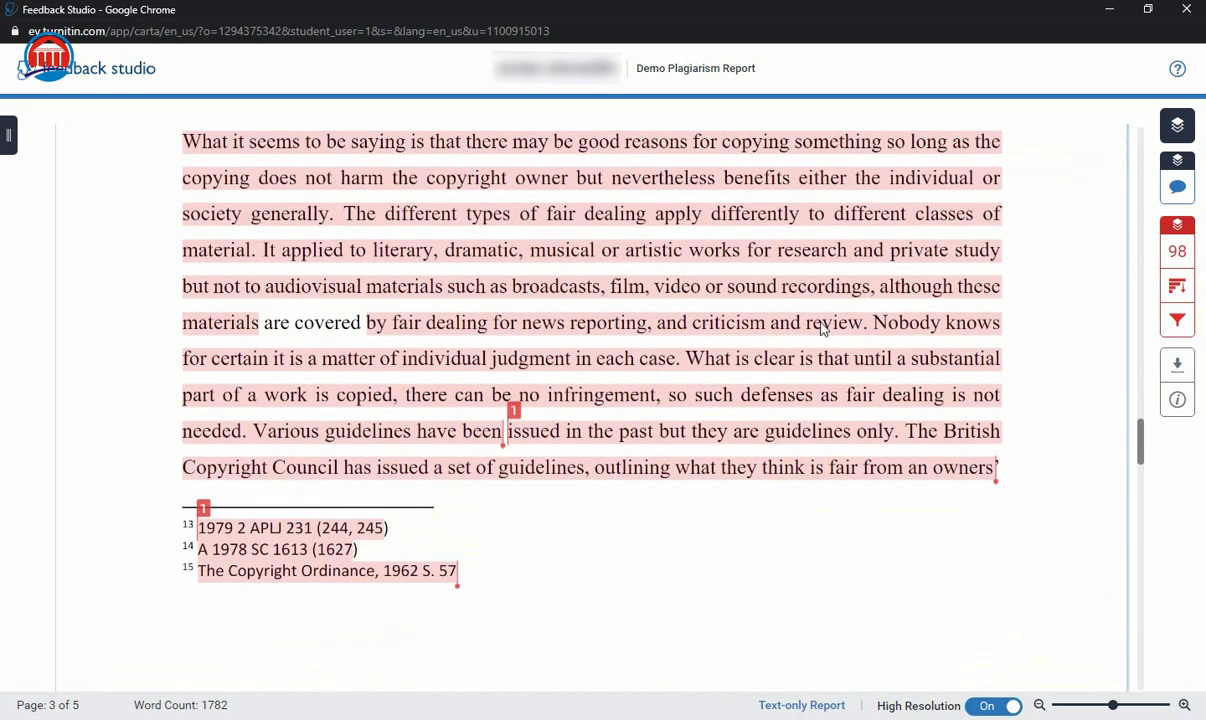
scroll(up, 3)
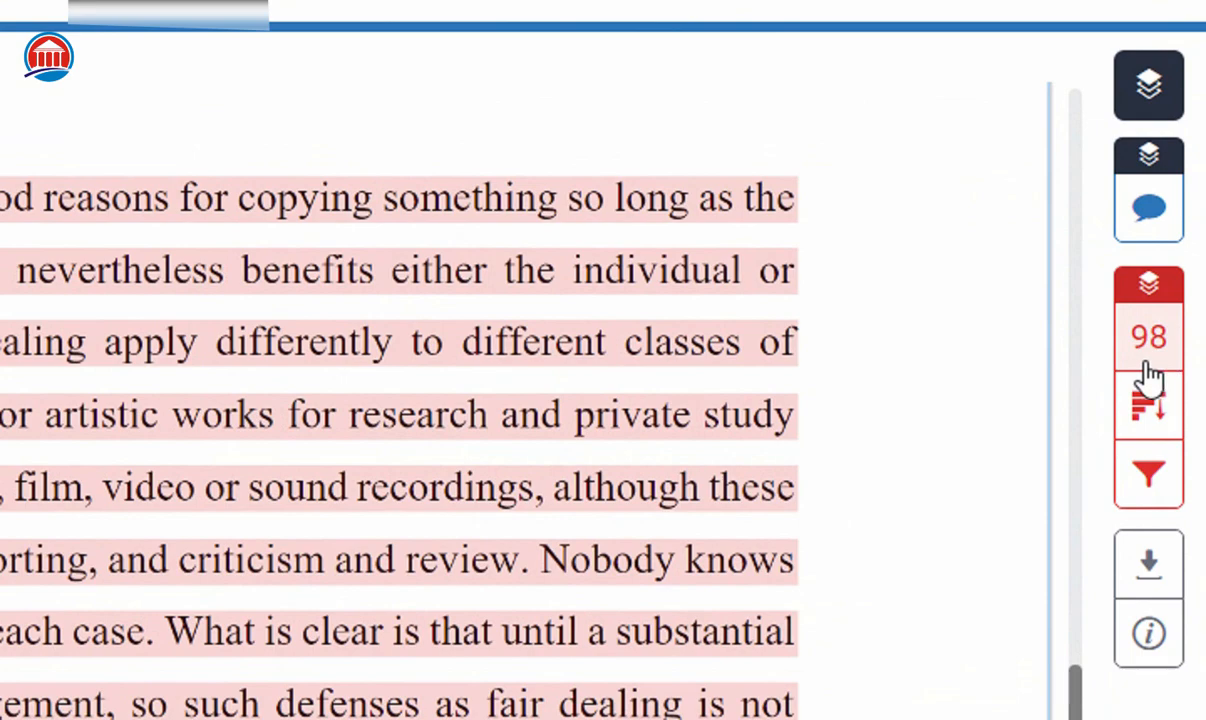
mouse_move(1148, 360)
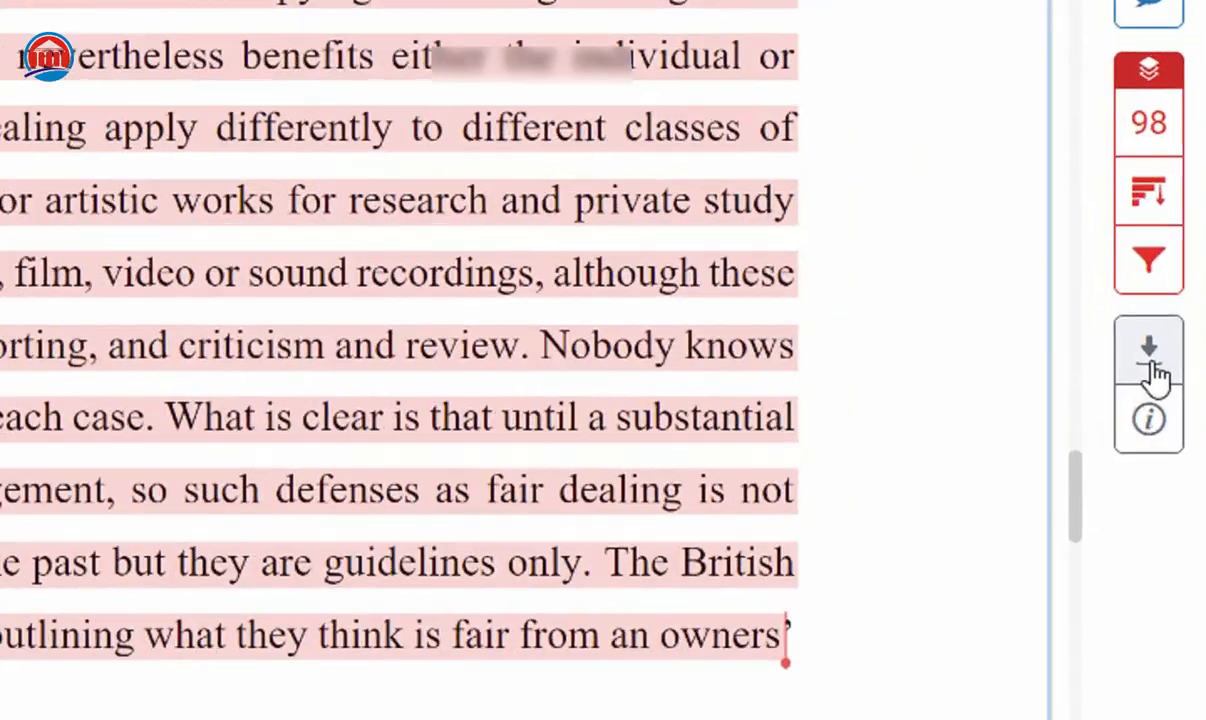
Download the Demo Plagiarism Report using the Current View option.
click(1177, 365)
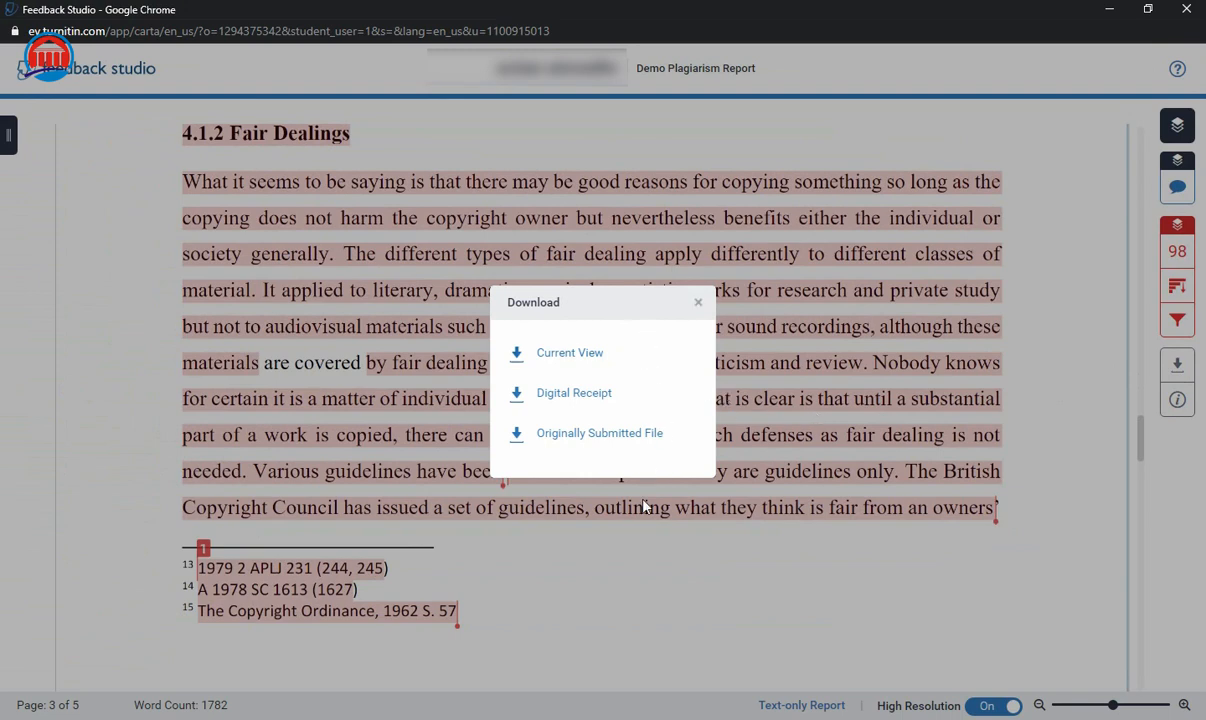
mouse_move(651, 398)
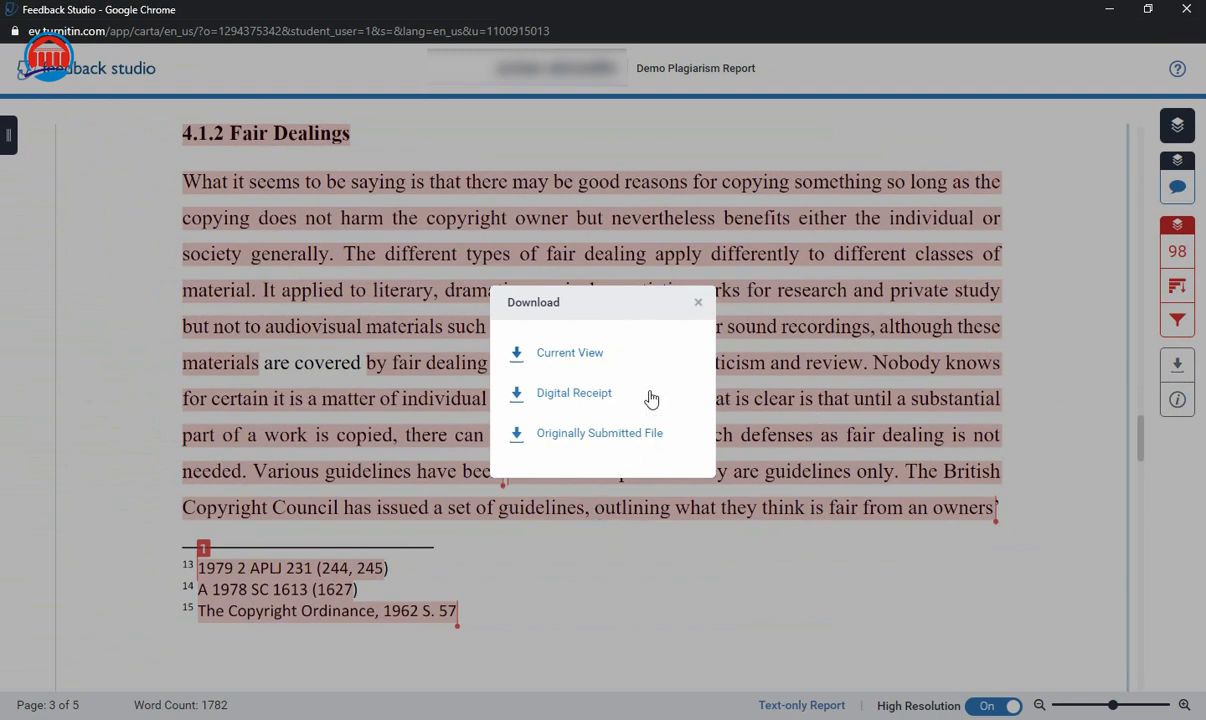
mouse_move(570, 353)
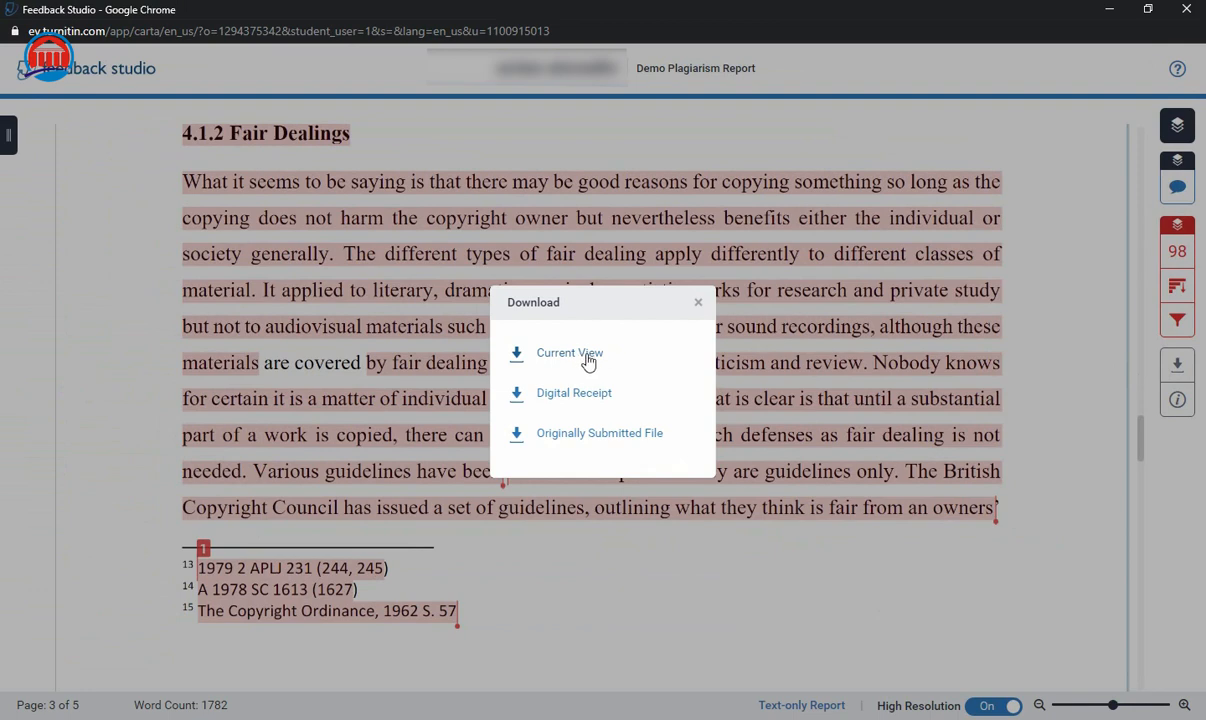
click(570, 352)
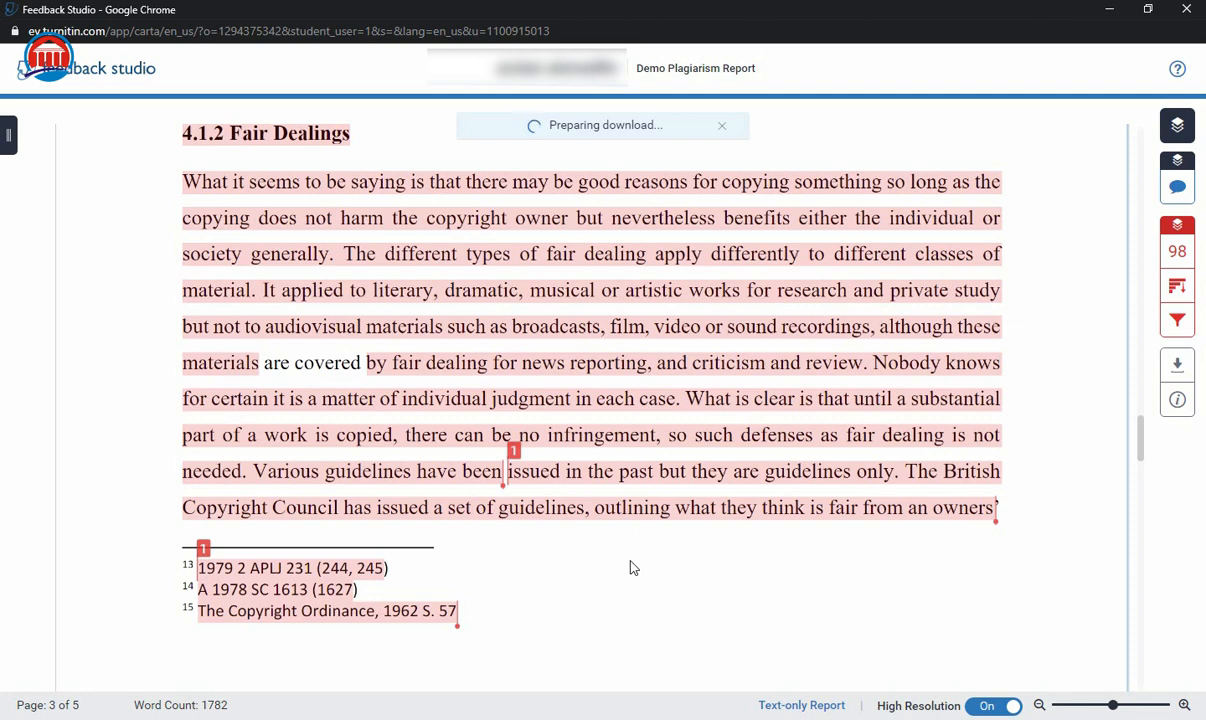
mouse_move(629, 567)
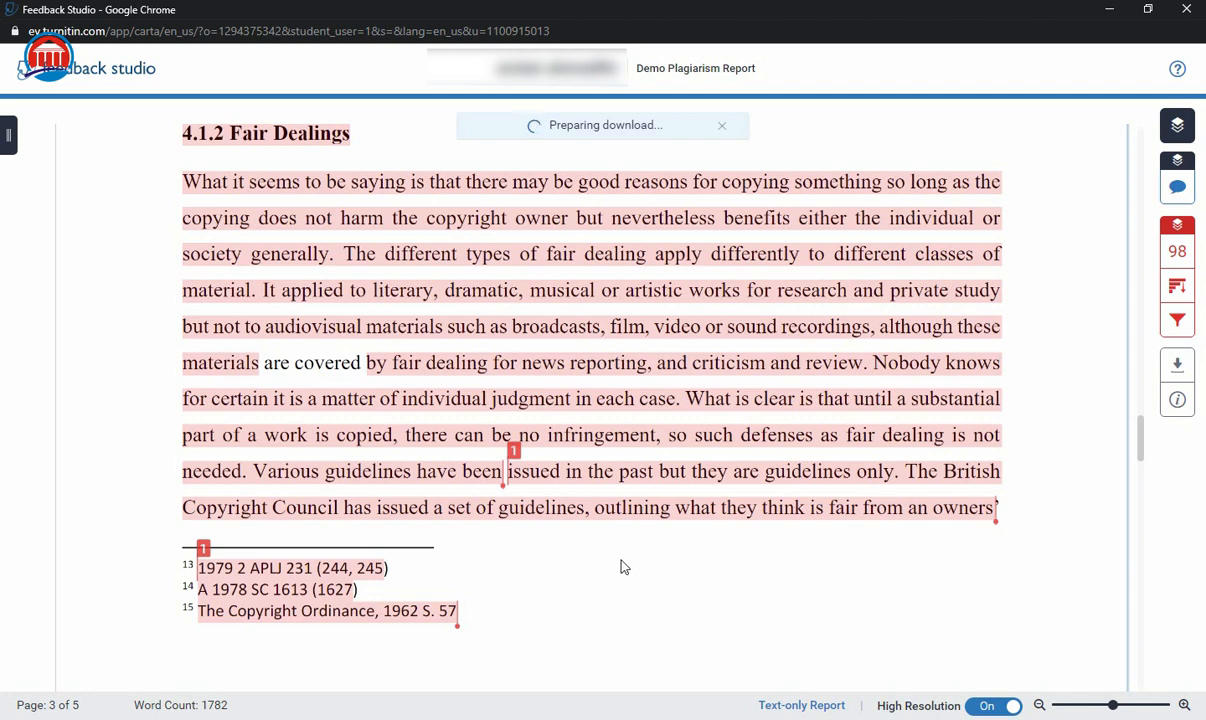
mouse_move(622, 560)
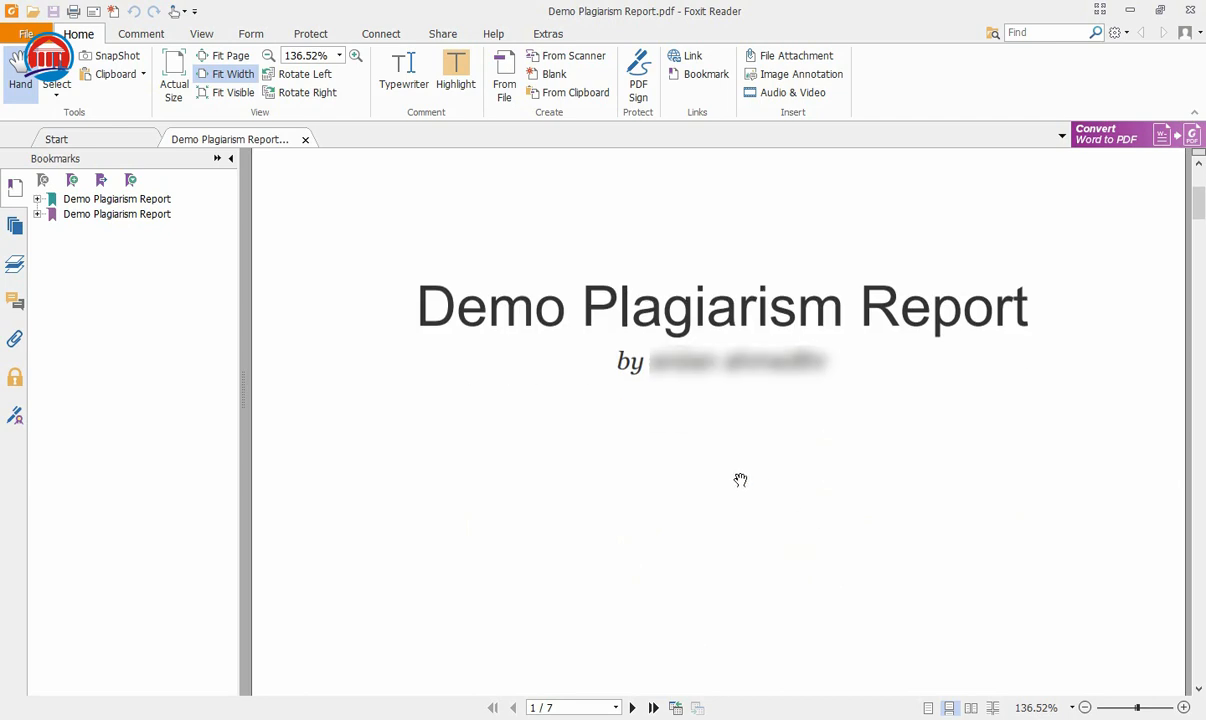
mouse_move(731, 485)
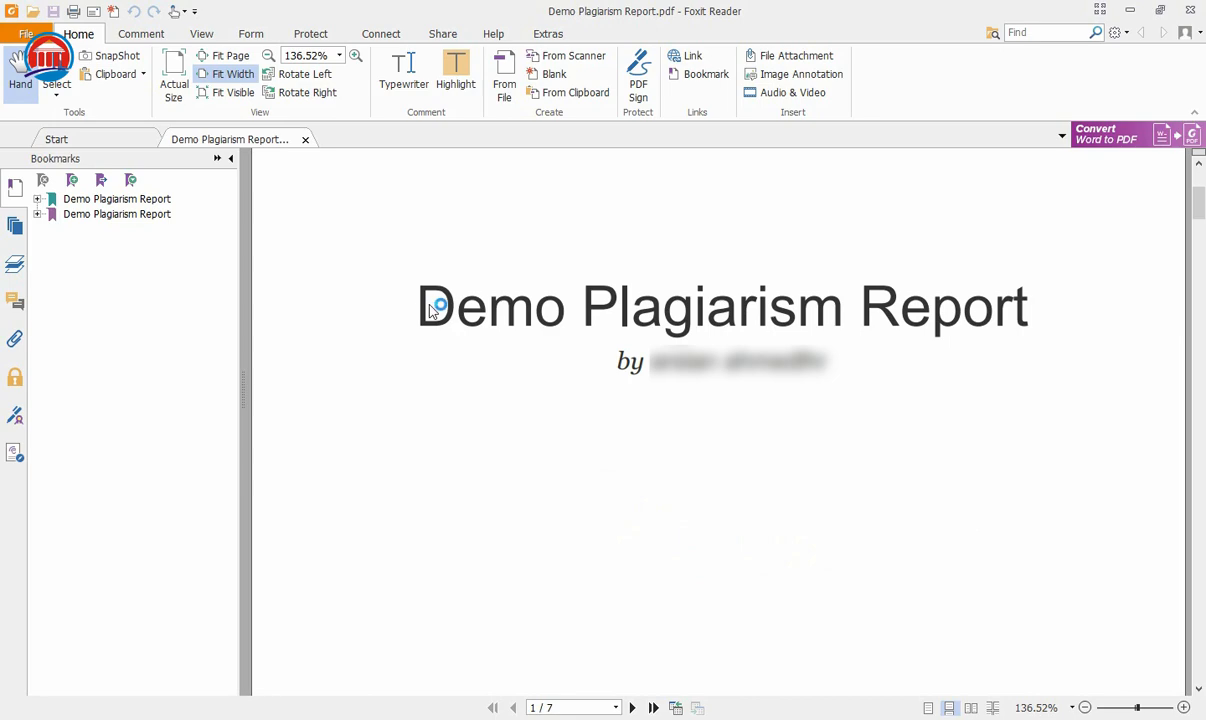
mouse_move(677, 437)
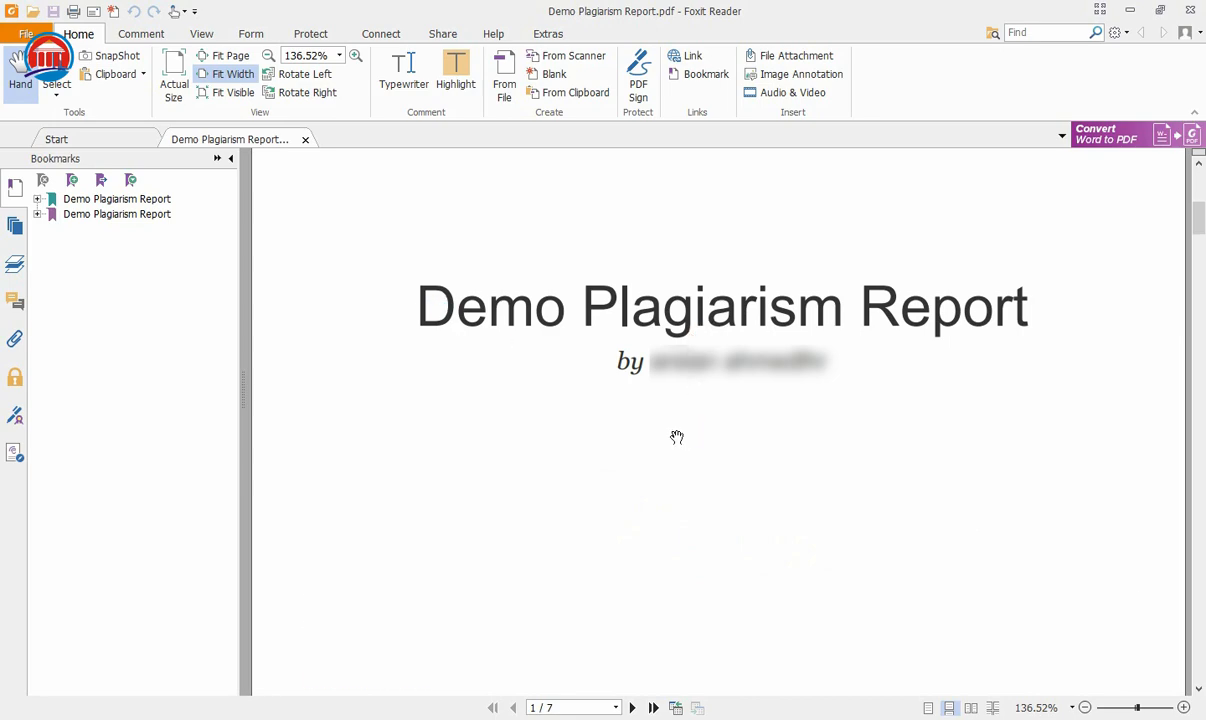
Scroll the PDF to page 7 showing the 98% similarity index and primary sources.
scroll(down, 3)
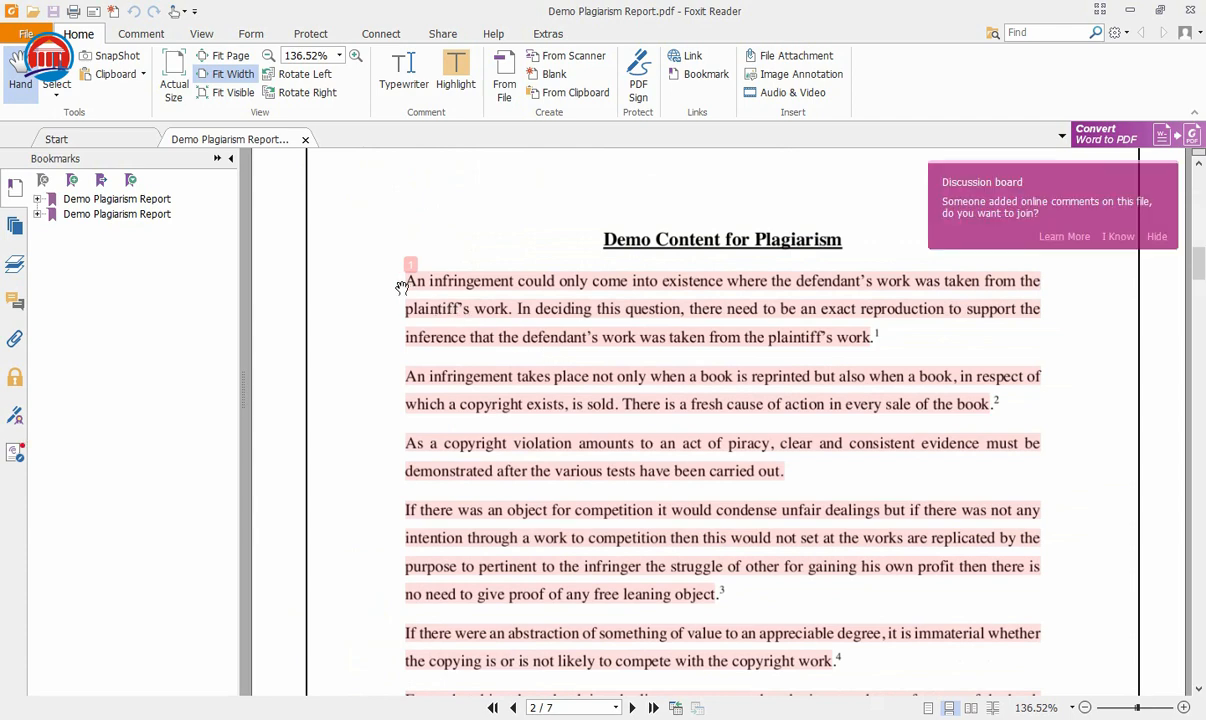
mouse_move(847, 388)
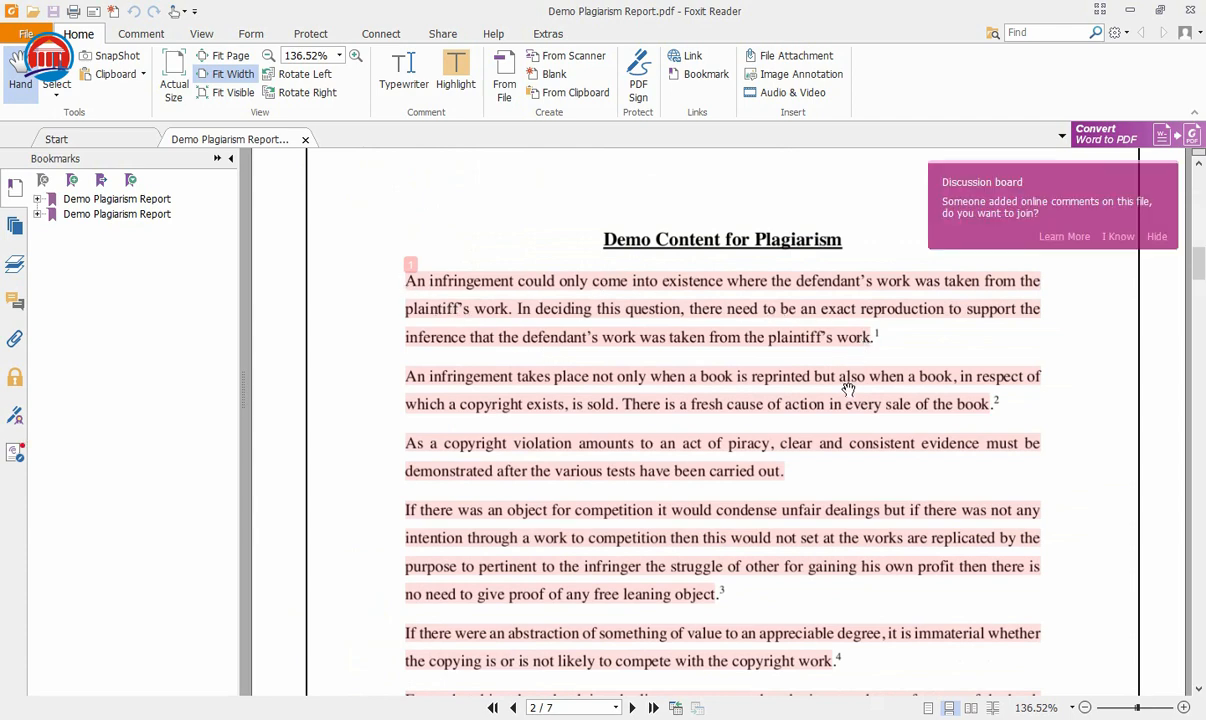
scroll(down, 3)
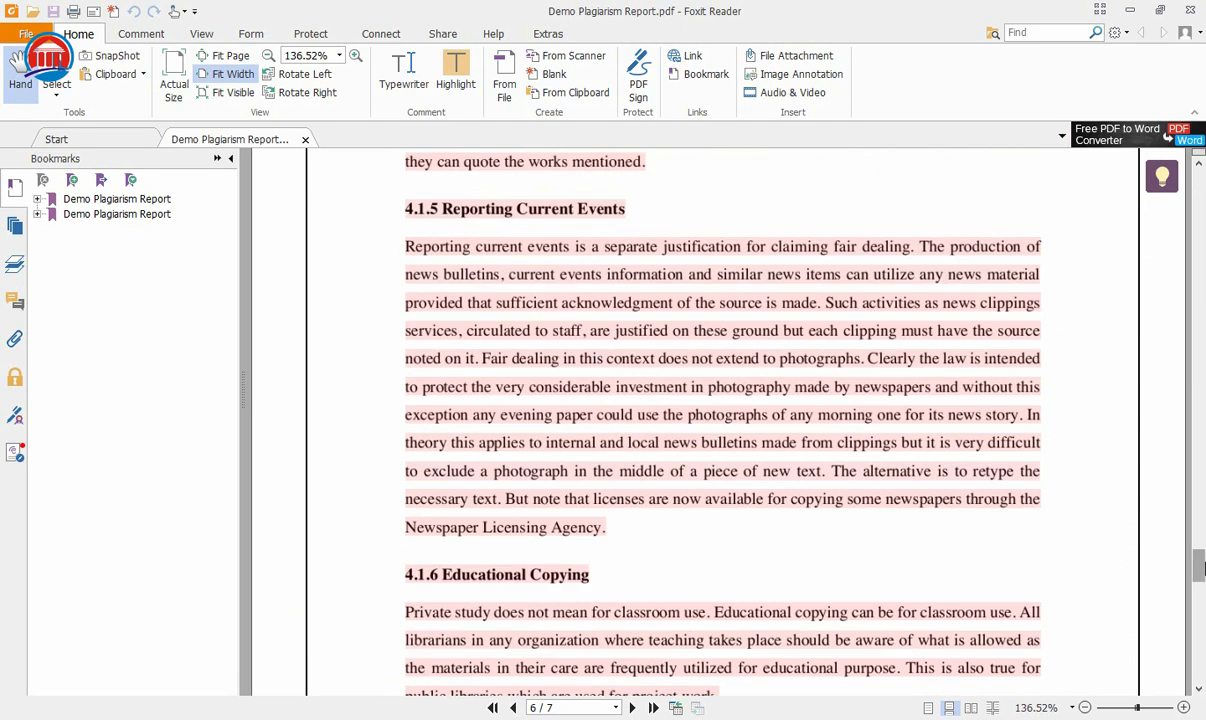
scroll(up, 3)
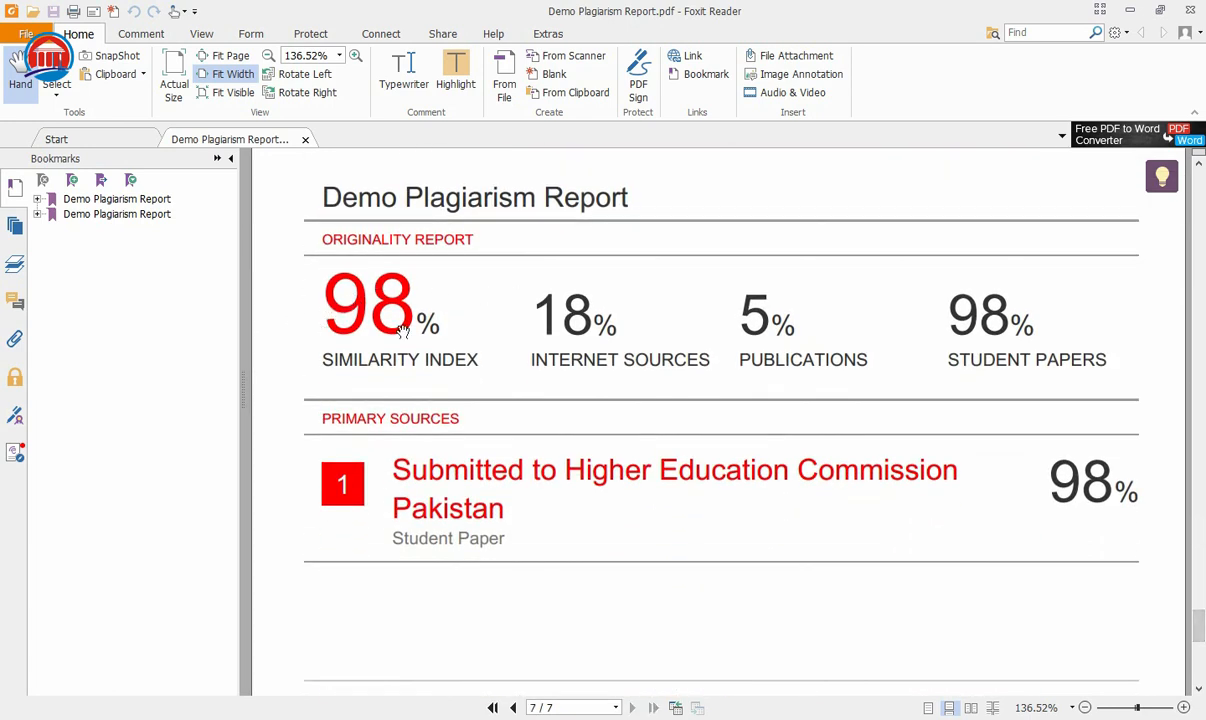
mouse_move(348, 365)
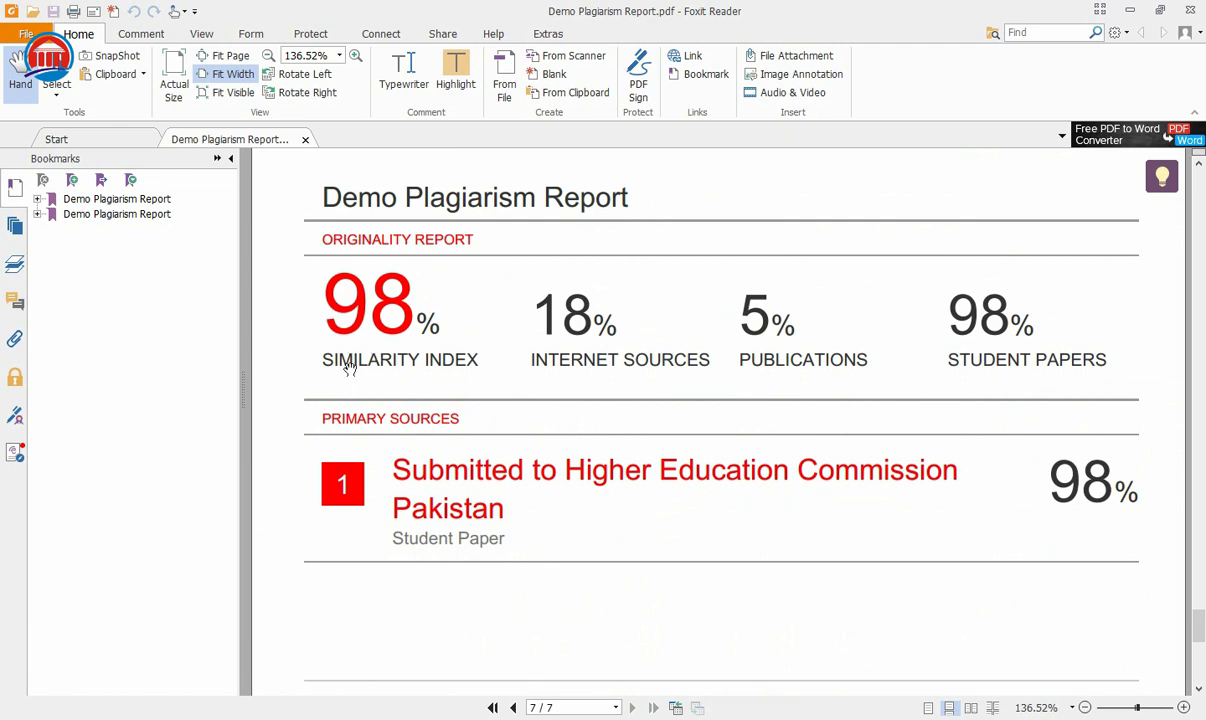
mouse_move(525, 380)
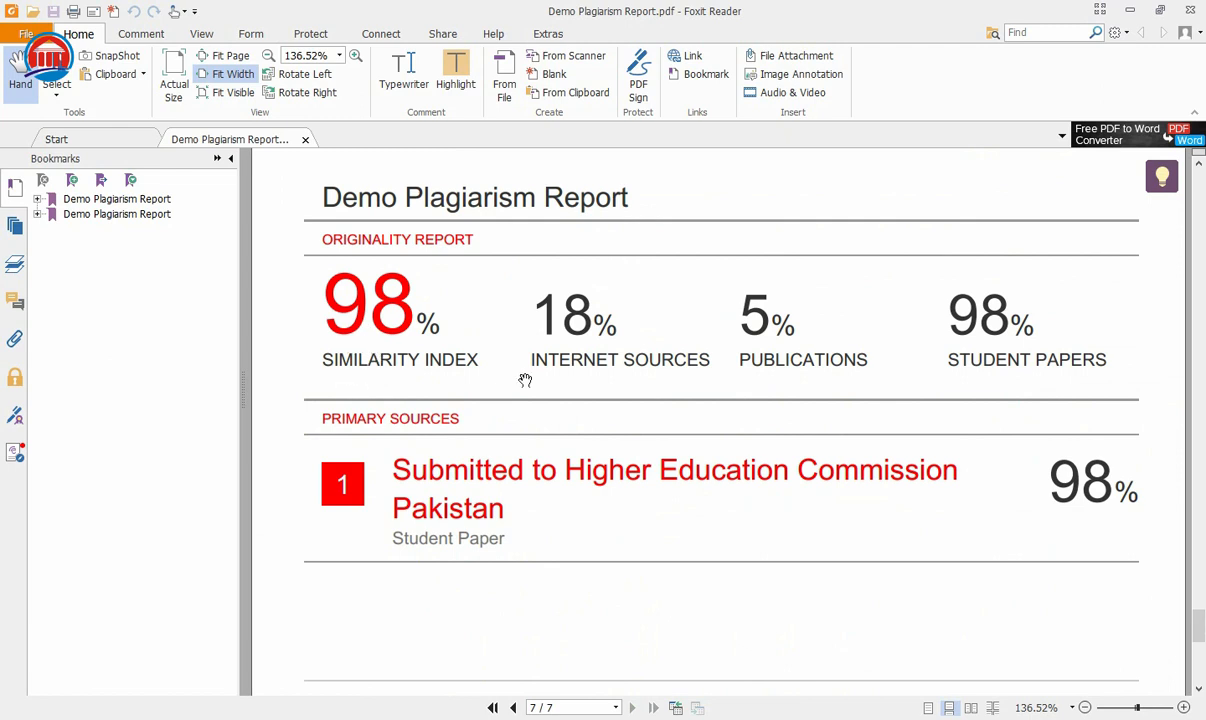
mouse_move(528, 356)
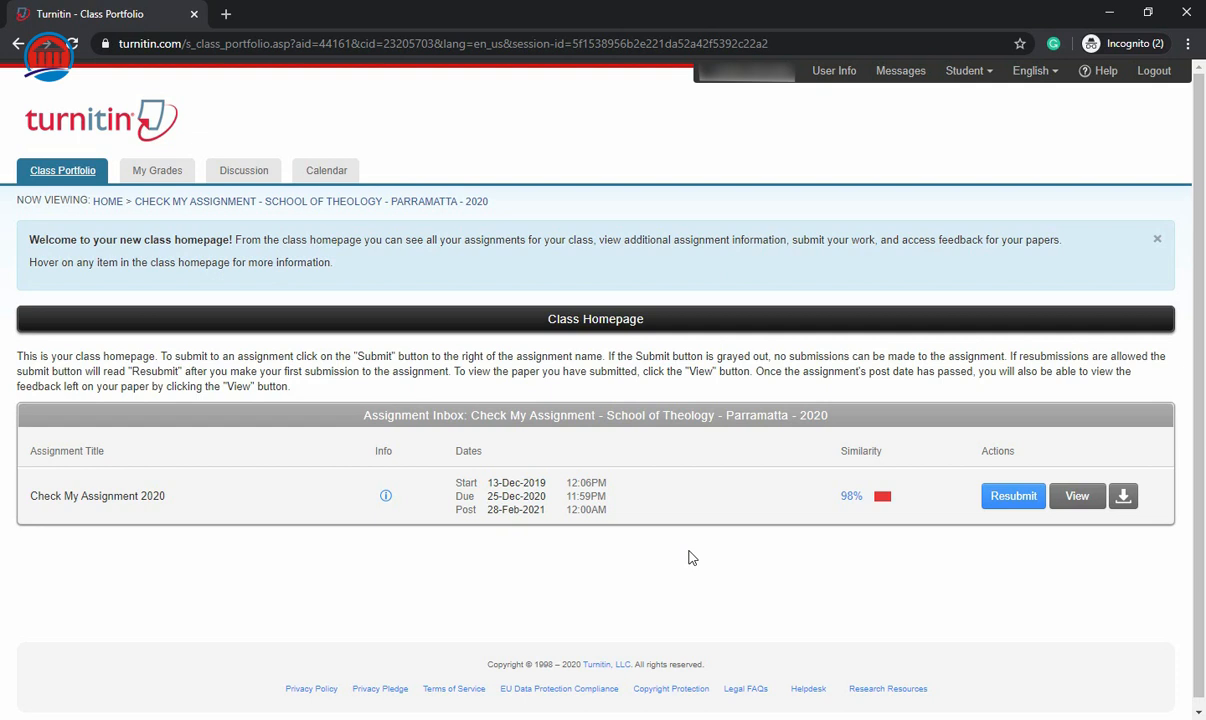
mouse_move(679, 555)
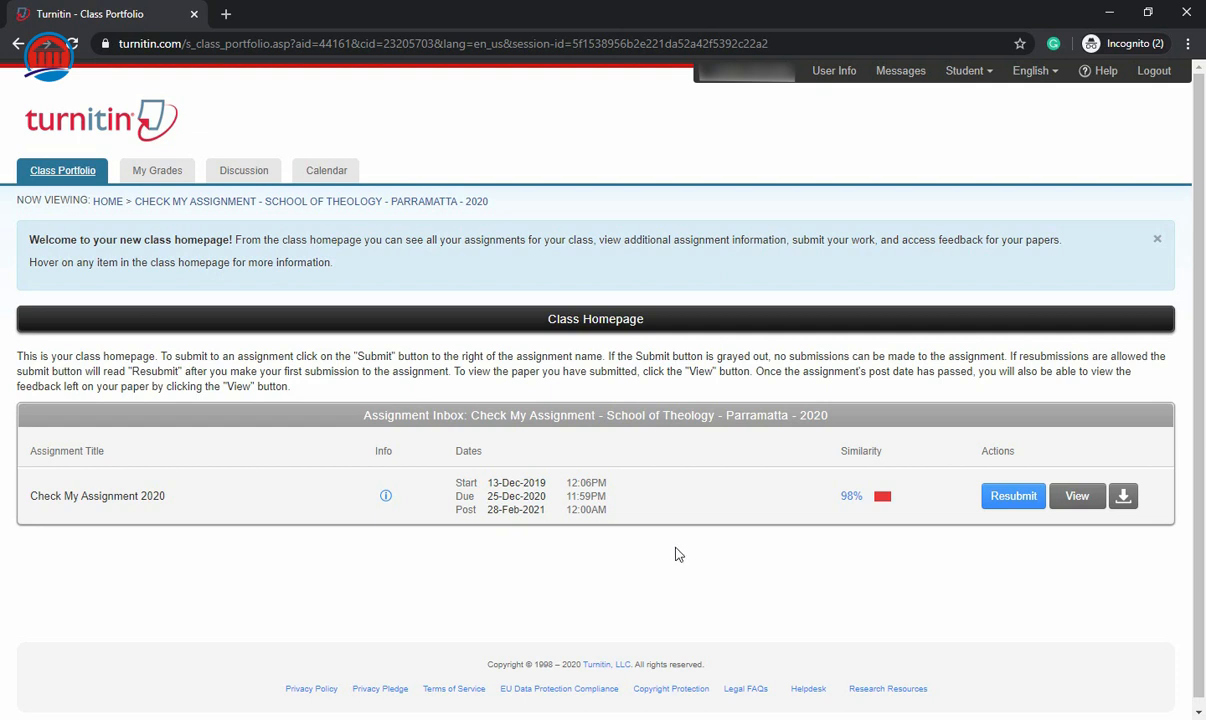
mouse_move(1012, 533)
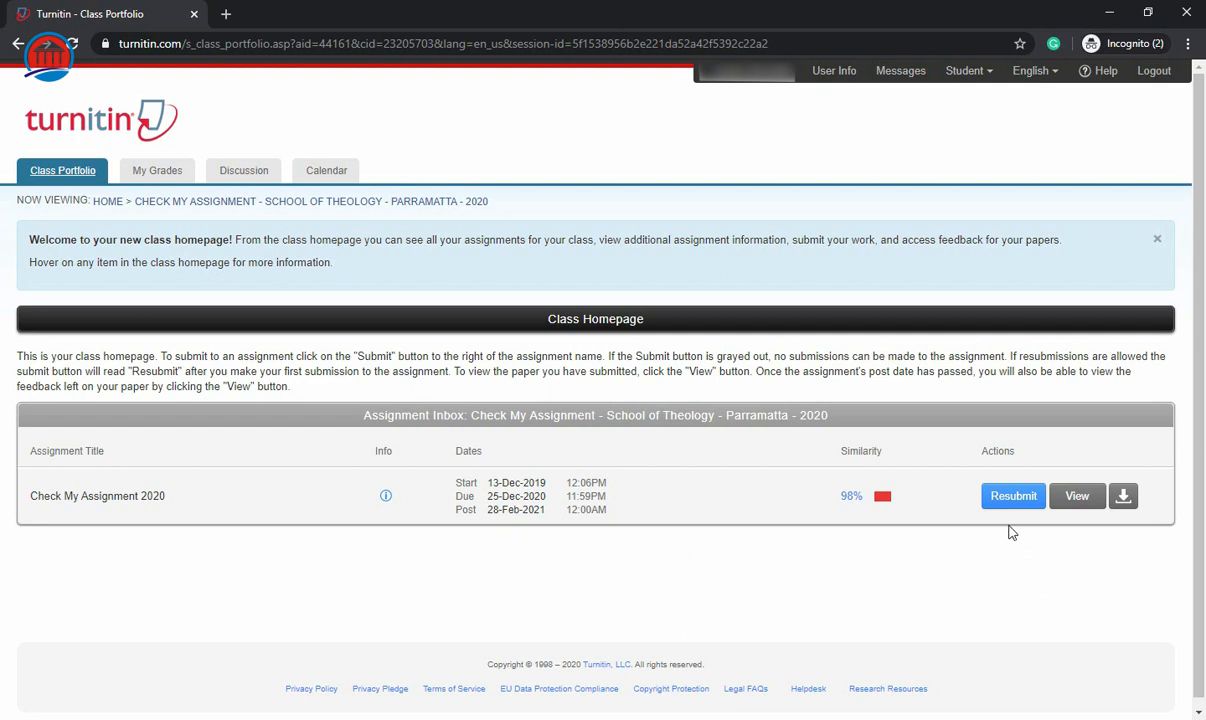
mouse_move(303, 385)
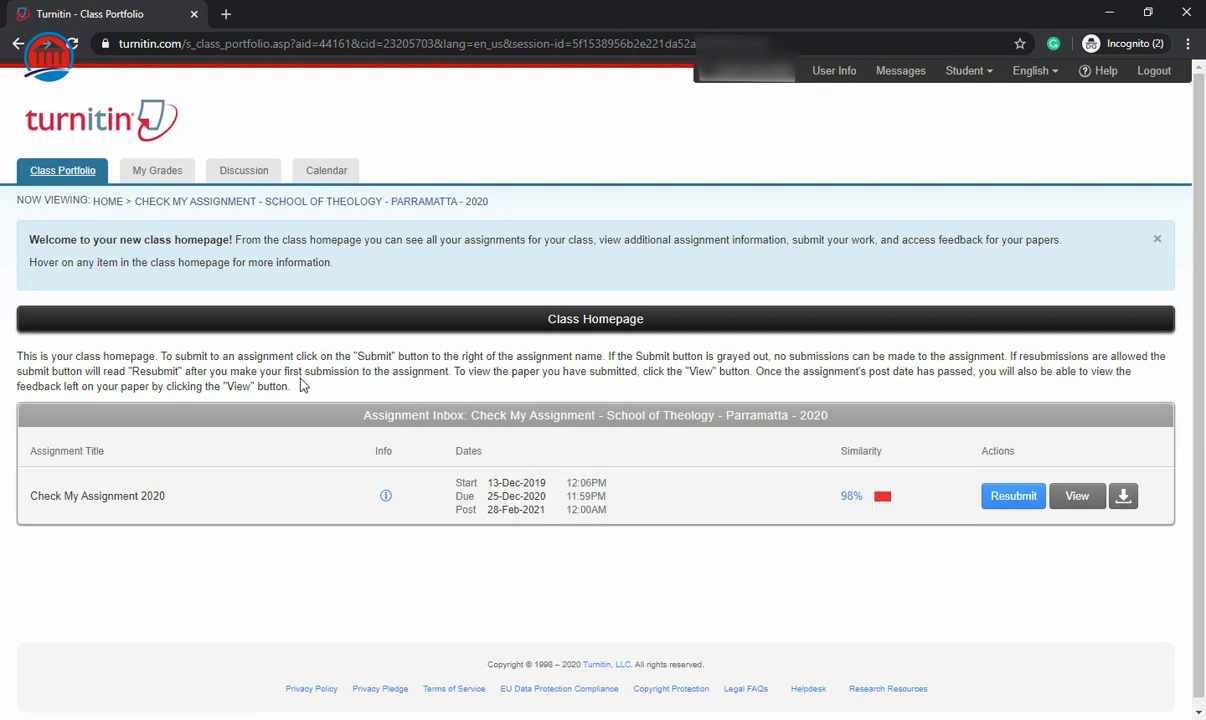
mouse_move(325, 391)
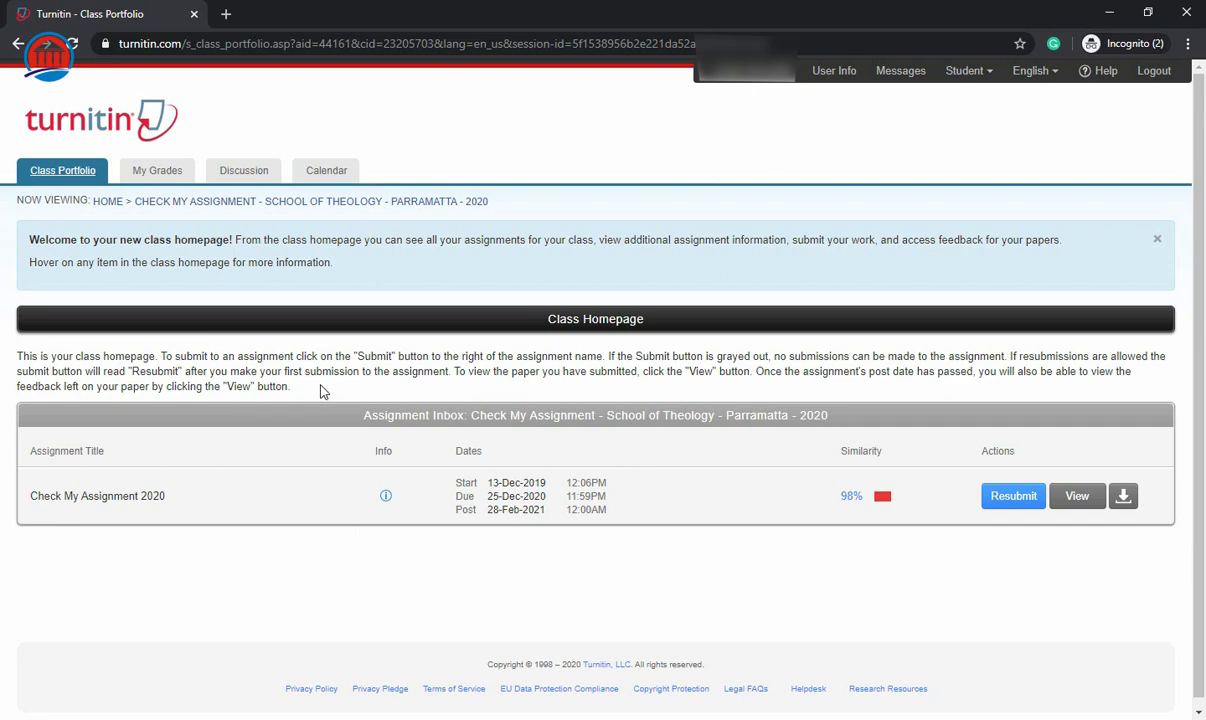
mouse_move(120, 222)
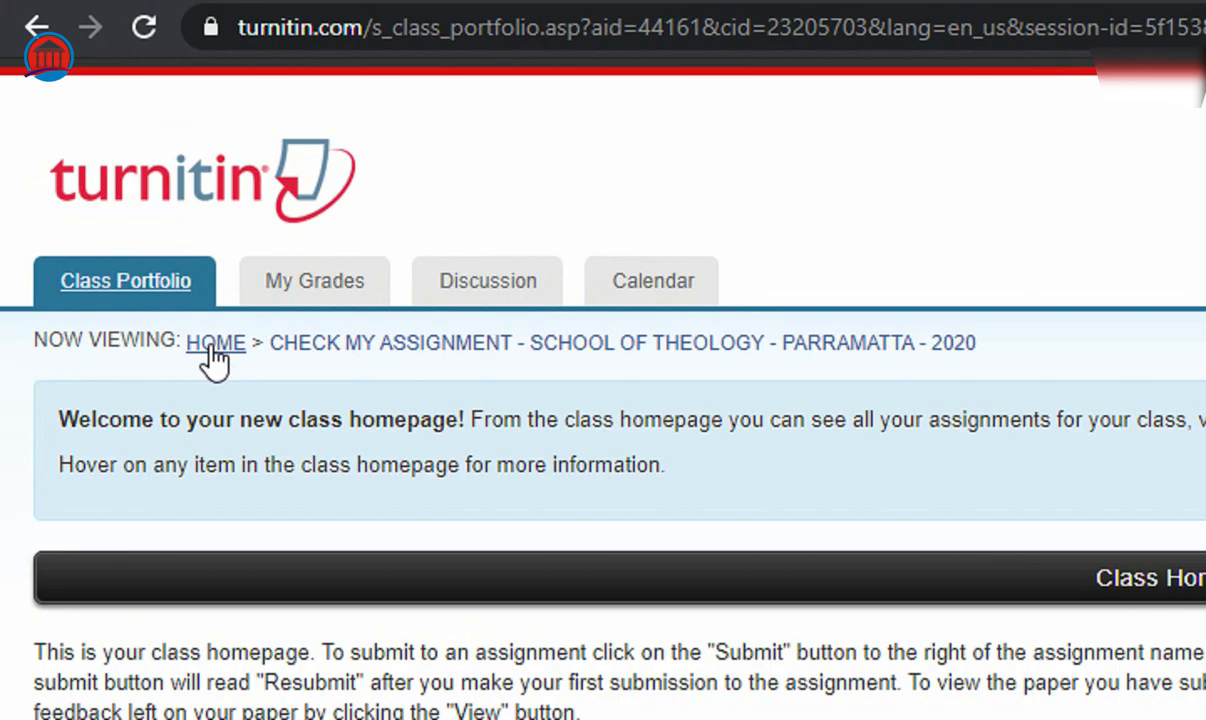
Follow the HOME breadcrumb back to the student homepage with the School of Theology class.
click(216, 342)
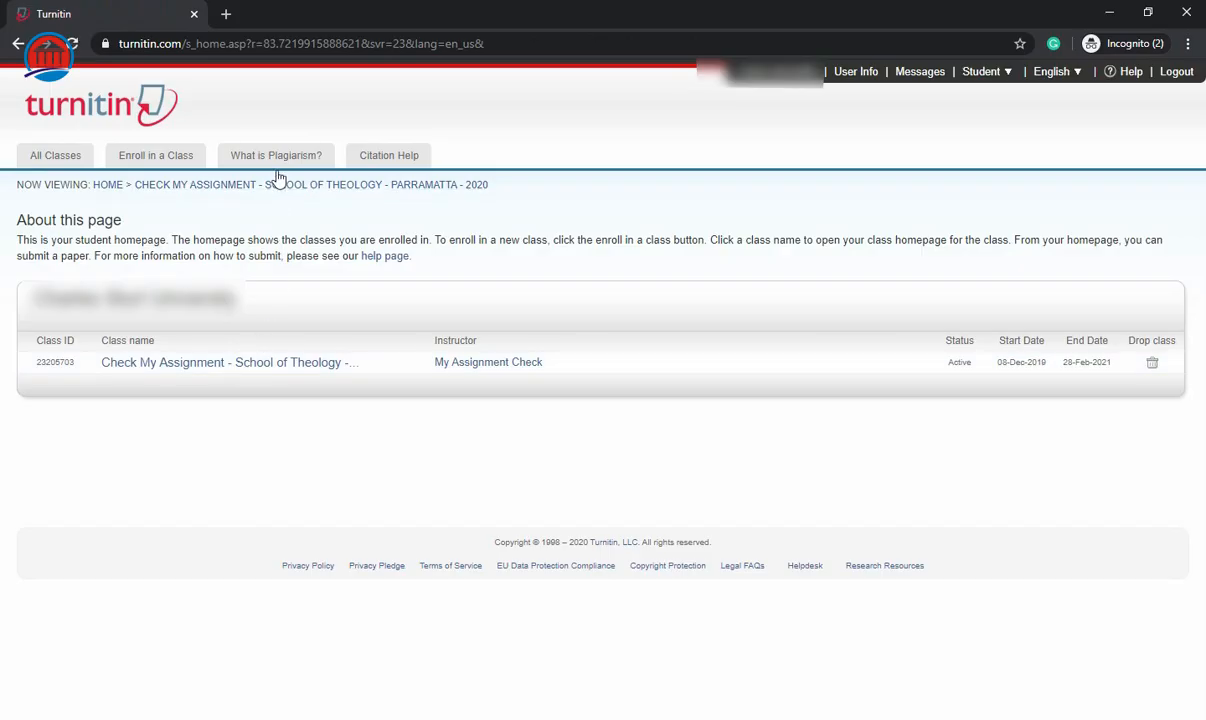
mouse_move(276, 155)
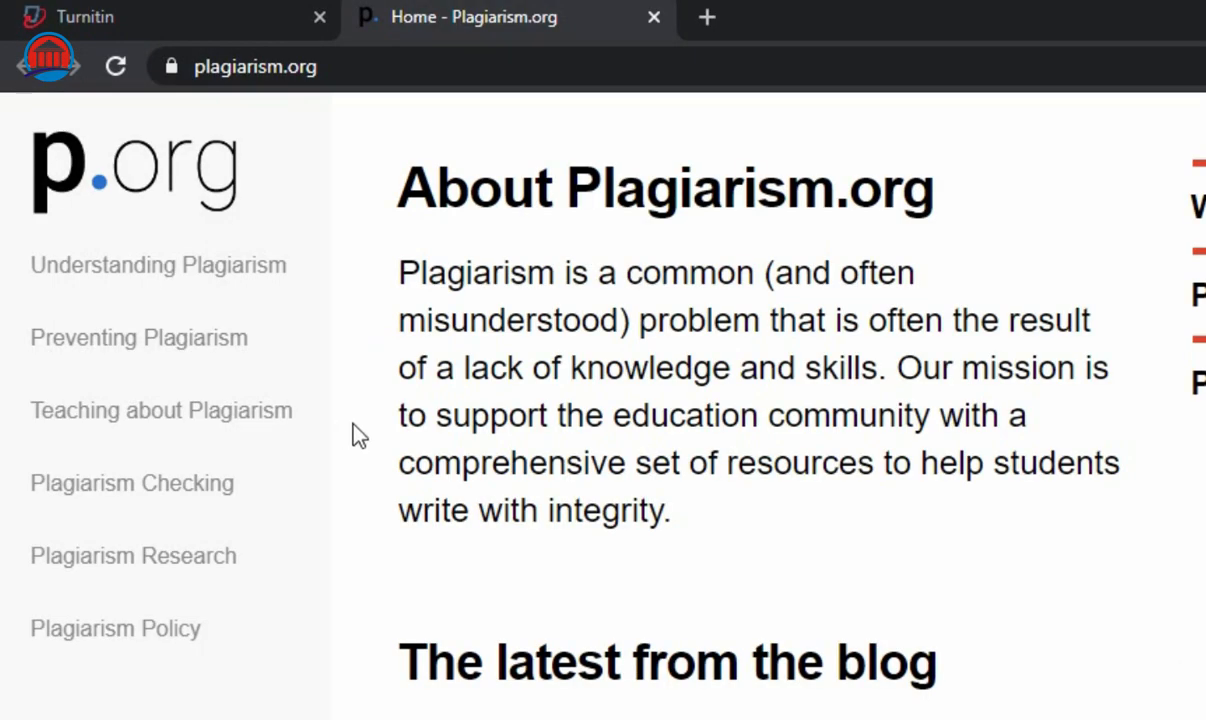
mouse_move(150, 445)
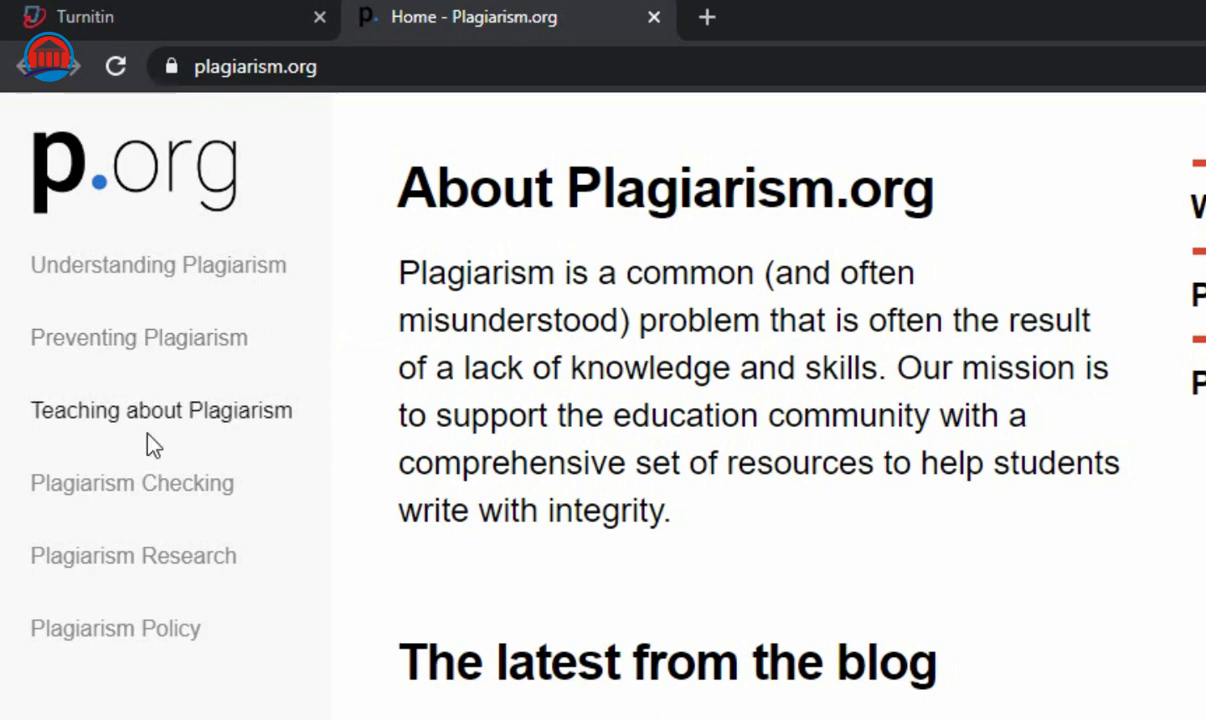
mouse_move(168, 588)
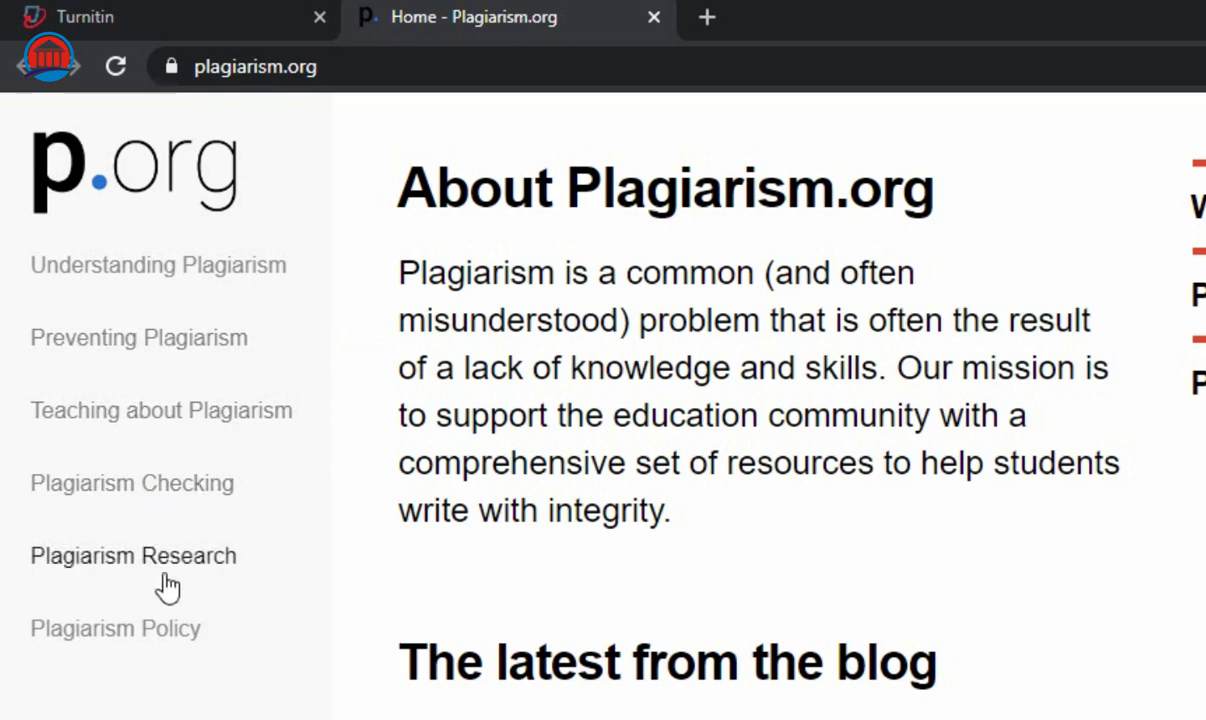
mouse_move(368, 586)
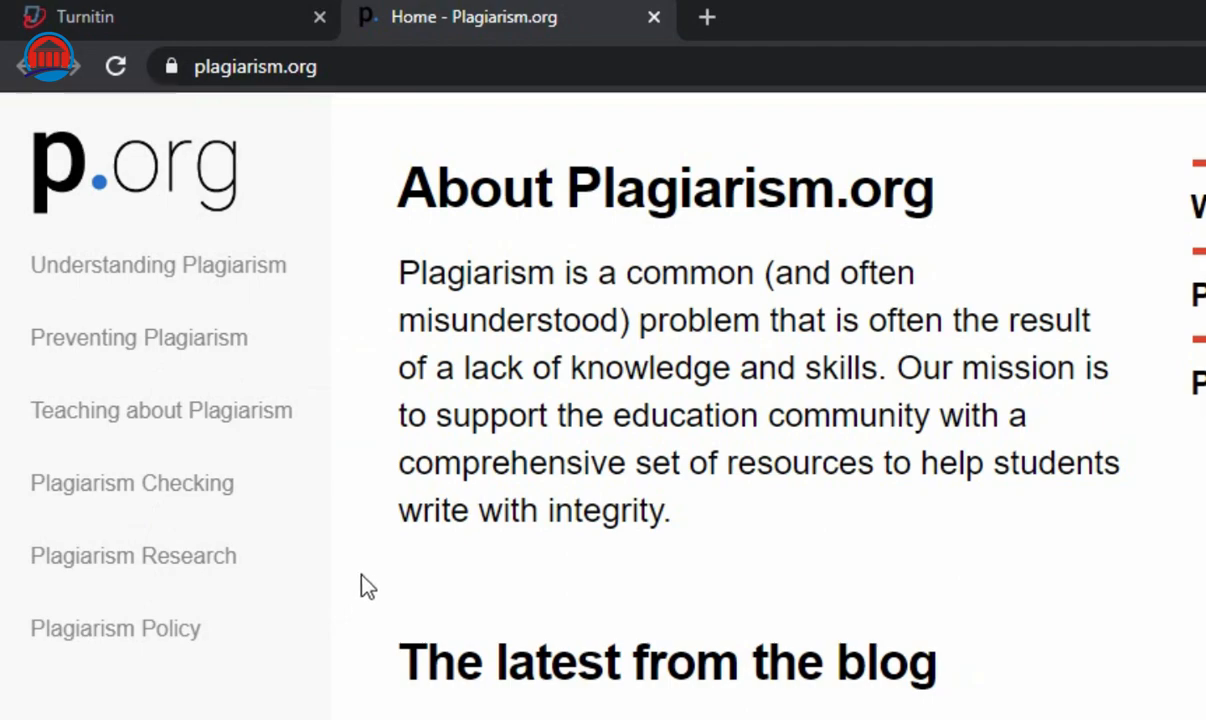
Open the footer's For Students link in a new browser tab.
scroll(down, 3)
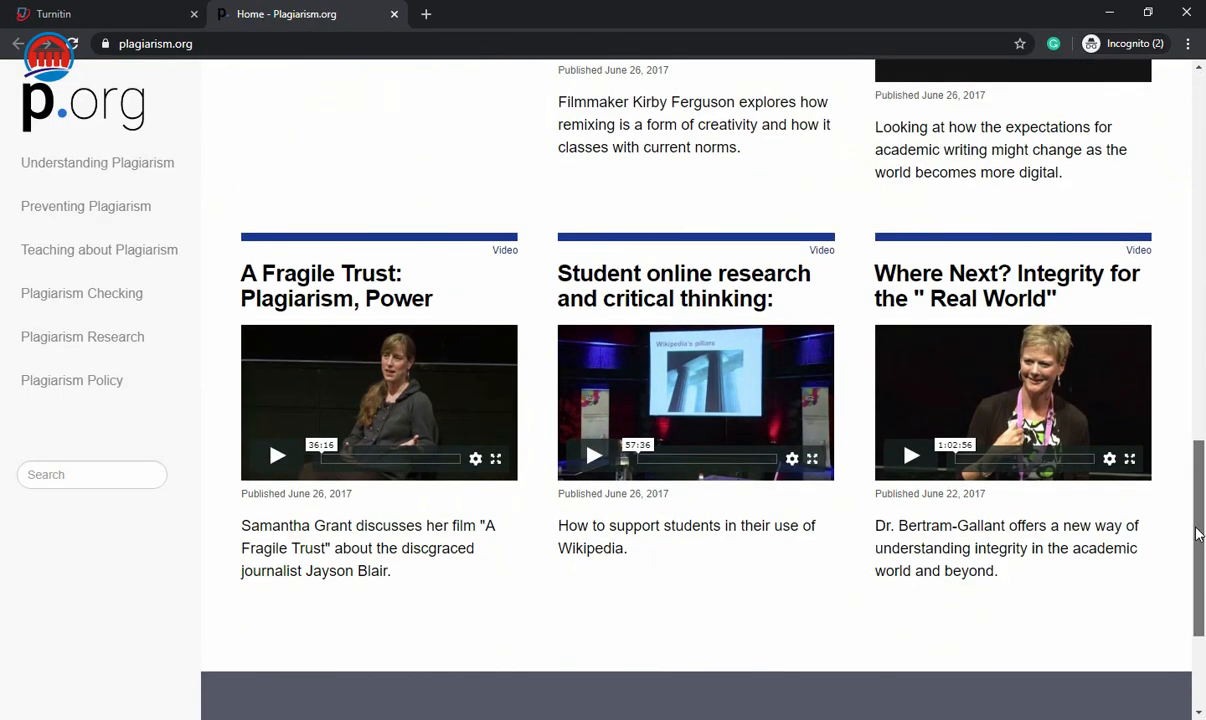
scroll(down, 3)
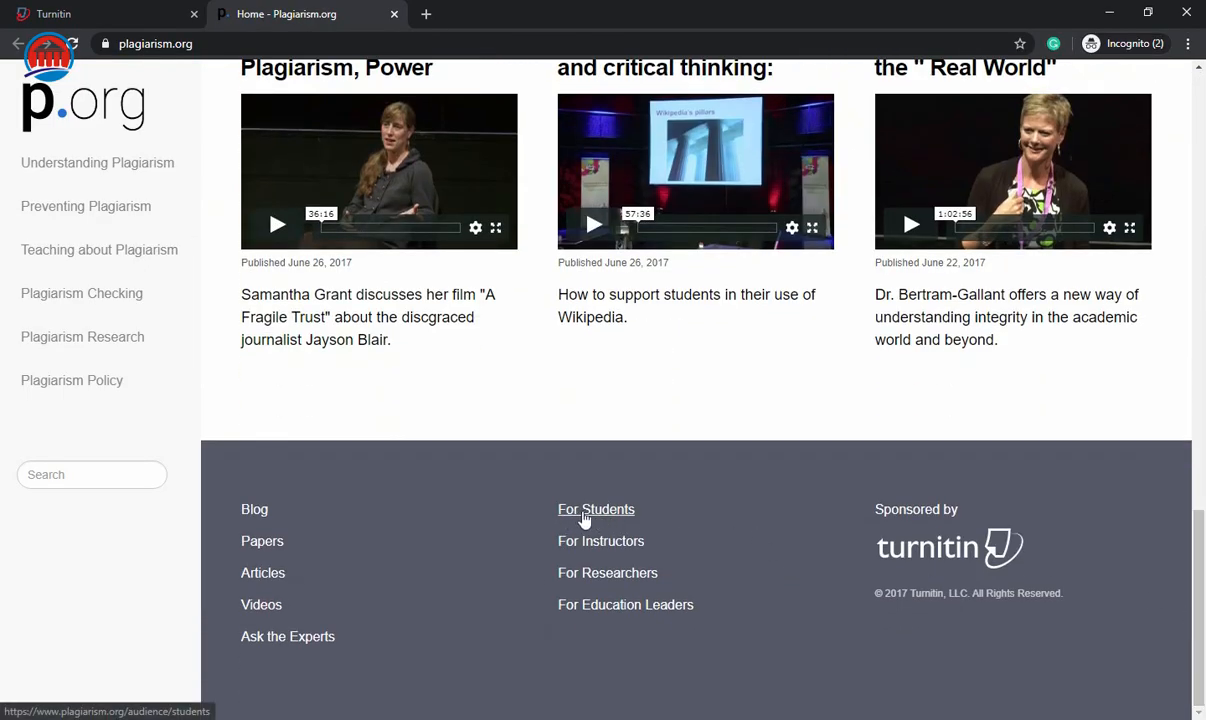
right_click(596, 509)
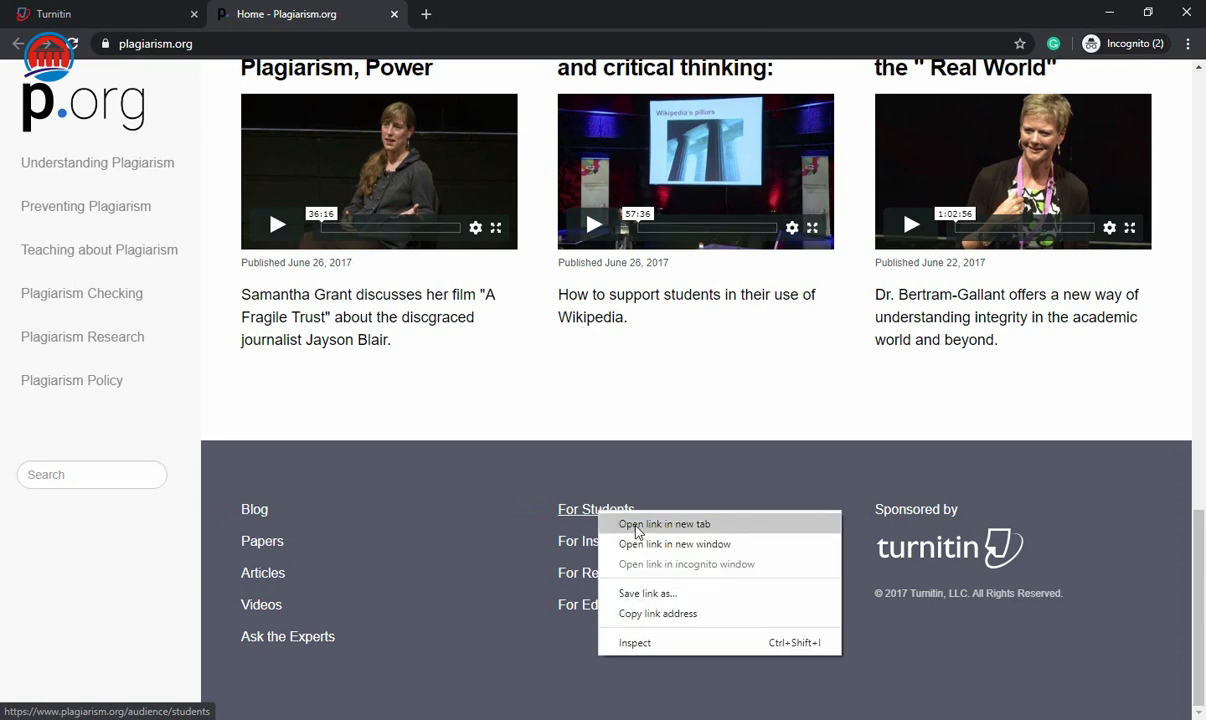
click(665, 523)
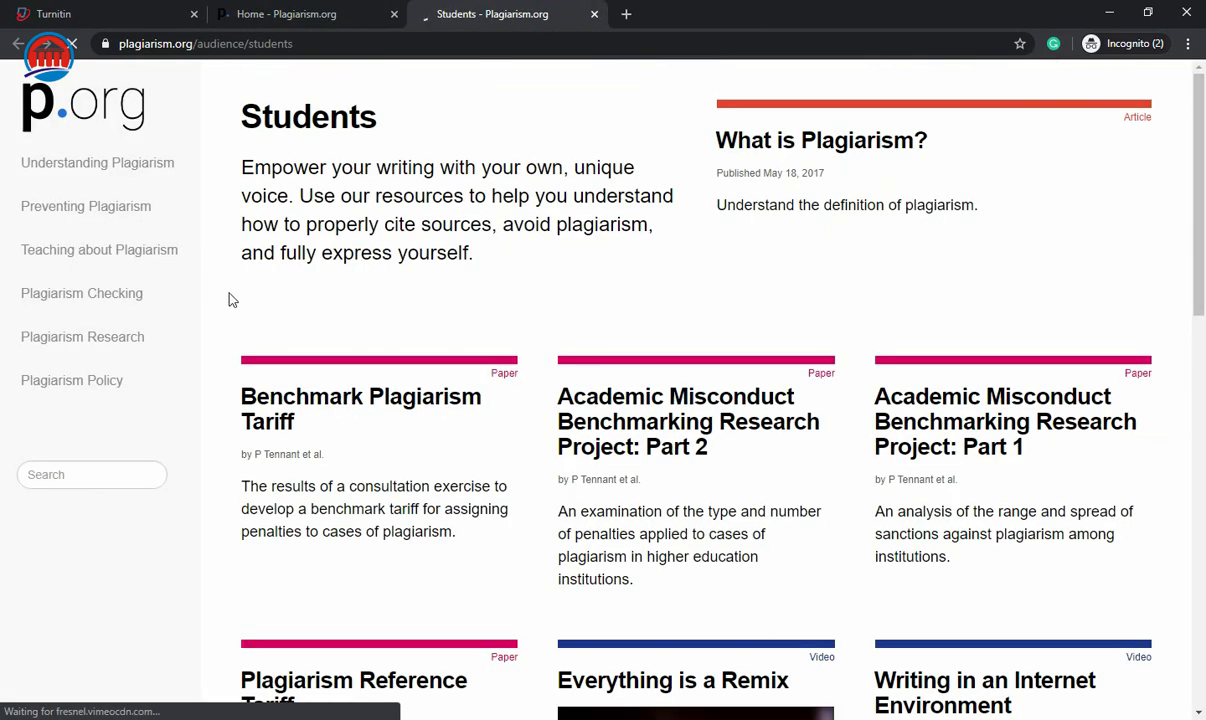
Browse the Students page's papers and videos, such as Everything is a Remix.
scroll(down, 3)
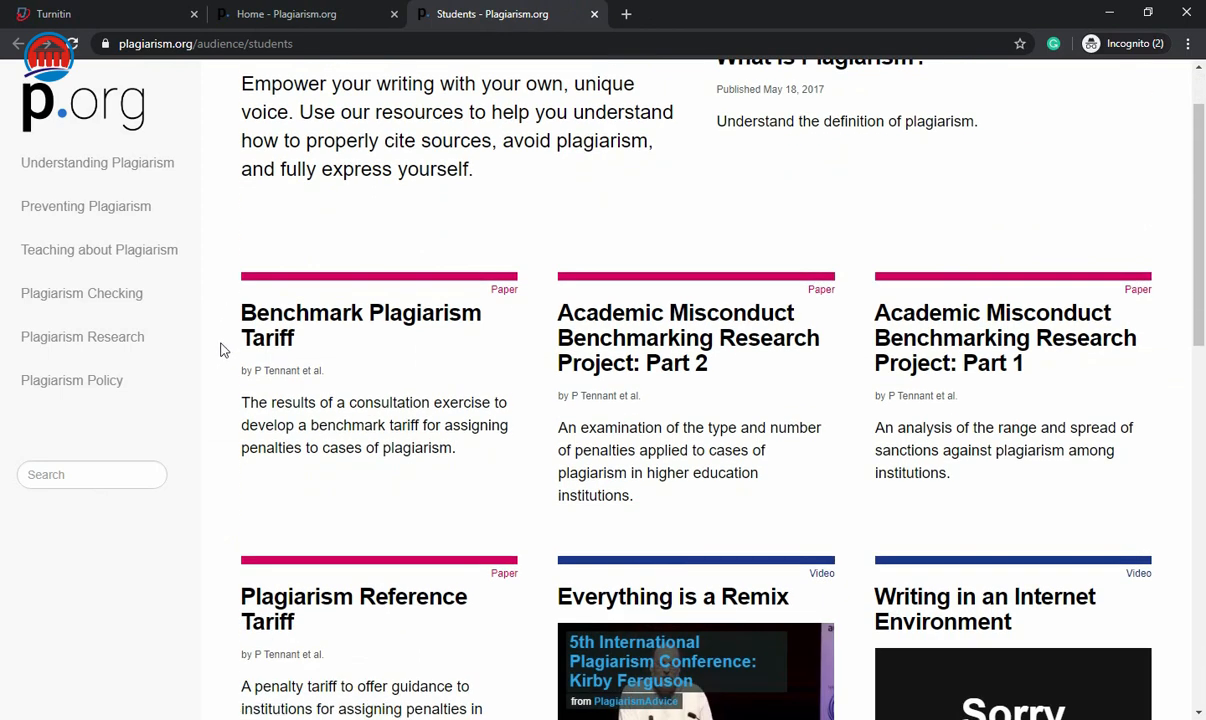
scroll(down, 3)
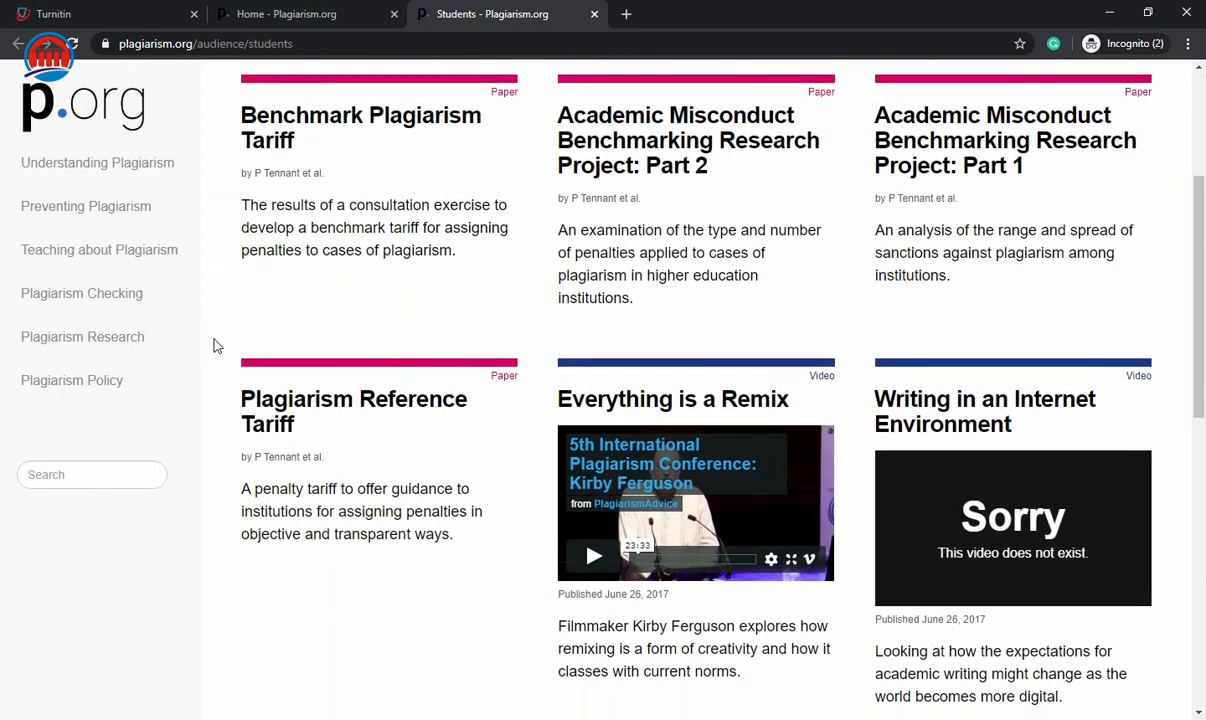
scroll(down, 3)
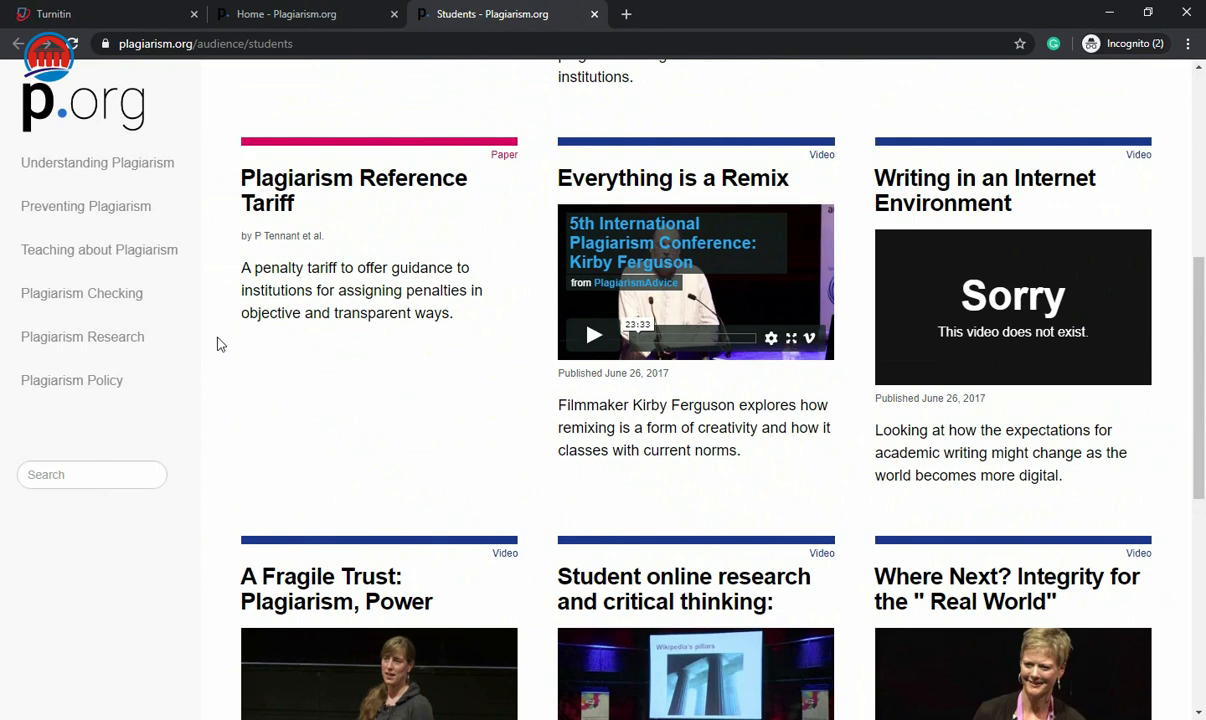
scroll(up, 3)
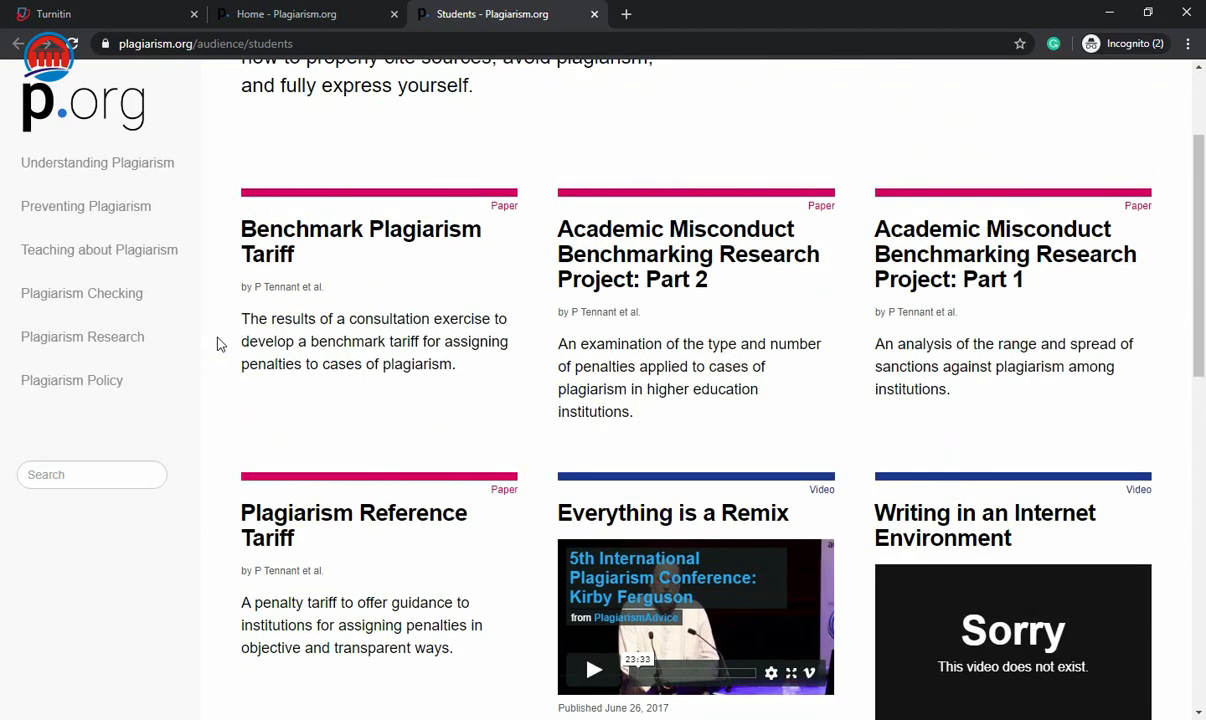